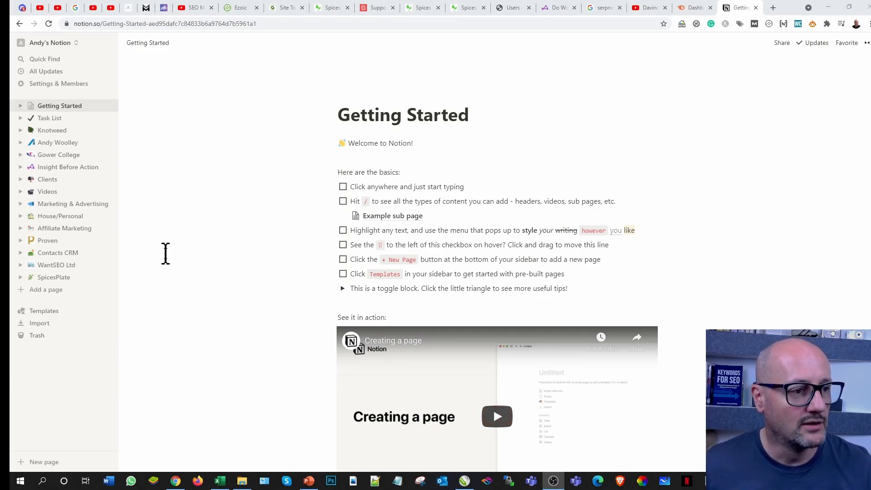
{"action": "mouse_move", "coordinate": [46, 196]}
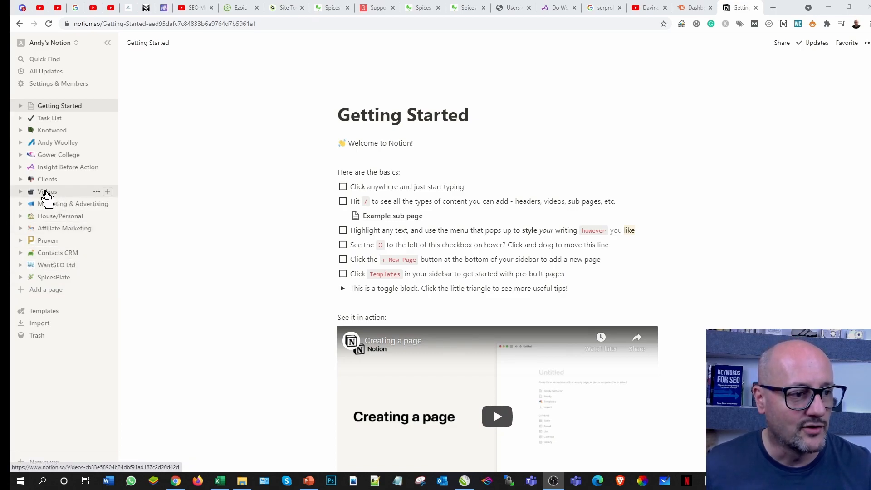
{"action": "mouse_move", "coordinate": [97, 195]}
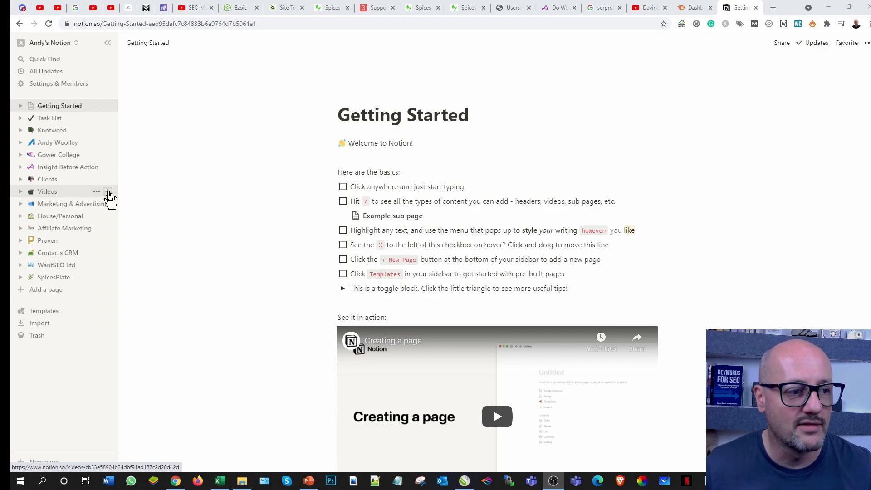
Step: Add a sub-page under Videos and title it 'SpicesPlate.com'
{"action": "left_click", "coordinate": [109, 191]}
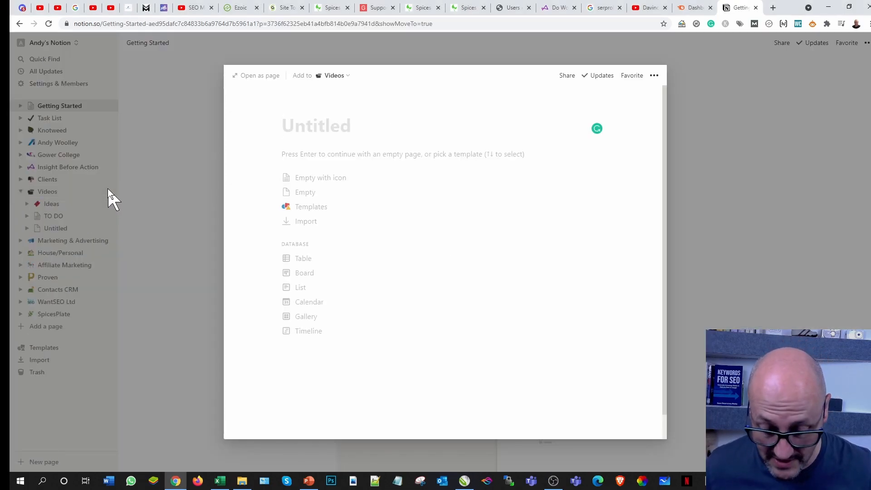
{"action": "type", "text": "SpicesPlate"}
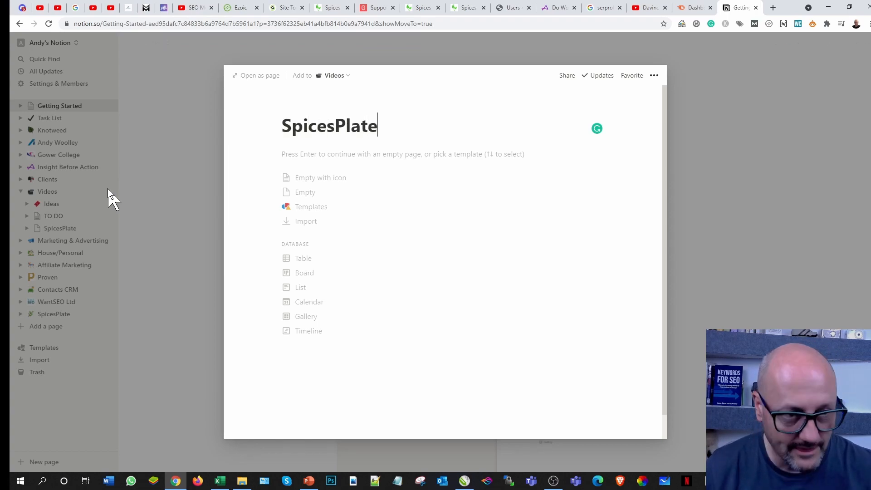
{"action": "type", "text": "."}
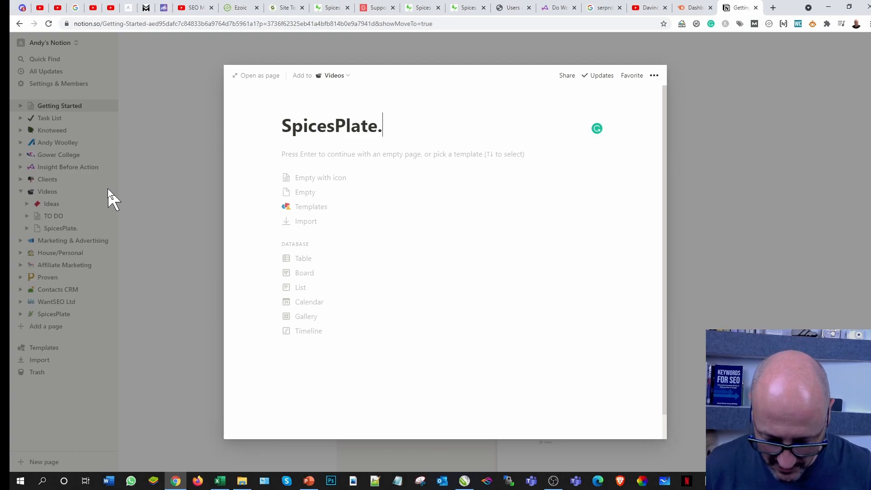
{"action": "type", "text": "com"}
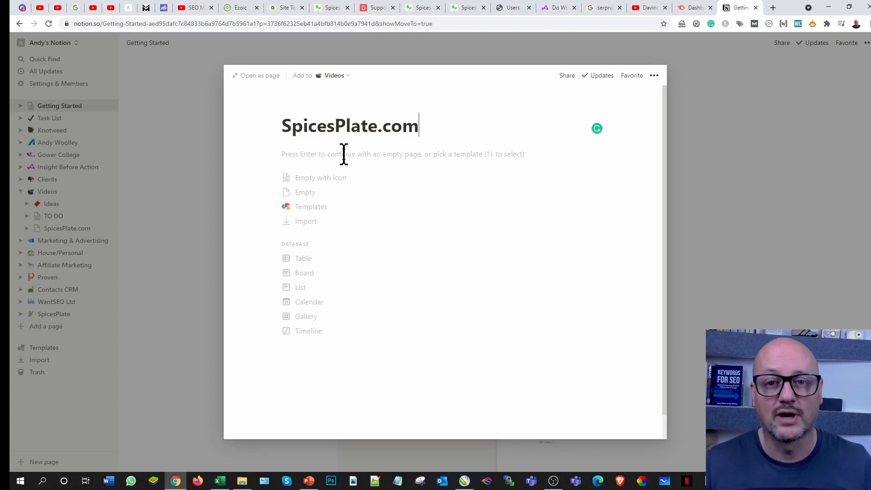
{"action": "mouse_move", "coordinate": [361, 181]}
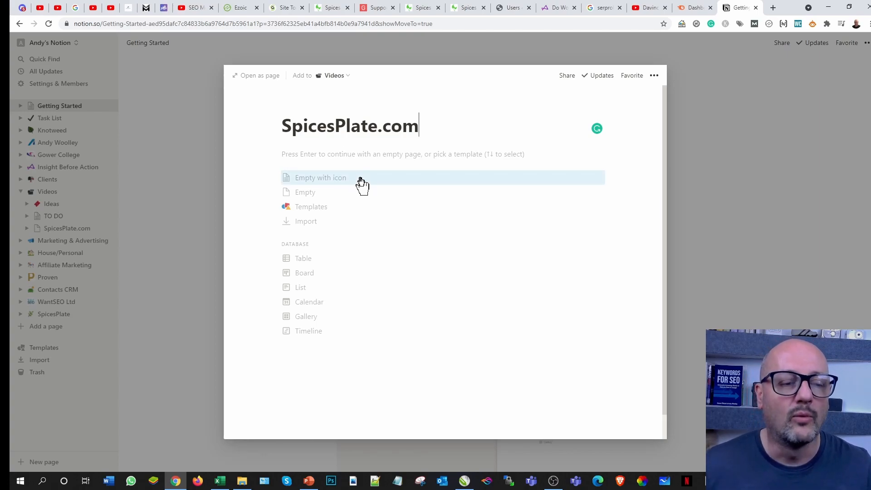
{"action": "mouse_move", "coordinate": [360, 191]}
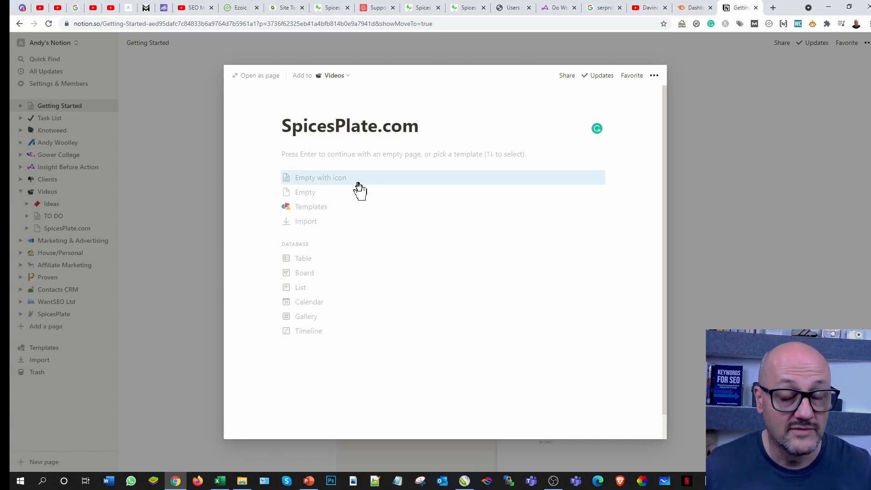
{"action": "mouse_move", "coordinate": [445, 273]}
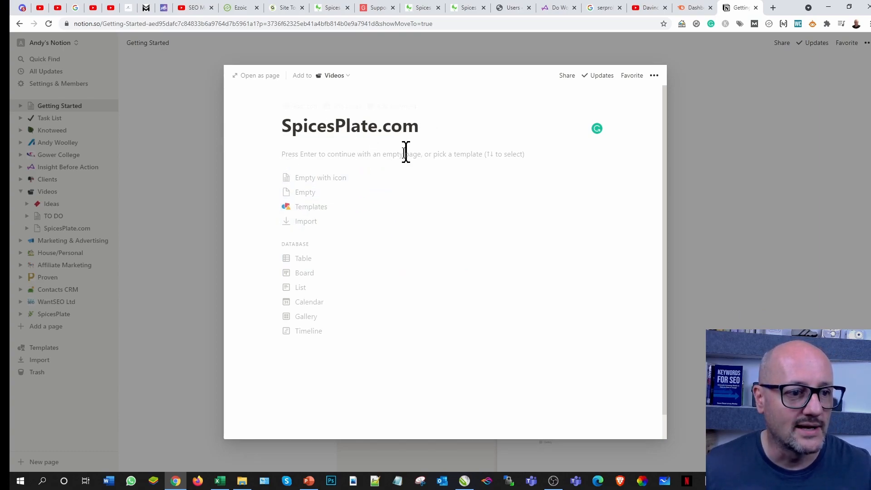
{"action": "mouse_move", "coordinate": [327, 182]}
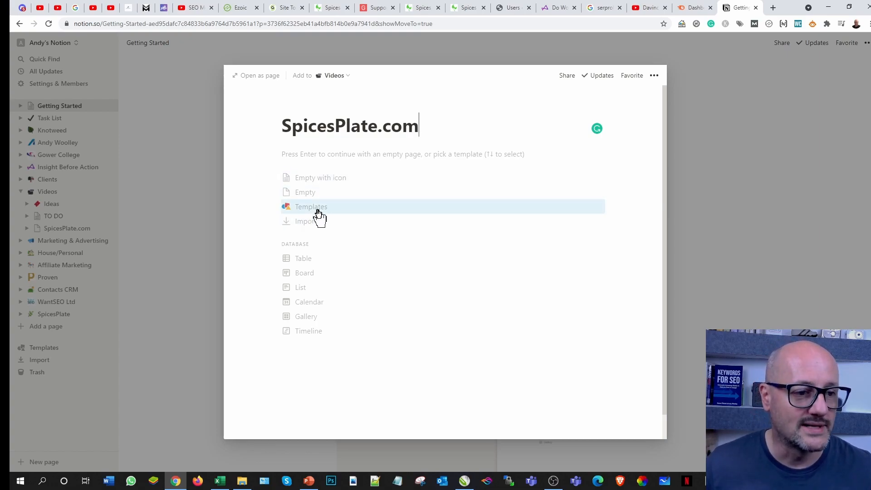
{"action": "left_click", "coordinate": [311, 207]}
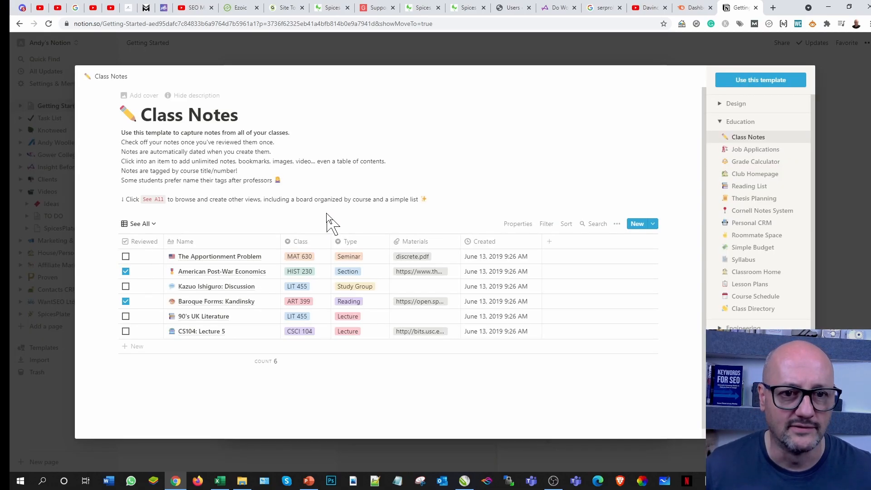
{"action": "mouse_move", "coordinate": [227, 224]}
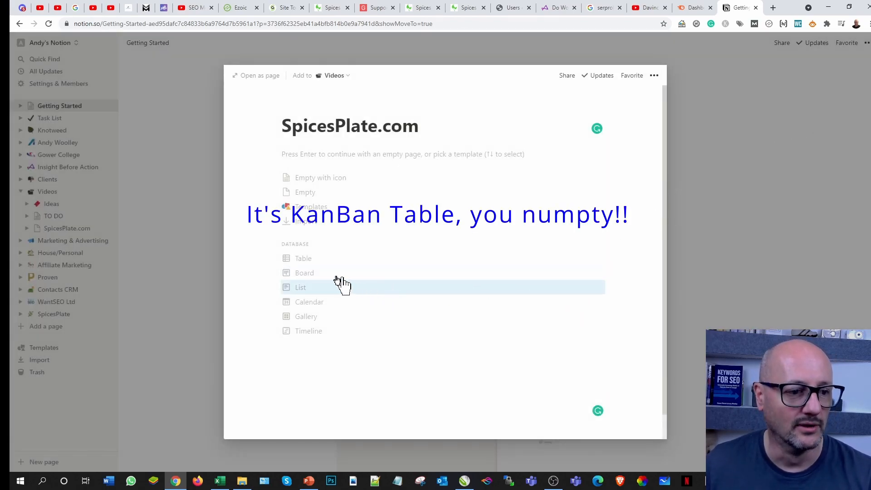
Step: Make the page a table database, renaming Name to Ideas, Tags to Status, and adding Description
{"action": "left_click", "coordinate": [303, 259]}
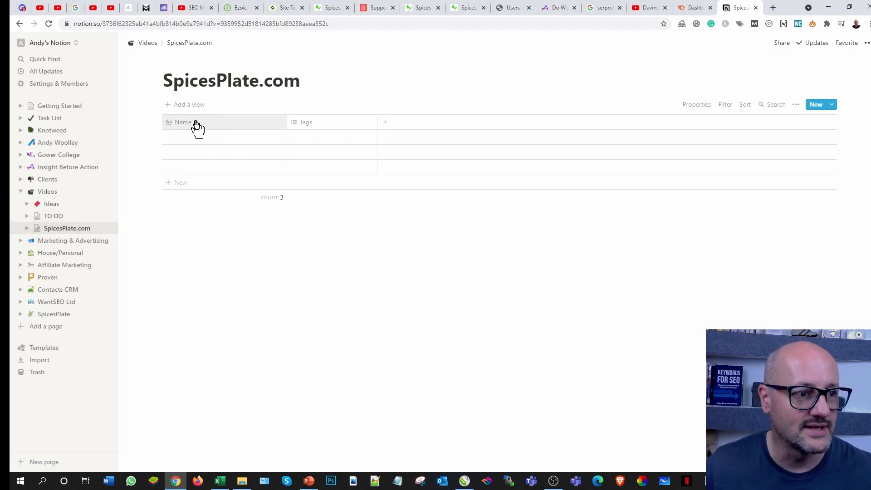
{"action": "left_click", "coordinate": [182, 122]}
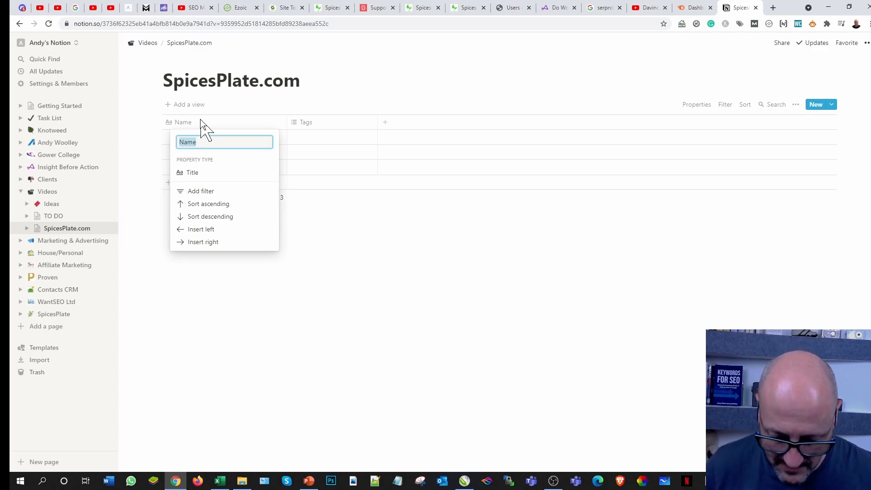
{"action": "type", "text": "Ideas"}
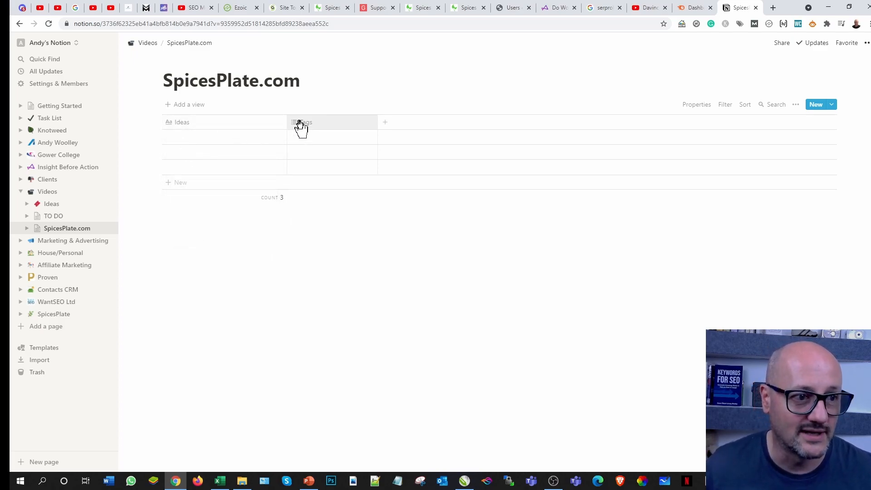
{"action": "left_click", "coordinate": [303, 122]}
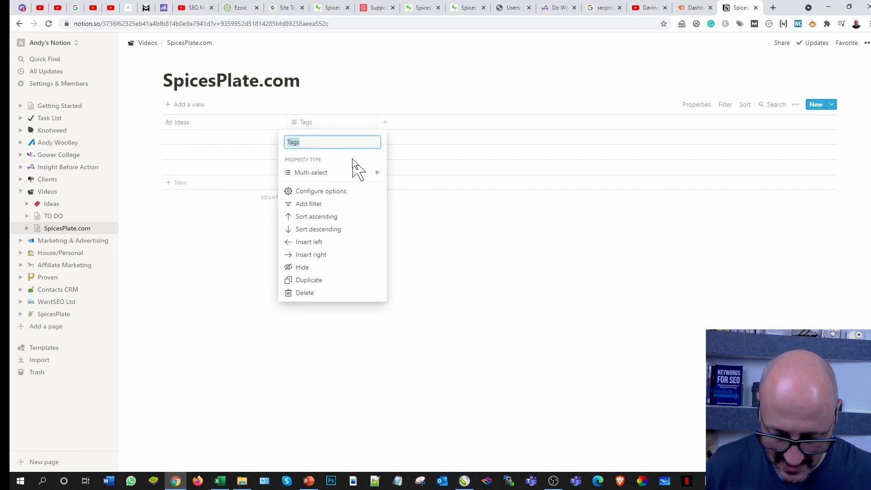
{"action": "type", "text": "Status"}
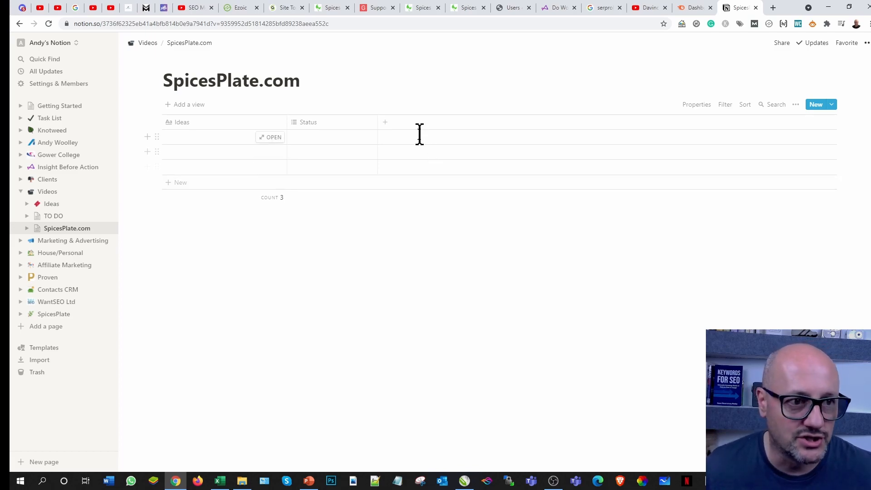
{"action": "left_click", "coordinate": [385, 122]}
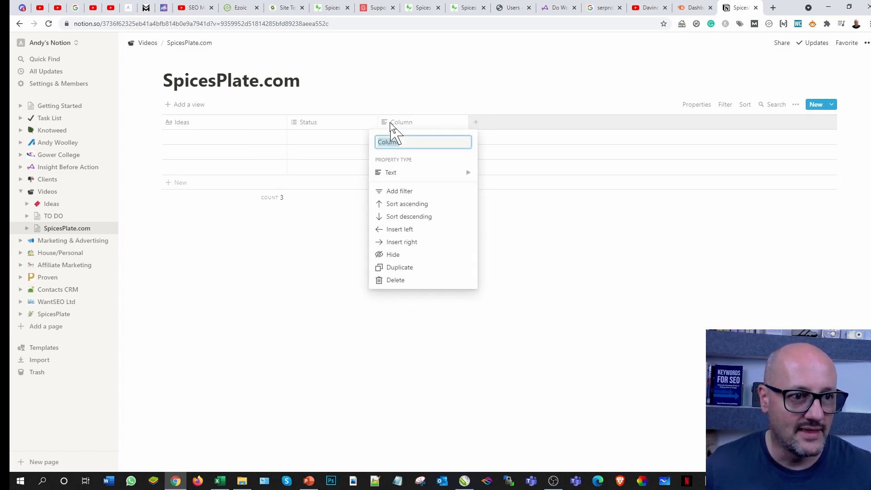
{"action": "type", "text": "Description"}
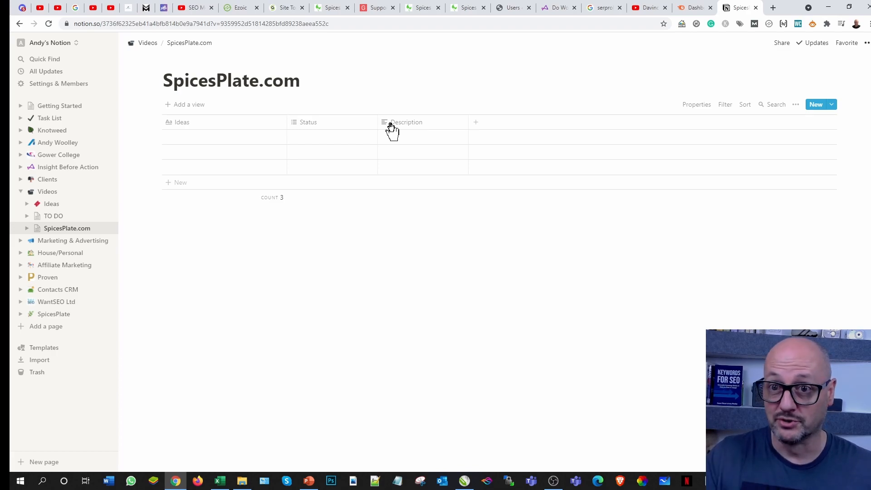
{"action": "mouse_move", "coordinate": [439, 140]}
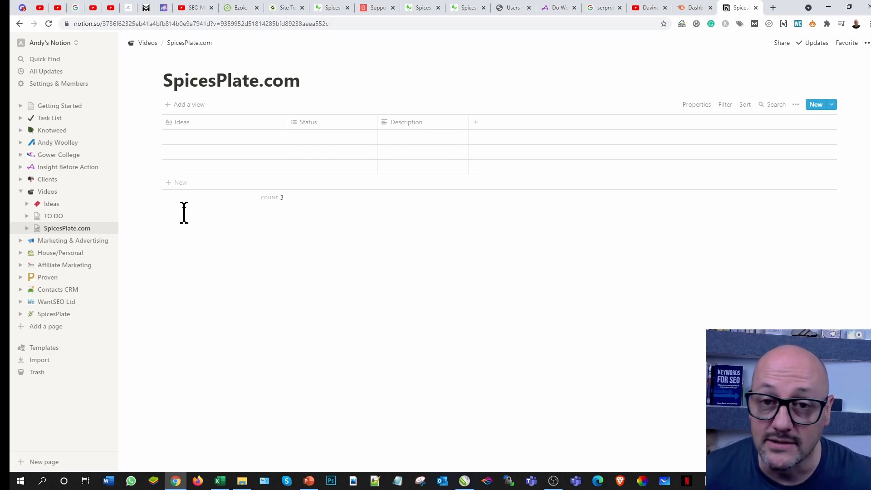
Step: Enter Themes and Plugins, Define the Intent and Keyword research as ideas, then add a row
{"action": "left_click", "coordinate": [224, 137]}
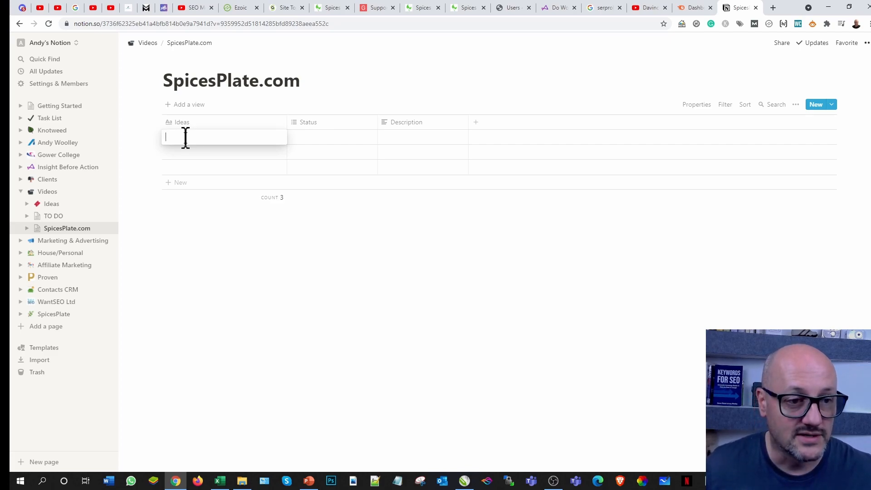
{"action": "type", "text": "Themes and Plugins"}
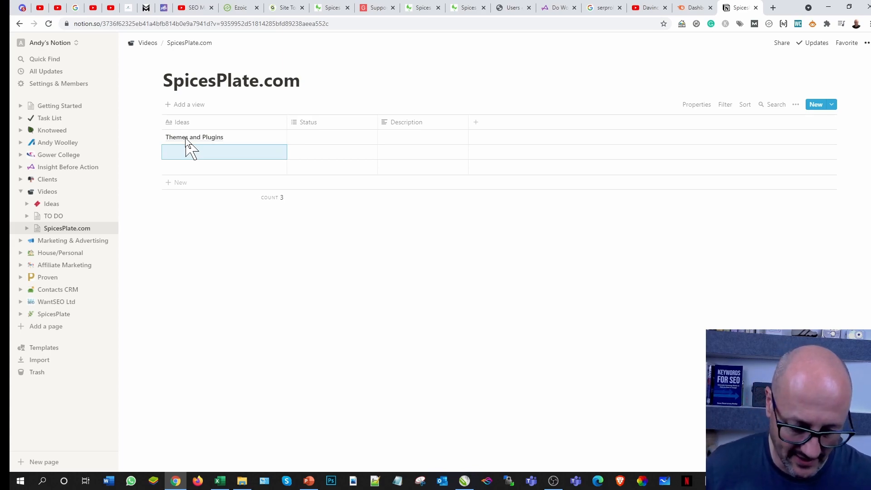
{"action": "type", "text": "De"}
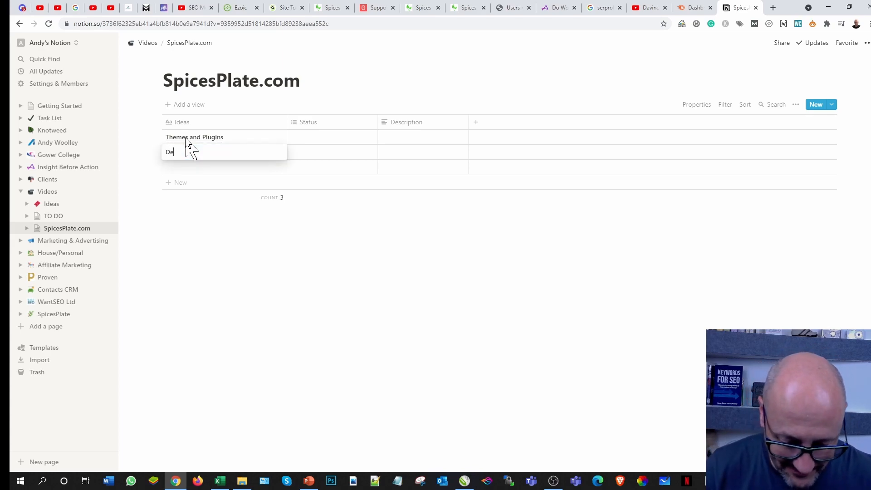
{"action": "type", "text": "fine"}
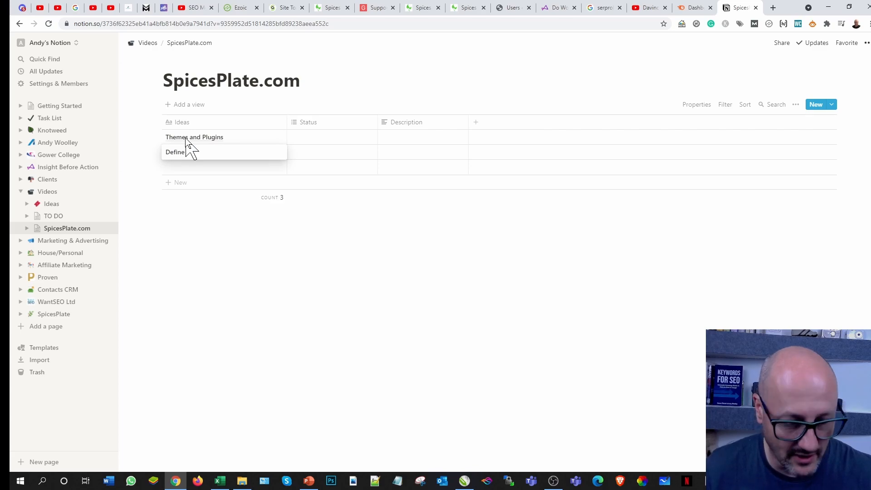
{"action": "type", "text": "Intent"}
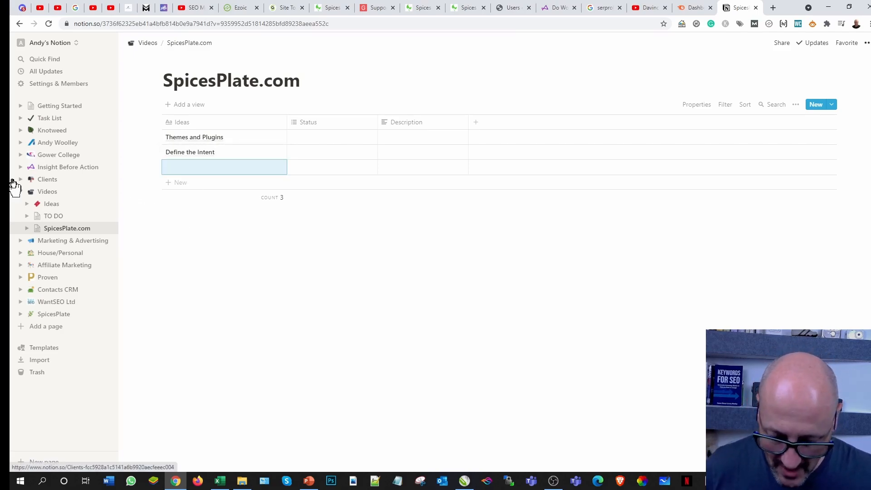
{"action": "type", "text": "Keyword r"}
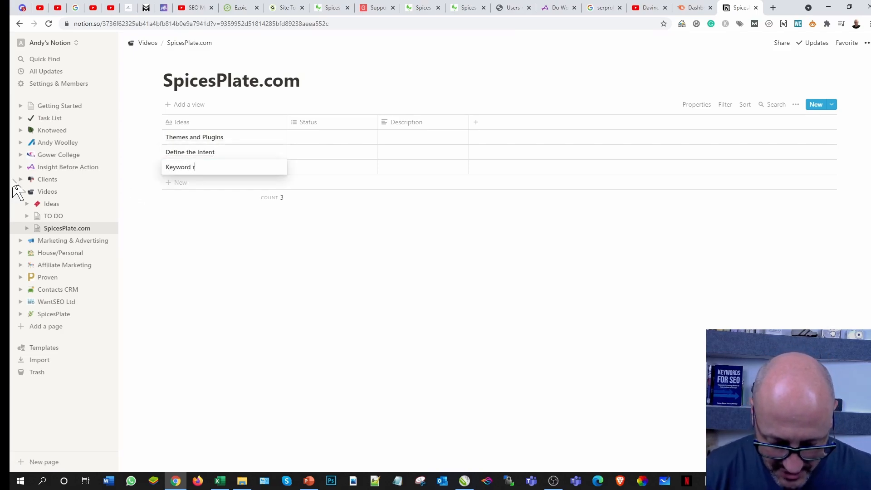
{"action": "type", "text": "esearch"}
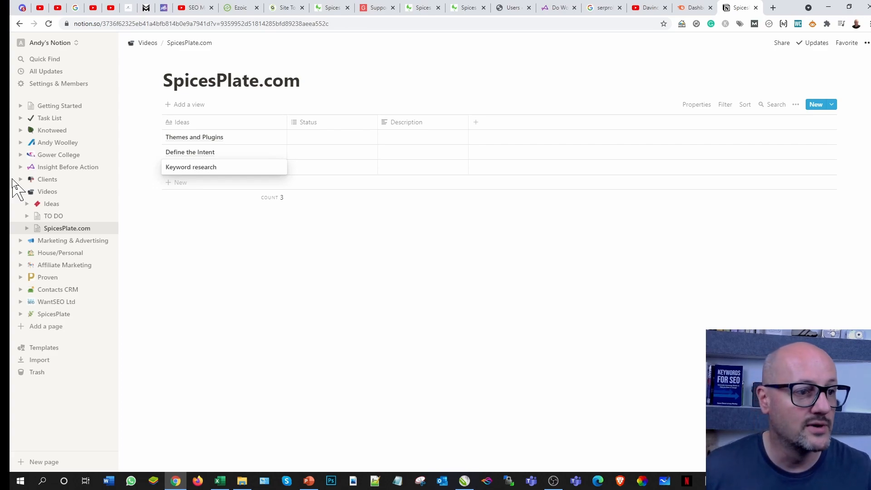
{"action": "left_click", "coordinate": [180, 182]}
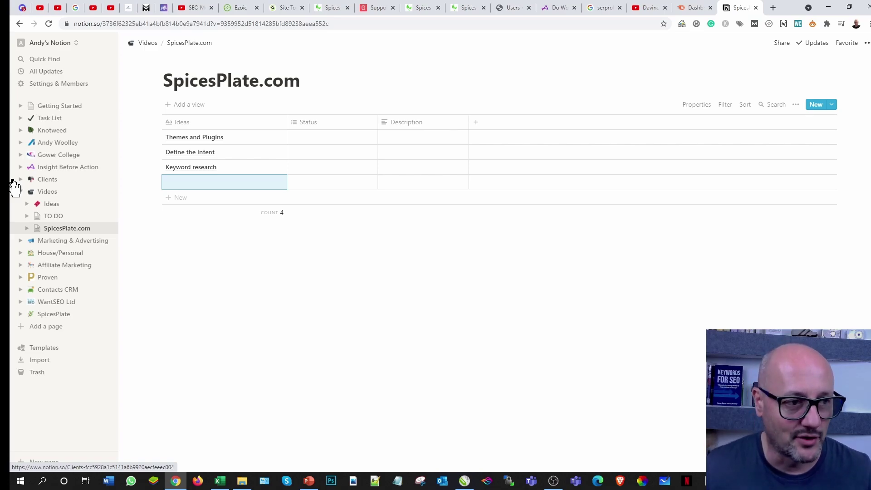
Step: Add the Content writing, Logo designed and Tracking Code to add idea rows
{"action": "type", "text": "Content writing"}
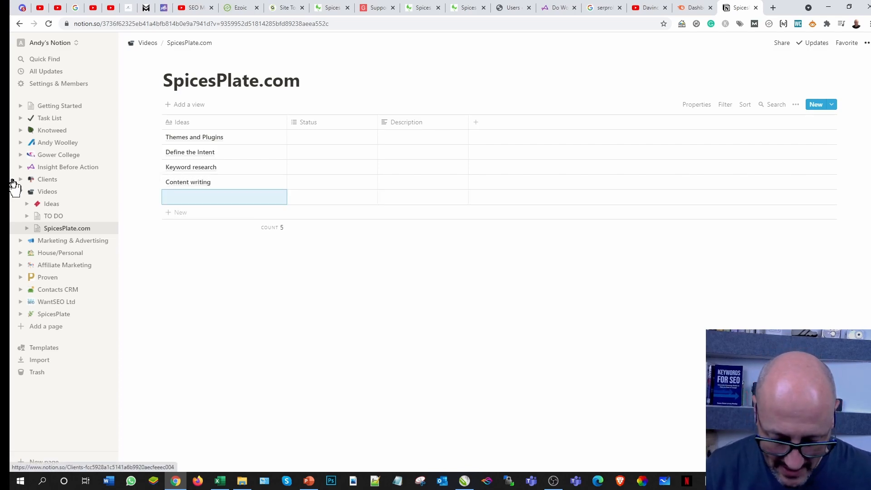
{"action": "type", "text": "Logo designed"}
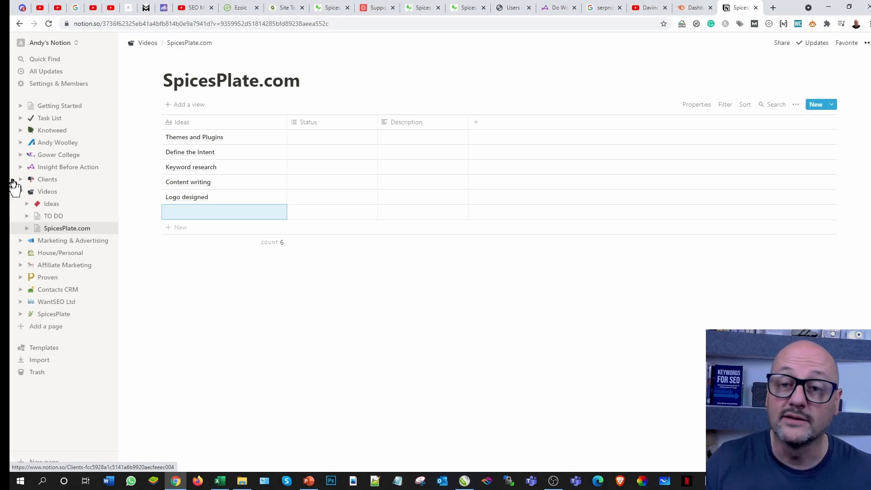
{"action": "type", "text": "Trac"}
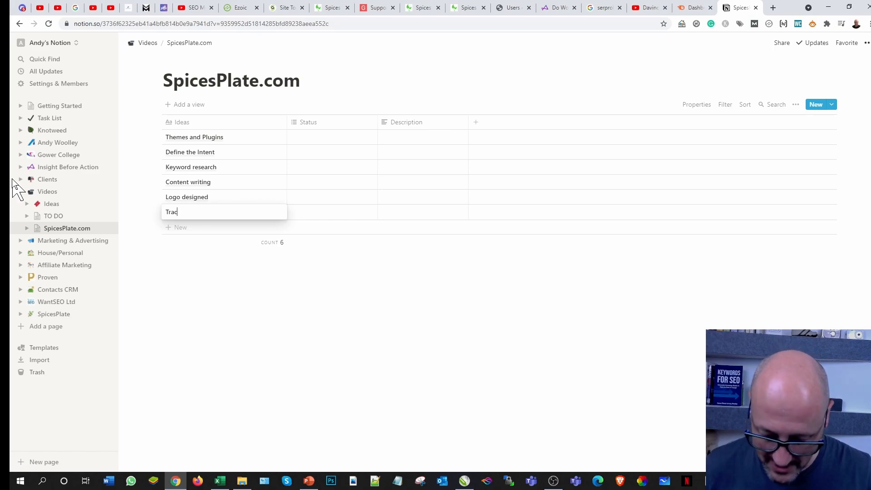
{"action": "type", "text": "king"}
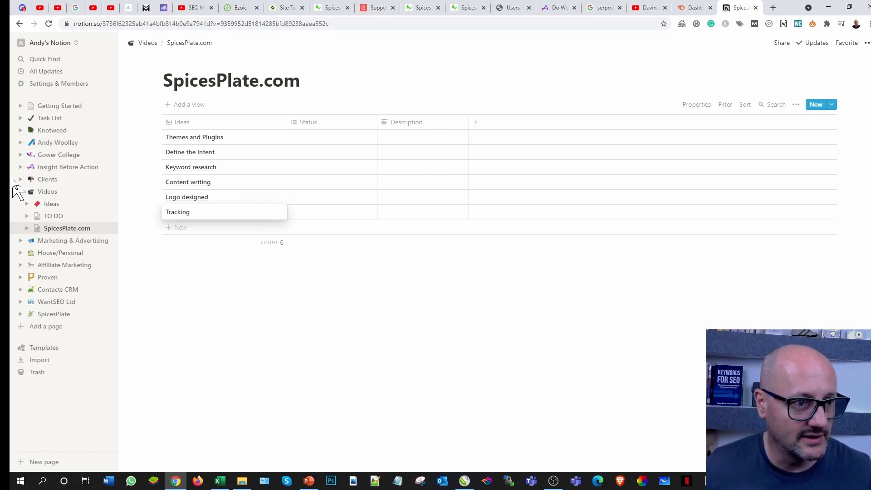
{"action": "type", "text": "Code to add"}
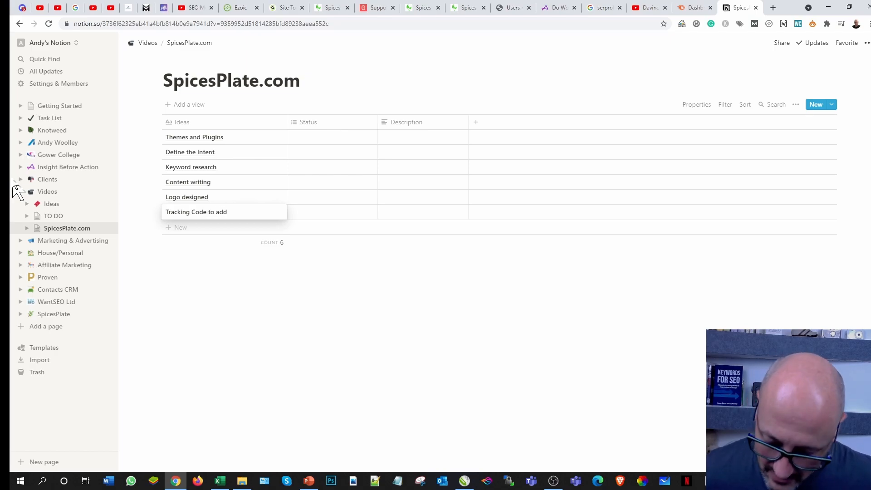
Step: Add the Image libraries and GPLtimes and Siteground idea rows
{"action": "left_click", "coordinate": [179, 242]}
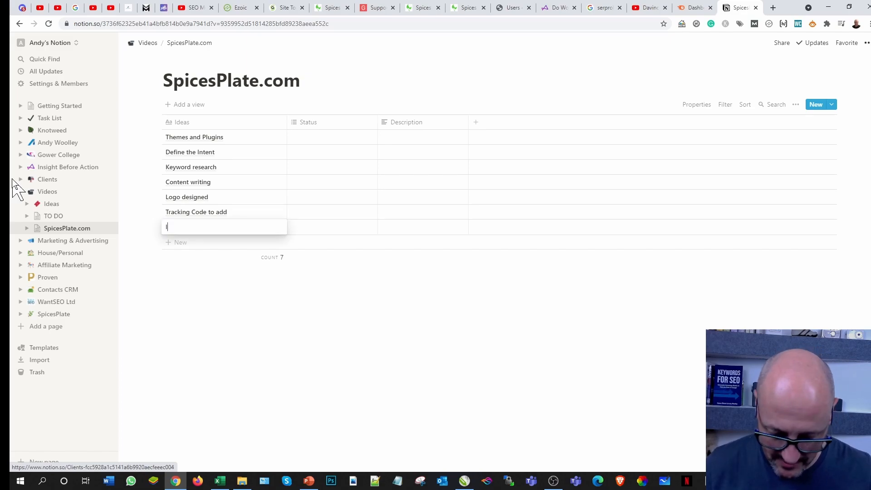
{"action": "type", "text": "Image"}
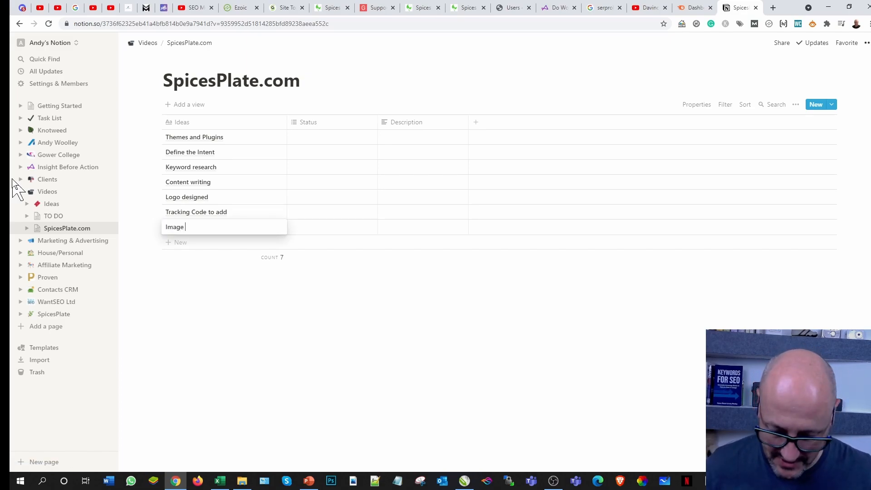
{"action": "type", "text": "libraries"}
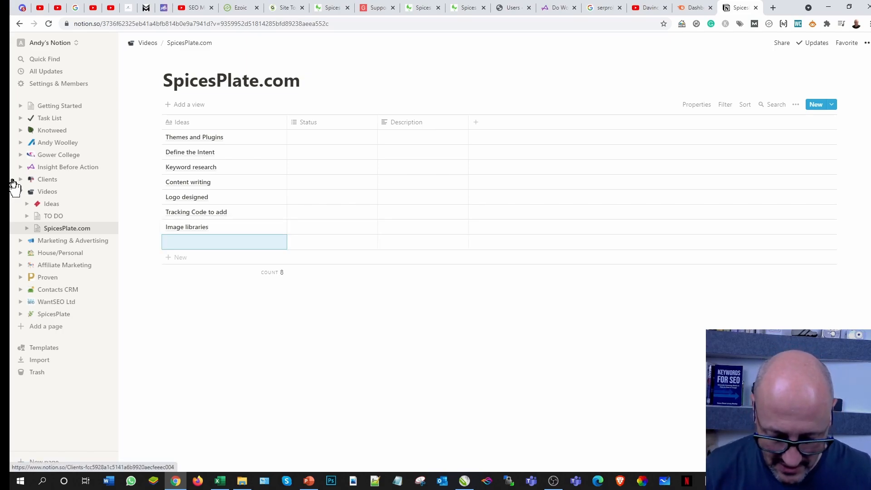
{"action": "type", "text": "GPLtimes"}
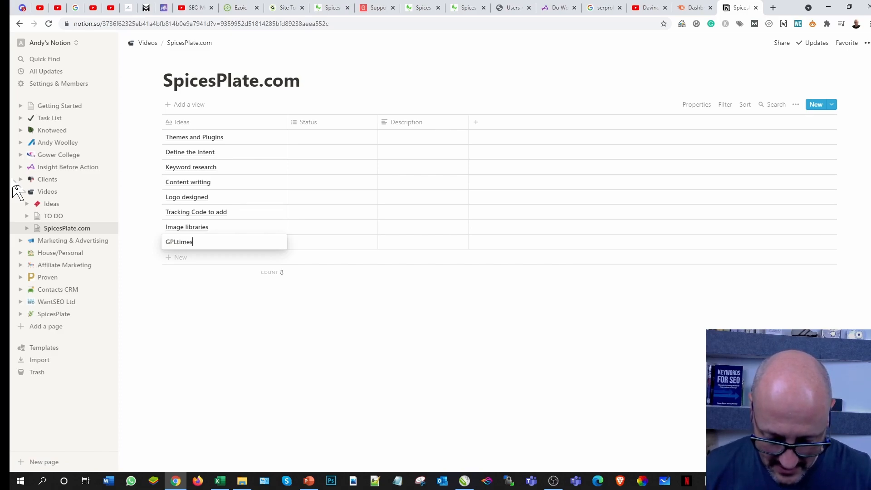
{"action": "type", "text": "and Sitegr"}
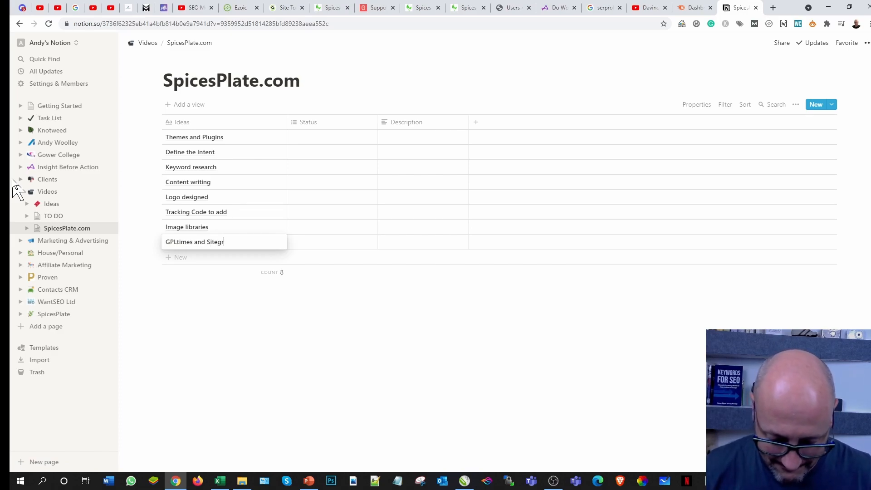
{"action": "type", "text": "ound"}
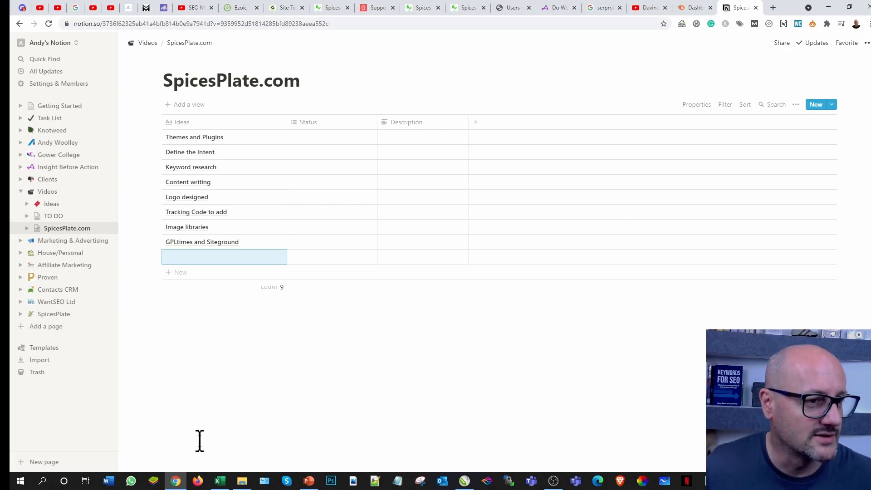
{"action": "mouse_move", "coordinate": [309, 147]}
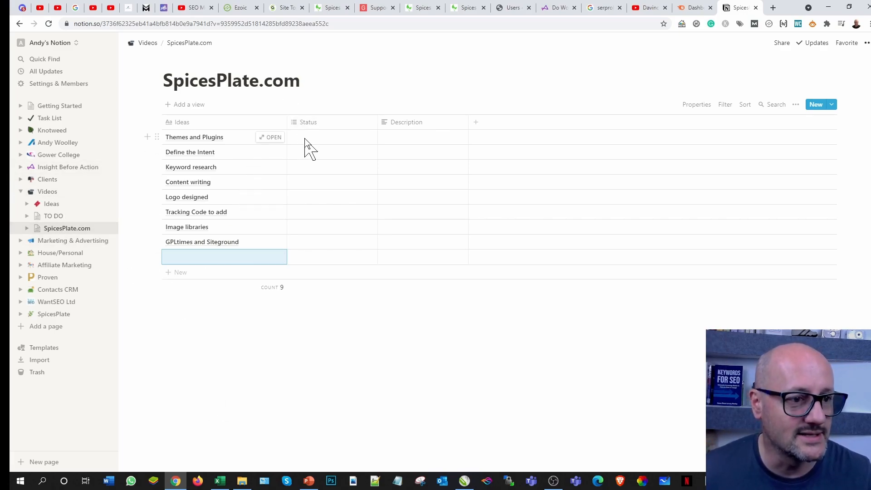
Step: Create In Process, Complete and To Do status options on the Themes and Plugins row
{"action": "left_click", "coordinate": [331, 137]}
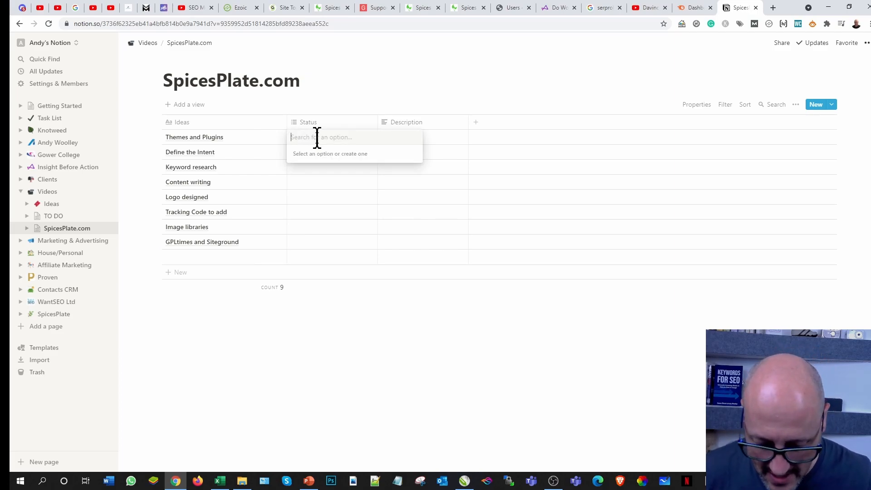
{"action": "type", "text": "In Process"}
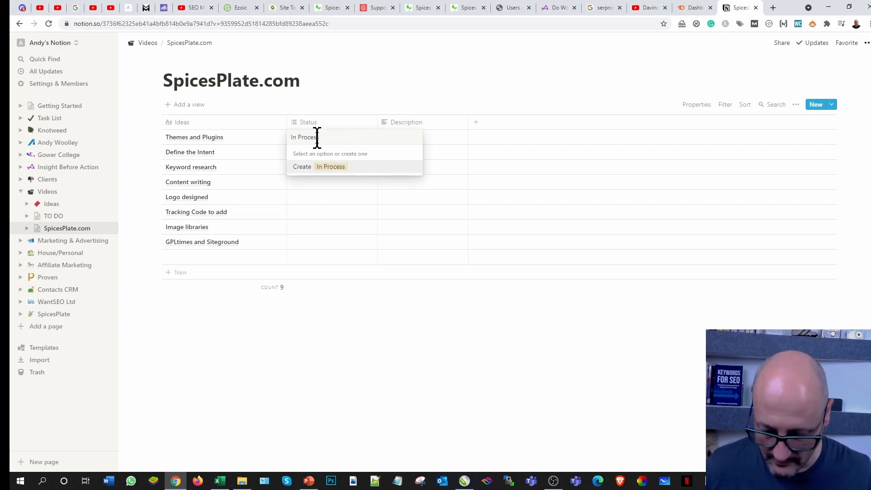
{"action": "left_click", "coordinate": [325, 166]}
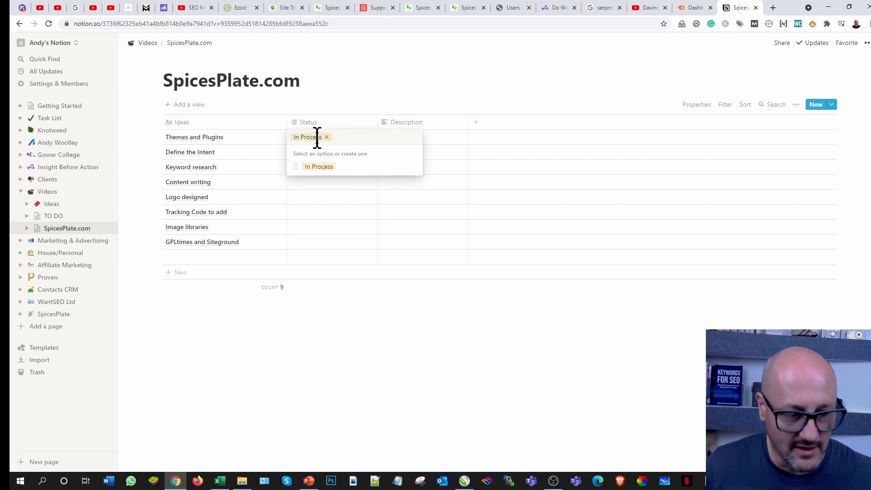
{"action": "type", "text": "Complete"}
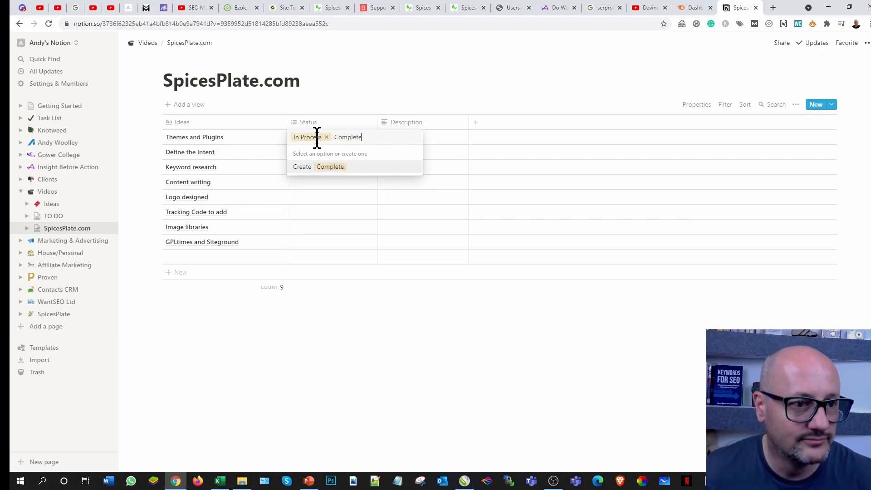
{"action": "left_click", "coordinate": [330, 167]}
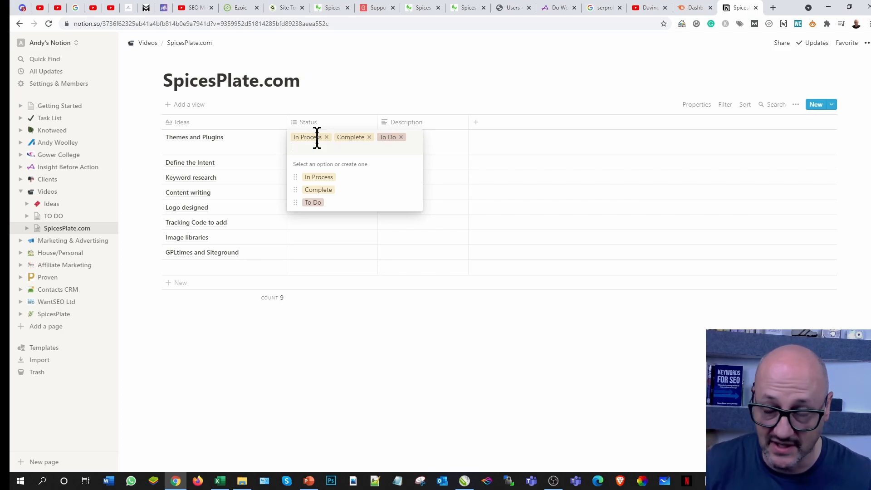
{"action": "mouse_move", "coordinate": [450, 222]}
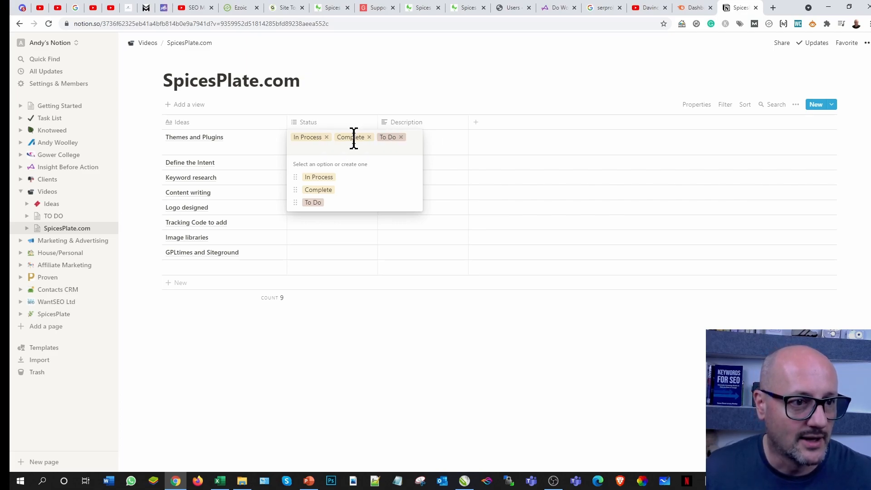
{"action": "mouse_move", "coordinate": [367, 195]}
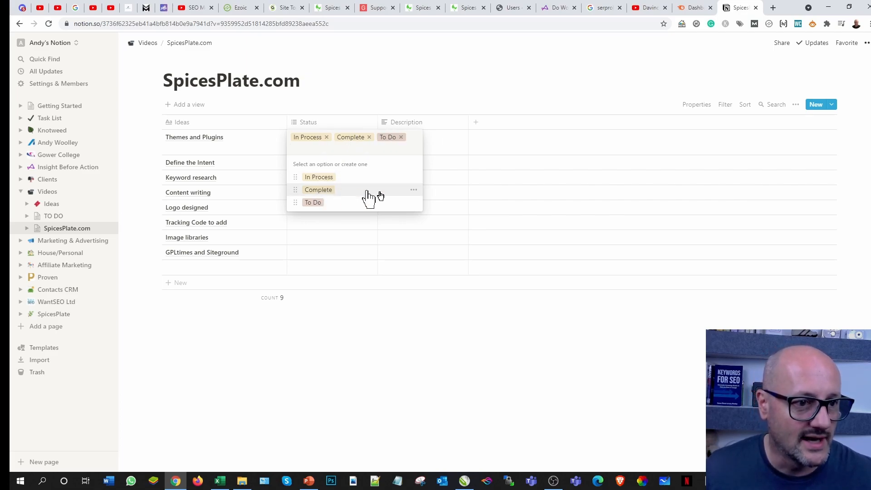
Step: Colour the status tags: Complete green, In Process orange, To Do blue
{"action": "left_click", "coordinate": [413, 189]}
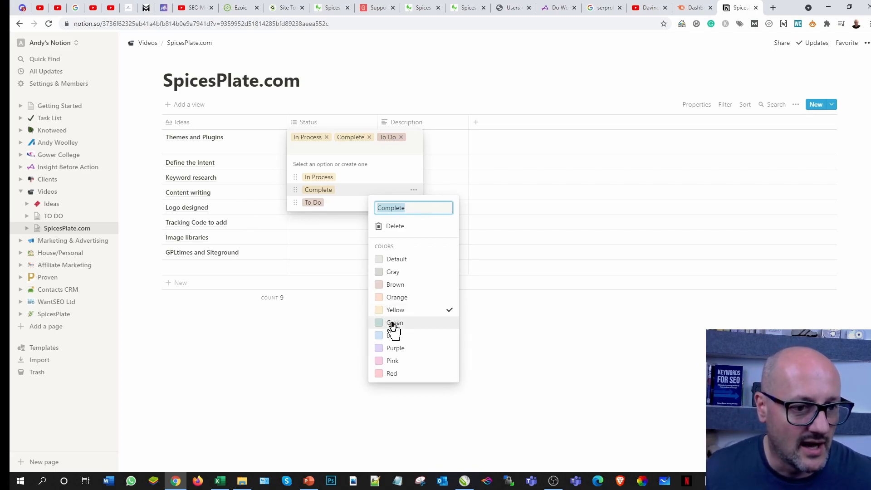
{"action": "left_click", "coordinate": [395, 323]}
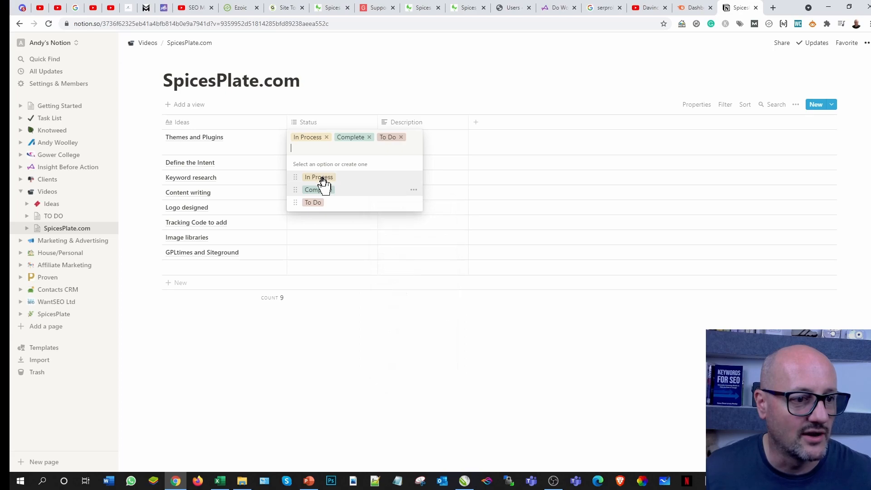
{"action": "mouse_move", "coordinate": [401, 185]}
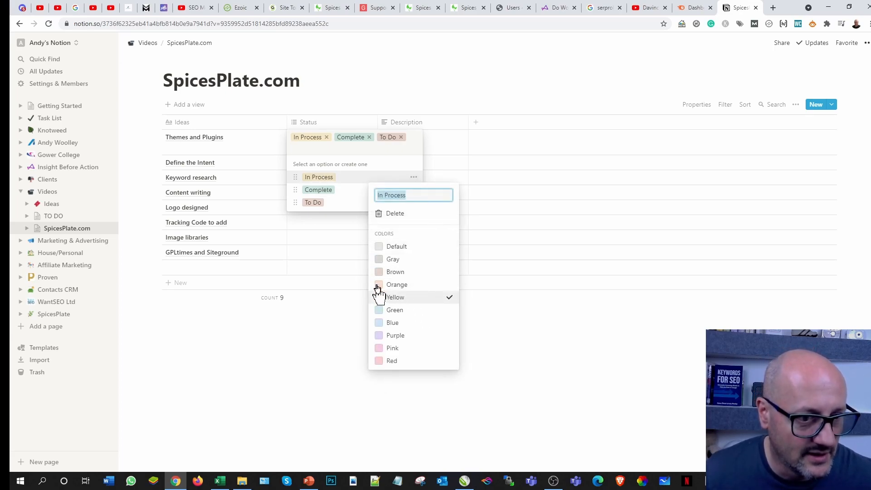
{"action": "left_click", "coordinate": [398, 285]}
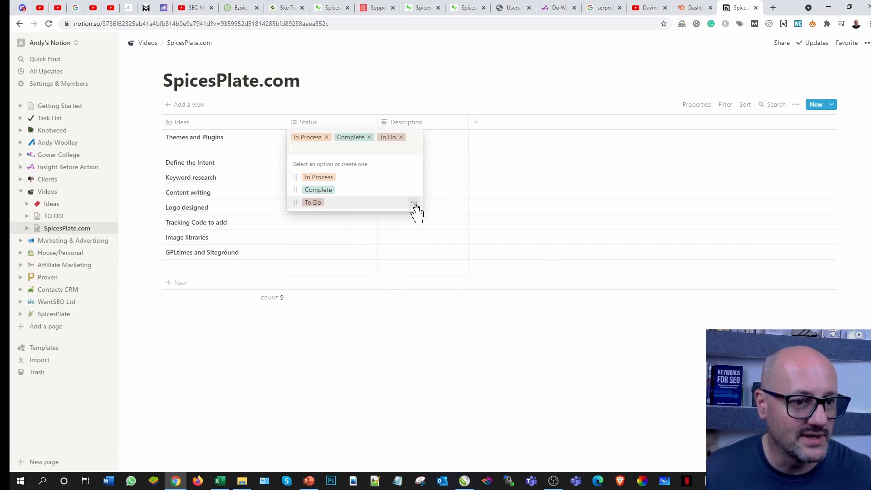
{"action": "left_click", "coordinate": [413, 203]}
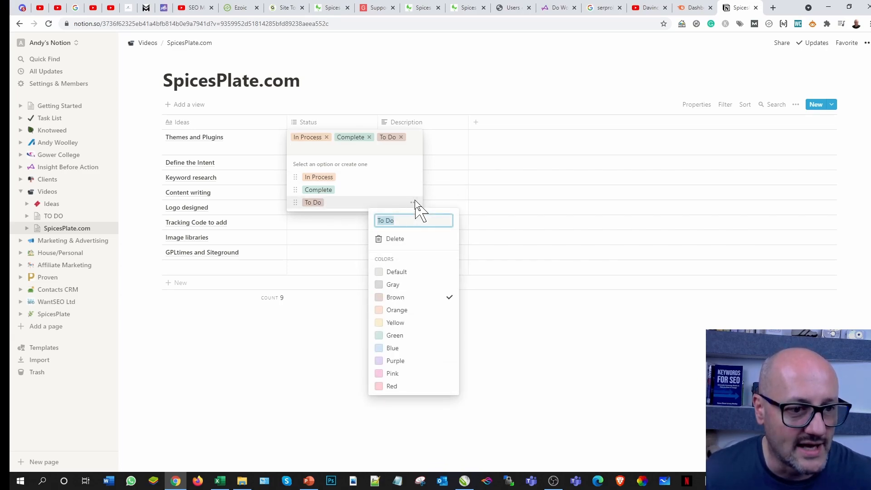
{"action": "left_click", "coordinate": [393, 349]}
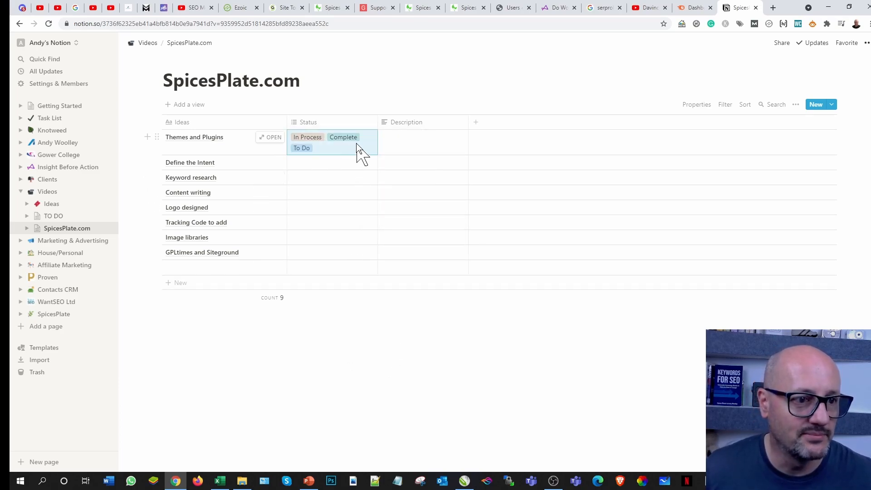
{"action": "mouse_move", "coordinate": [325, 169]}
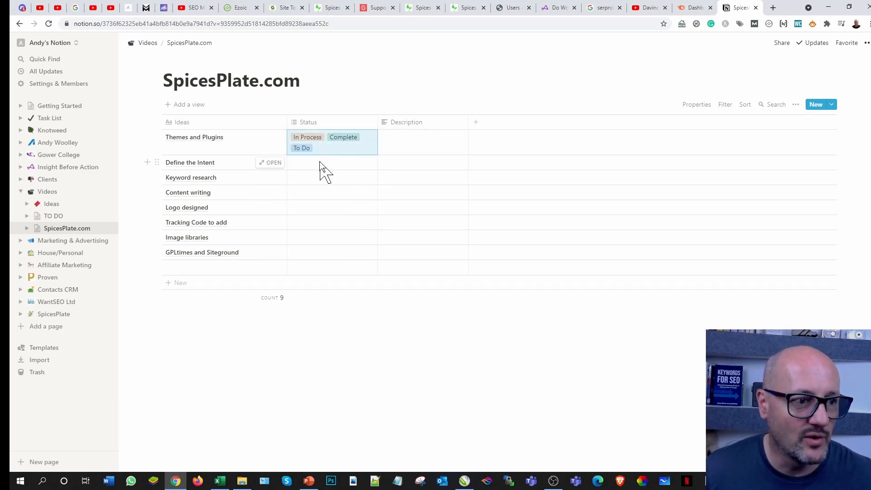
Step: Set Themes and Plugins and Define the Intent to In Process, Keyword research To Do, GPLtimes and Siteground Complete
{"action": "left_click", "coordinate": [332, 162]}
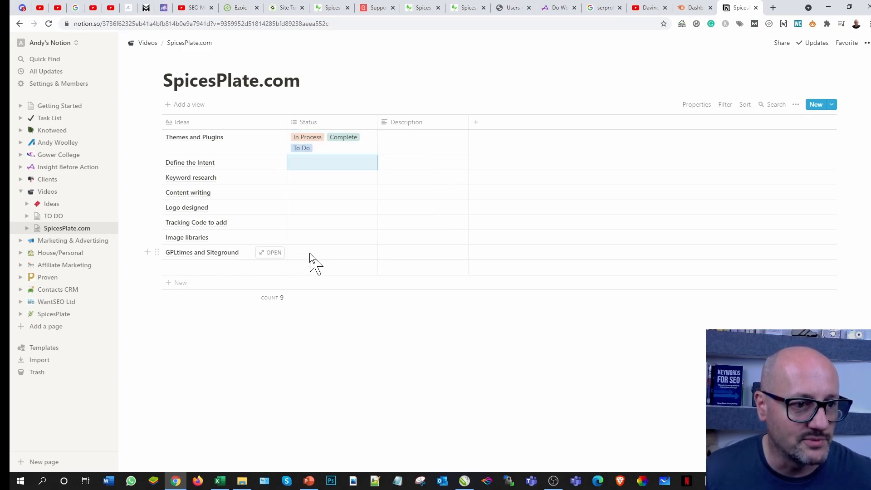
{"action": "left_click", "coordinate": [332, 252]}
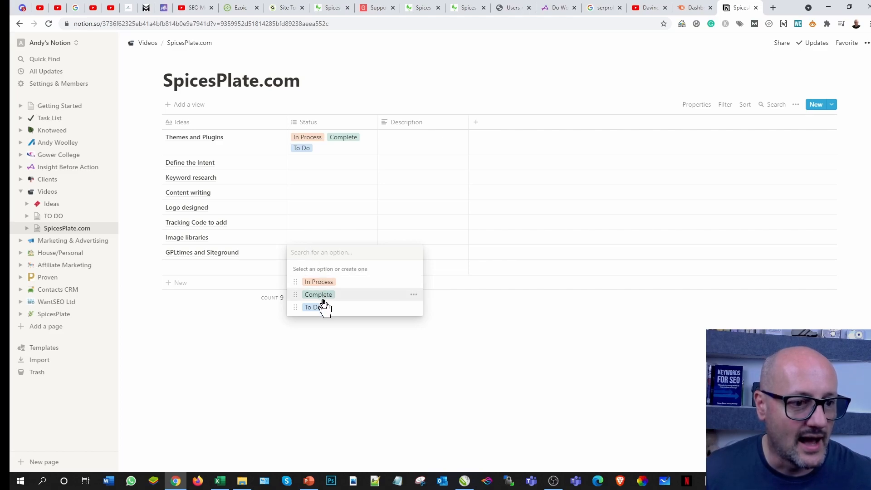
{"action": "left_click", "coordinate": [319, 295]}
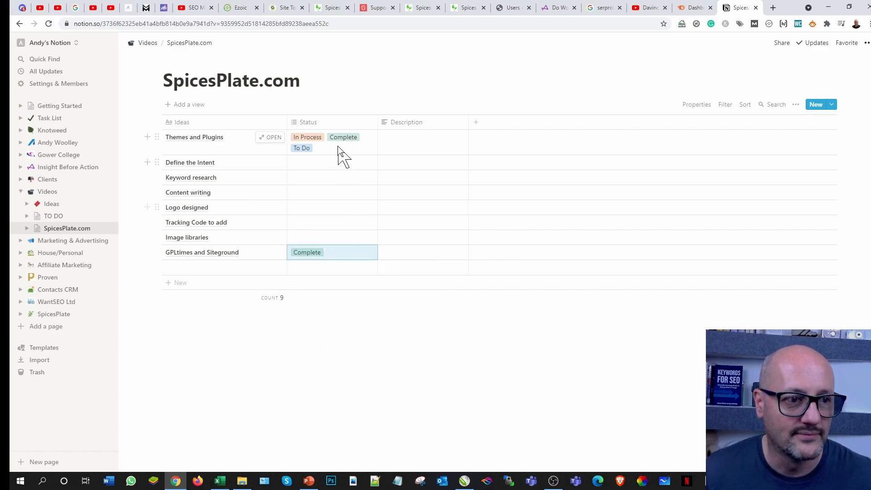
{"action": "left_click", "coordinate": [331, 142]}
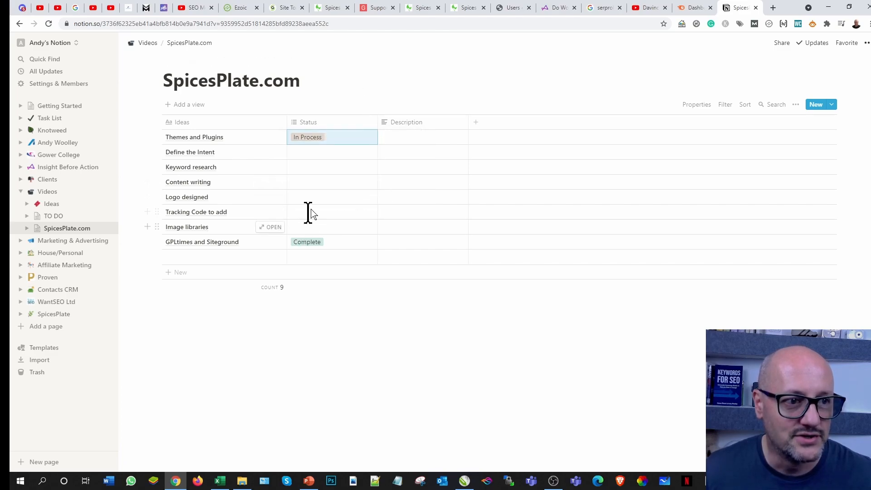
{"action": "left_click", "coordinate": [332, 152]}
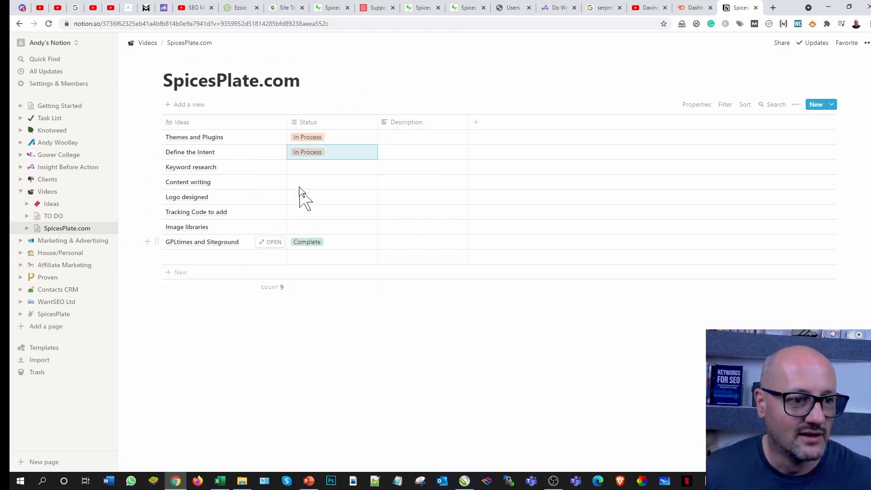
{"action": "left_click", "coordinate": [332, 167]}
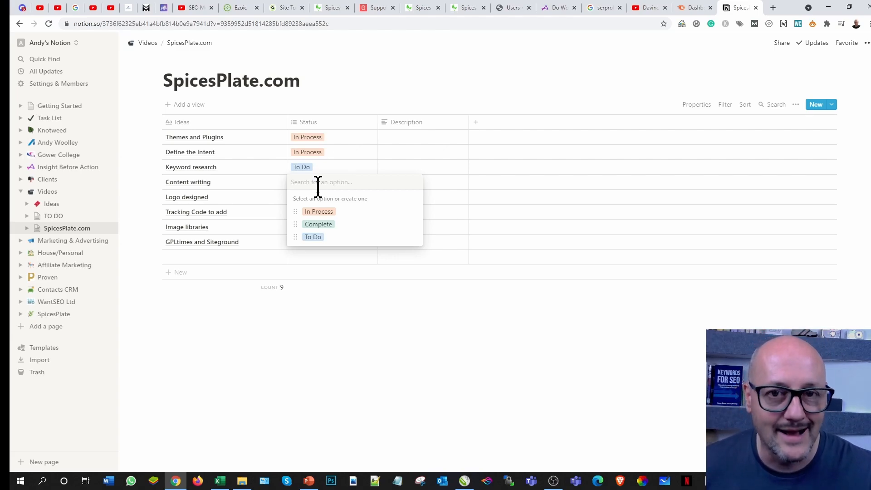
{"action": "mouse_move", "coordinate": [297, 121]}
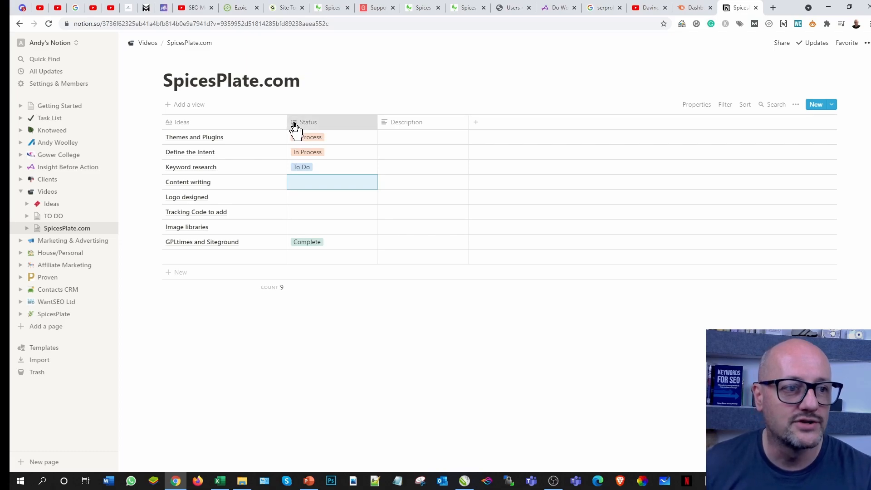
Step: Review the Status column's property options, then open the status choices for Content writing
{"action": "left_click", "coordinate": [308, 122]}
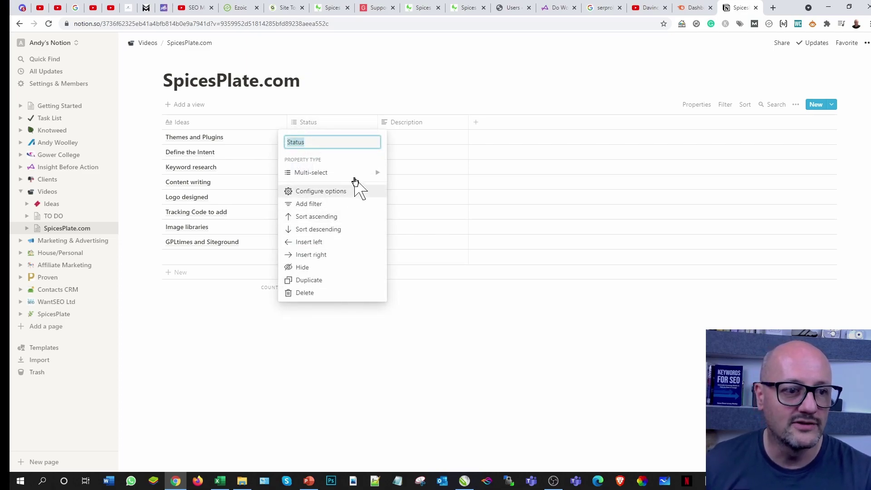
{"action": "left_click", "coordinate": [328, 172]}
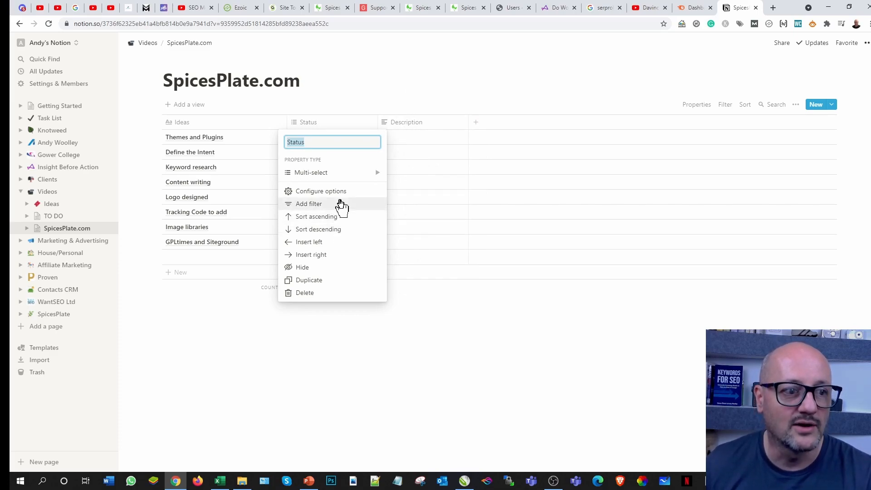
{"action": "left_click", "coordinate": [329, 172]}
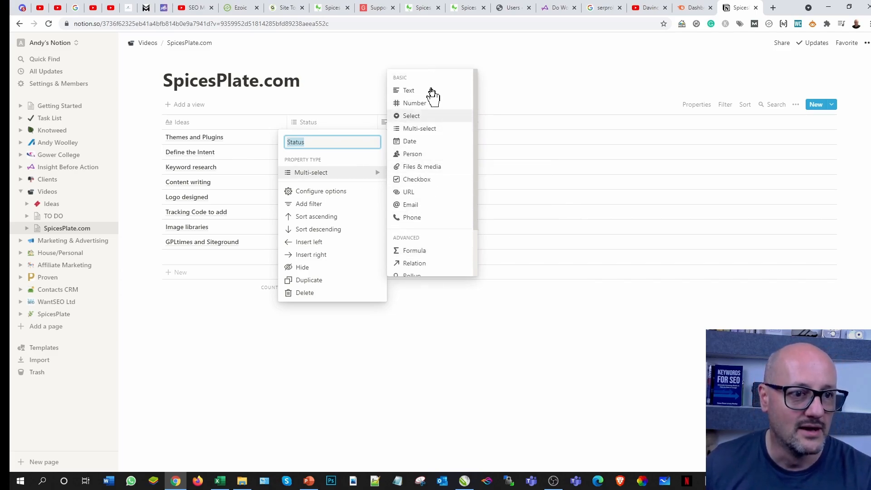
{"action": "mouse_move", "coordinate": [423, 221]}
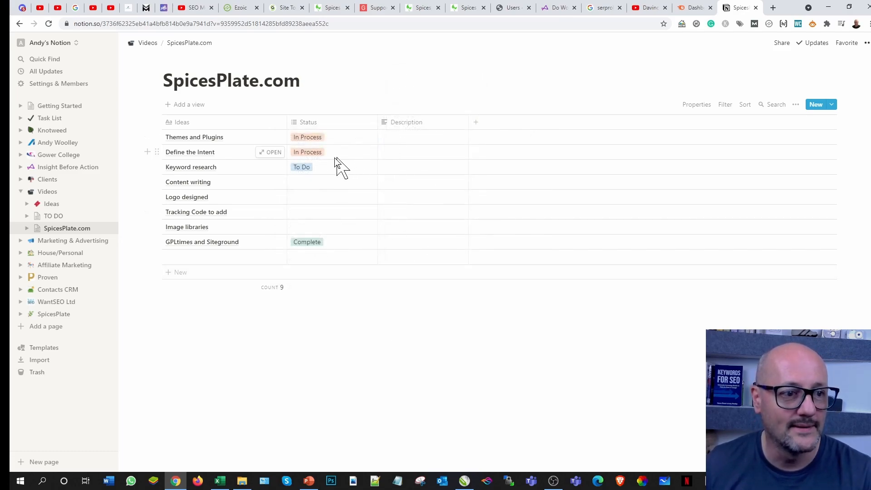
{"action": "left_click", "coordinate": [332, 182]}
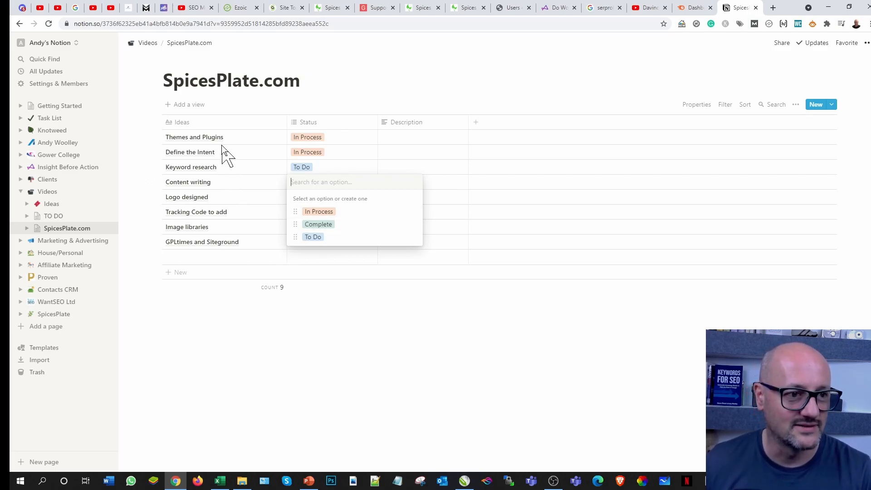
{"action": "mouse_move", "coordinate": [274, 326]}
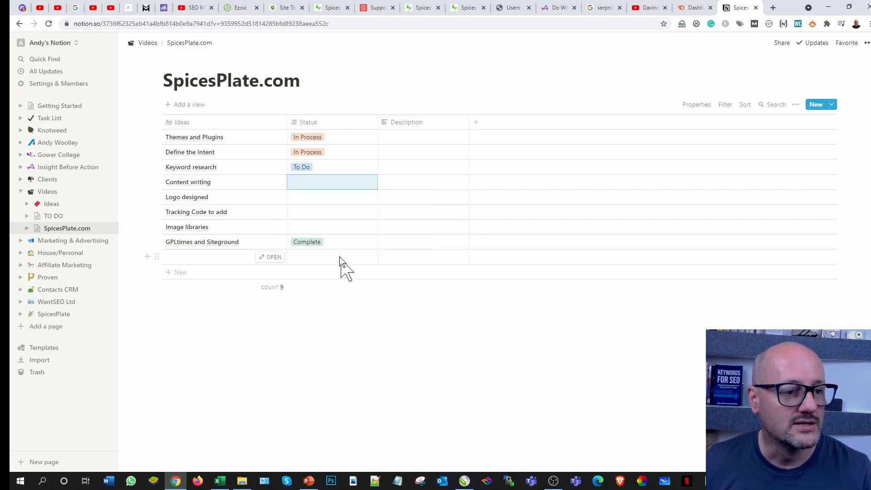
Step: Tag Content writing, Logo designed, Tracking Code to add and Image libraries as To Do
{"action": "left_click", "coordinate": [333, 182]}
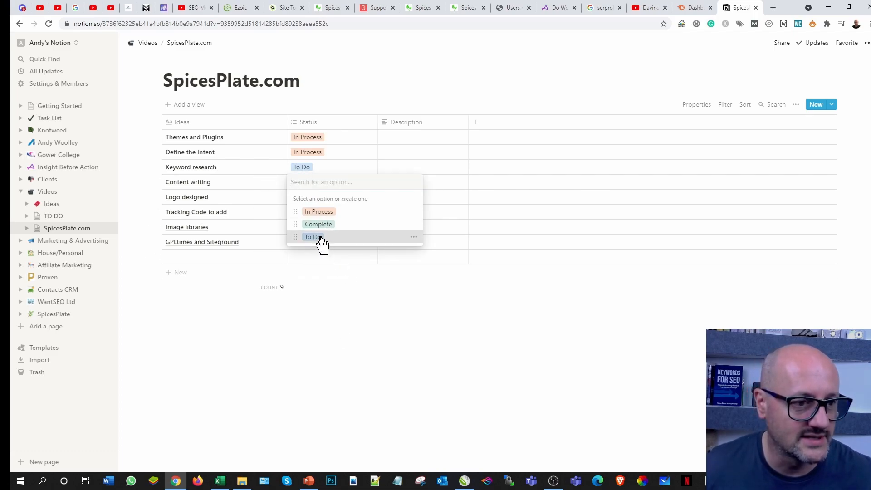
{"action": "left_click", "coordinate": [313, 237]}
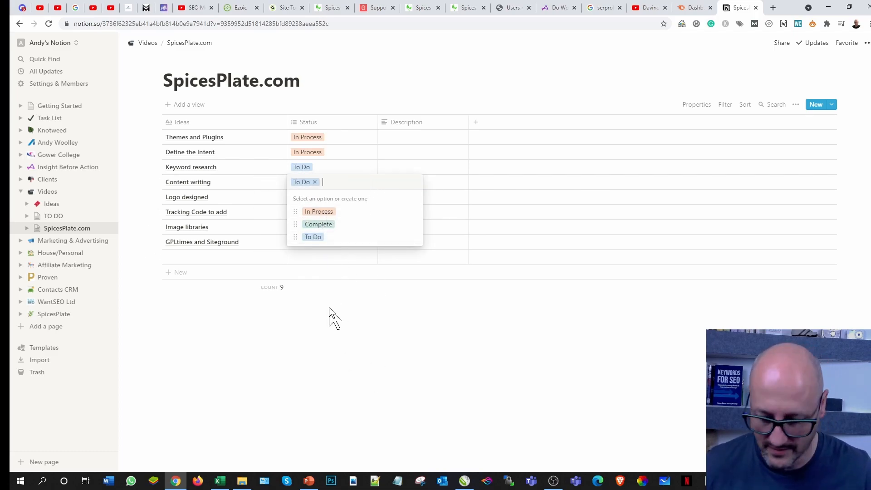
{"action": "mouse_move", "coordinate": [362, 283]}
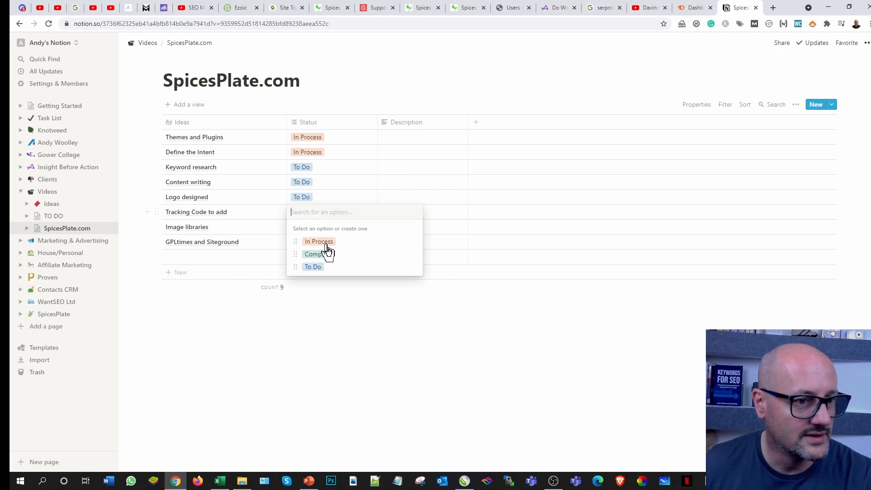
{"action": "left_click", "coordinate": [313, 267]}
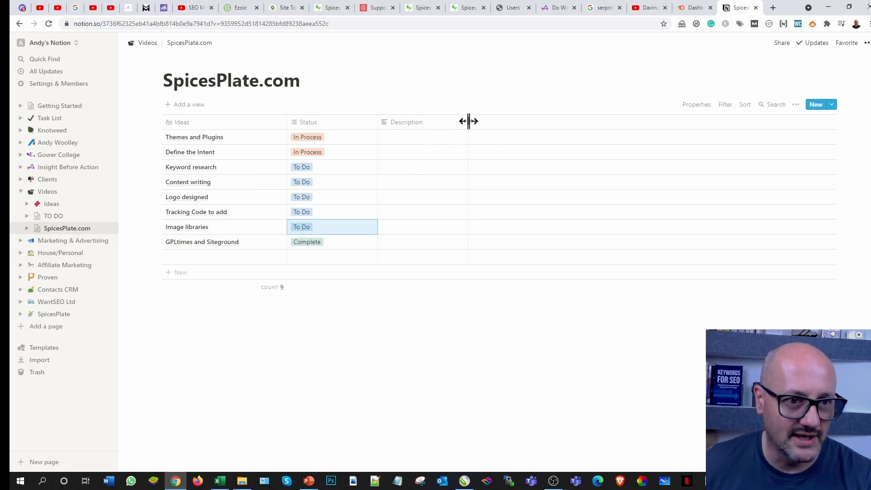
{"action": "mouse_move", "coordinate": [467, 128]}
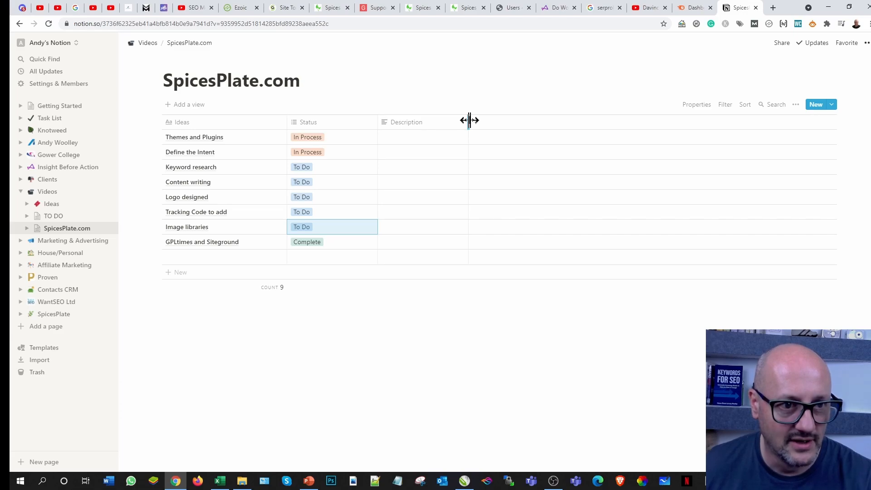
{"action": "mouse_move", "coordinate": [470, 123]}
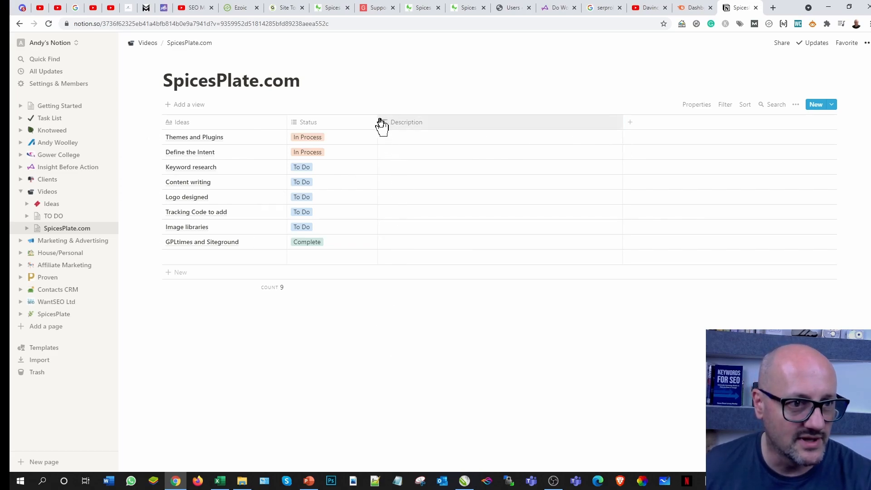
Step: Narrow the Status column and widen Description, briefly visiting Getting Started before returning
{"action": "left_click_drag", "start_coordinate": [380, 121], "coordinate": [348, 121]}
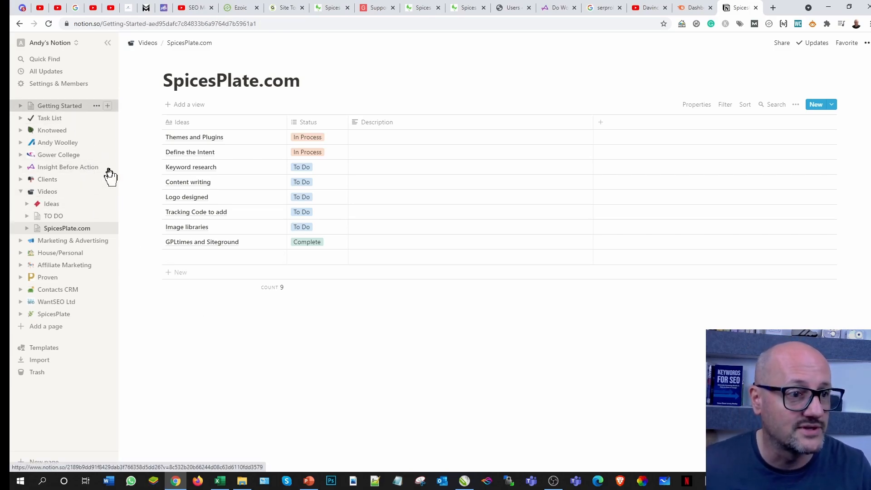
{"action": "left_click", "coordinate": [59, 105]}
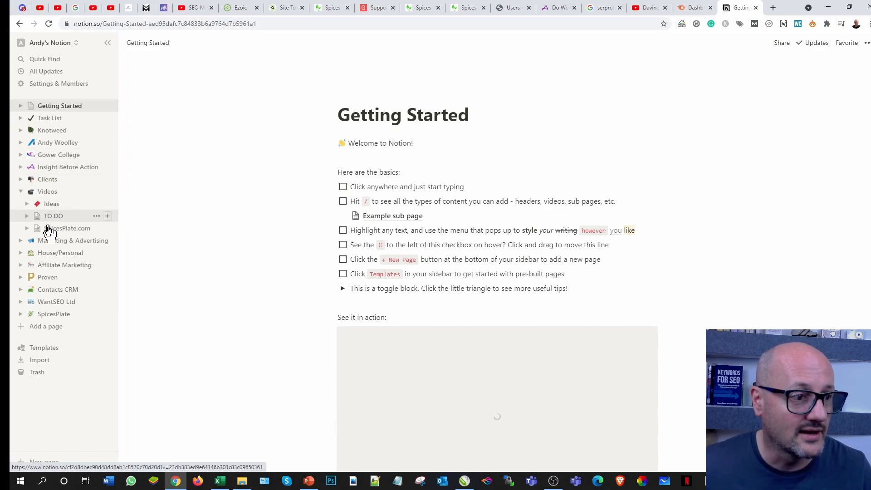
{"action": "left_click", "coordinate": [67, 228]}
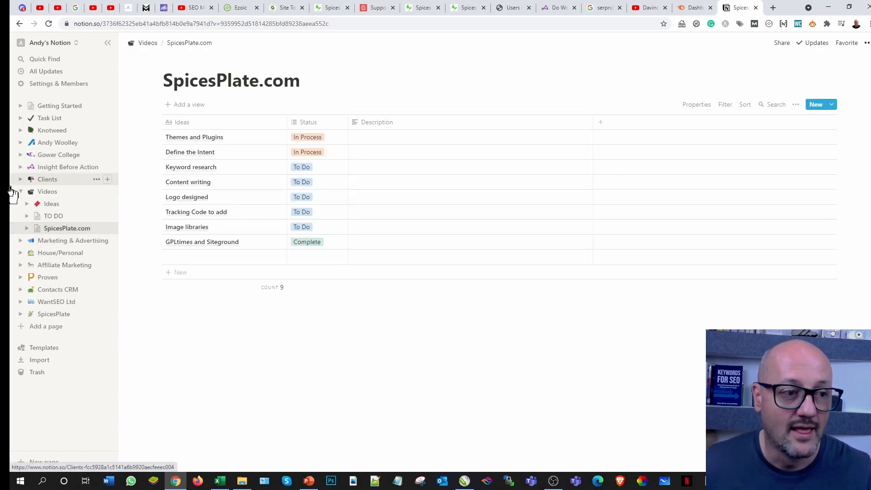
{"action": "mouse_move", "coordinate": [25, 193]}
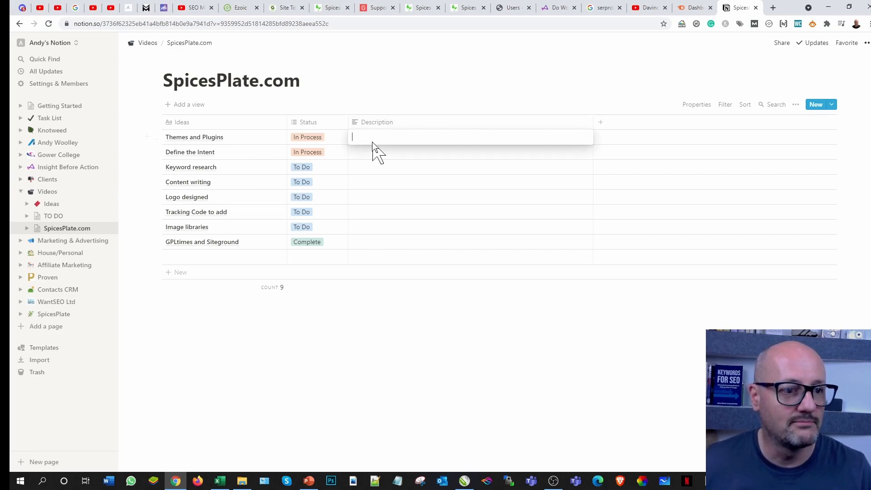
{"action": "mouse_move", "coordinate": [374, 138]}
{"action": "type", "text": "Edit to show the reasons"}
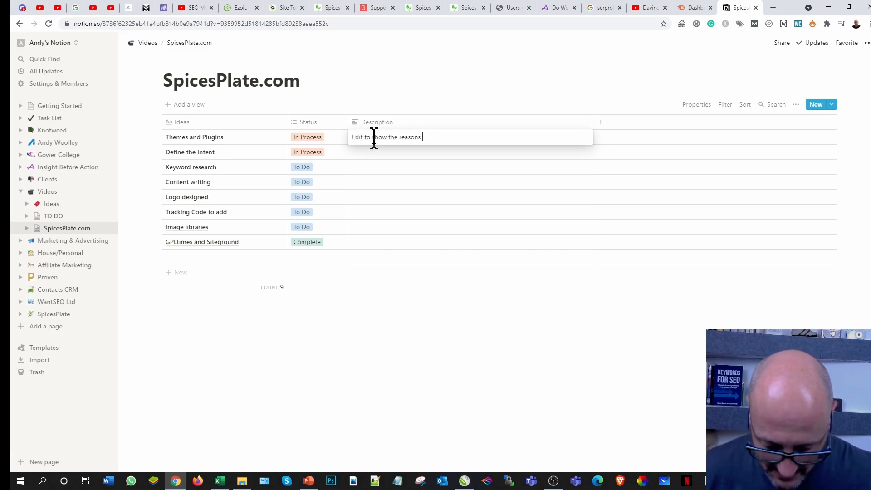
Step: Write the Themes and Plugins description explaining the choice of the Astra theme and Elementor page builder
{"action": "type", "text": "behind o"}
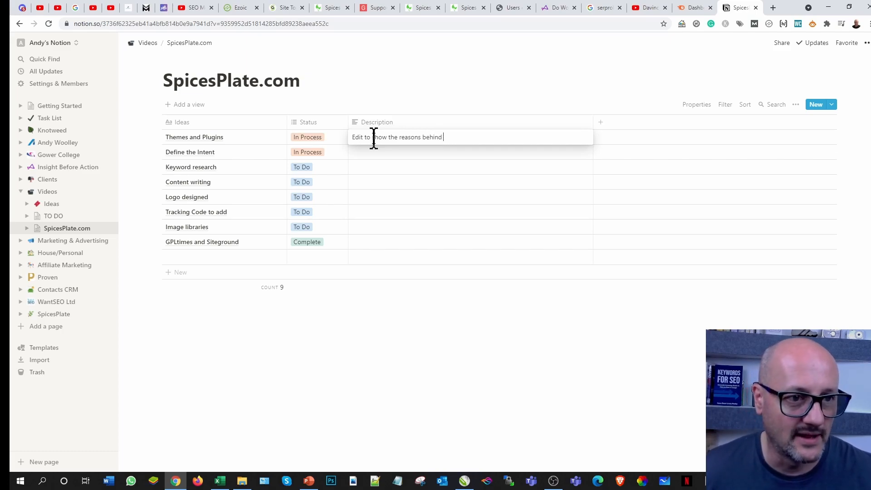
{"action": "type", "text": "selecting"}
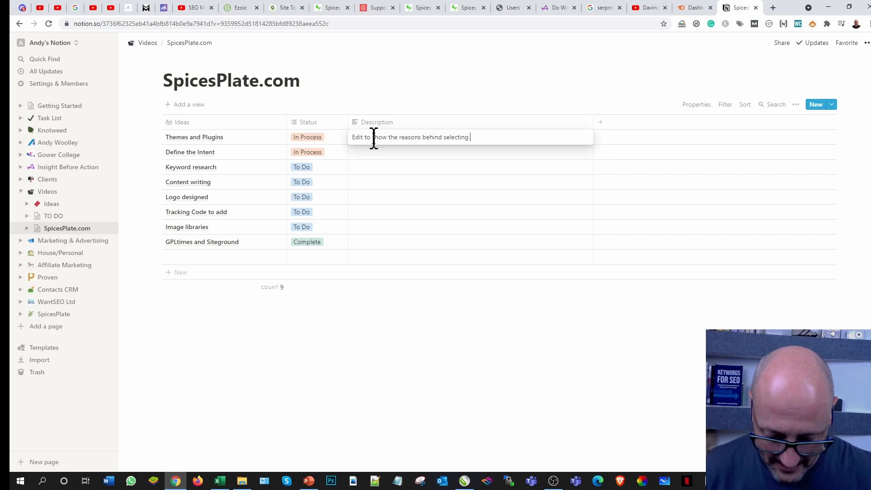
{"action": "type", "text": "the"}
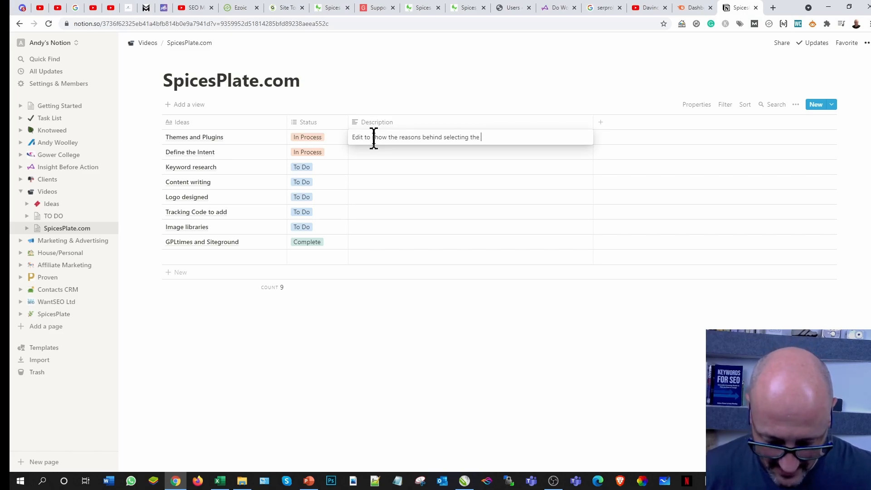
{"action": "type", "text": "theme Ast"}
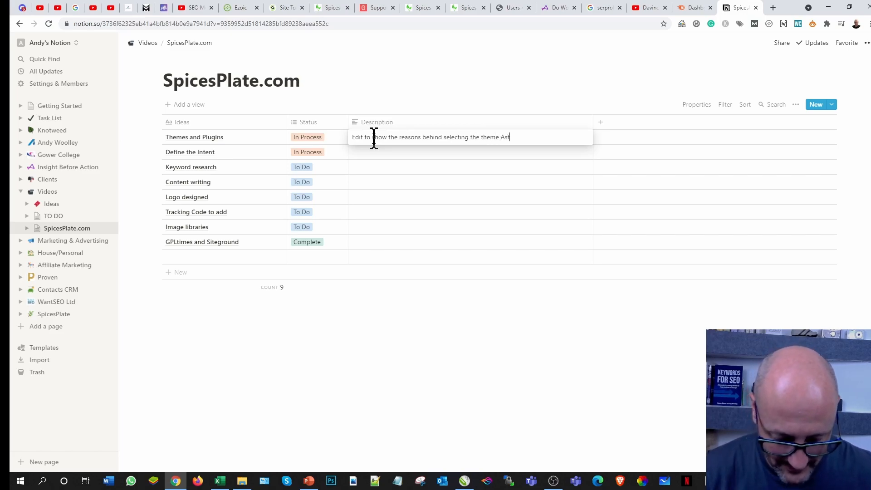
{"action": "type", "text": "ra and t"}
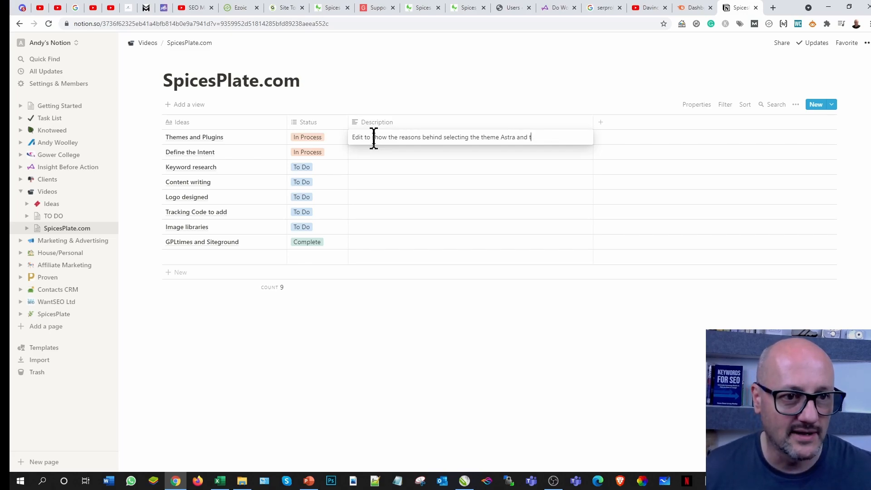
{"action": "type", "text": "he"}
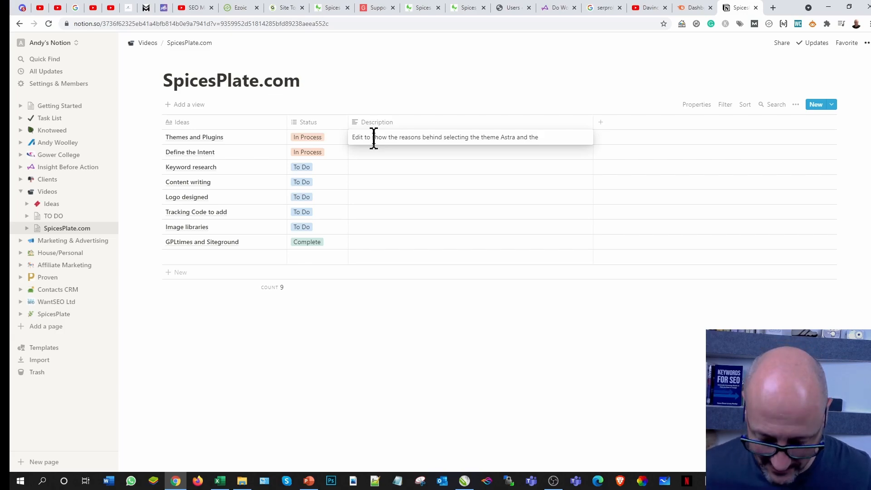
{"action": "type", "text": "Pagebuilder"}
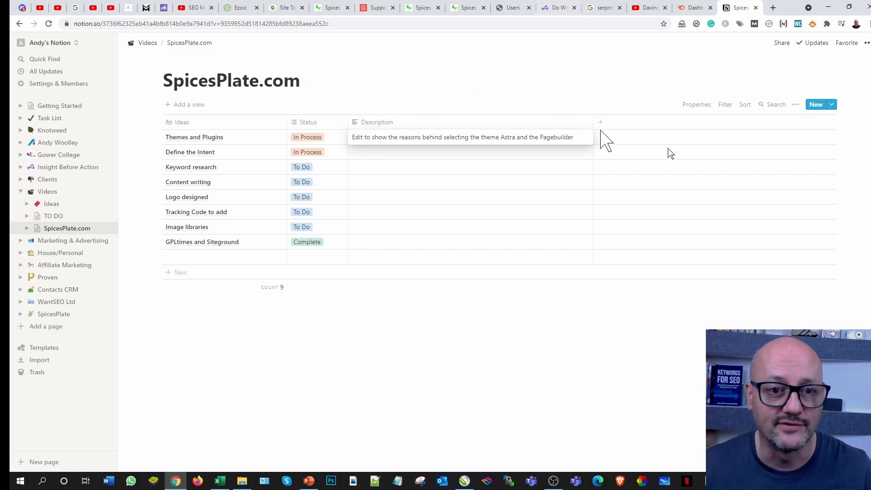
{"action": "mouse_move", "coordinate": [785, 113]}
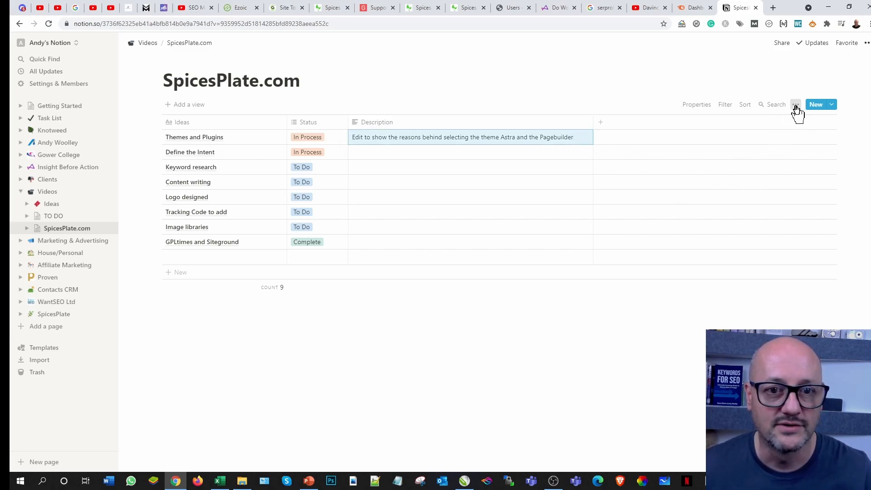
{"action": "left_click", "coordinate": [796, 105]}
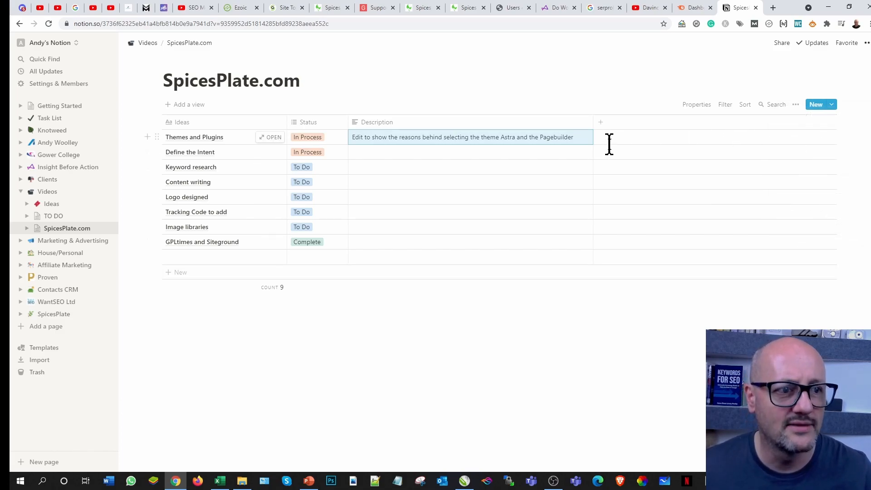
{"action": "mouse_move", "coordinate": [783, 42]}
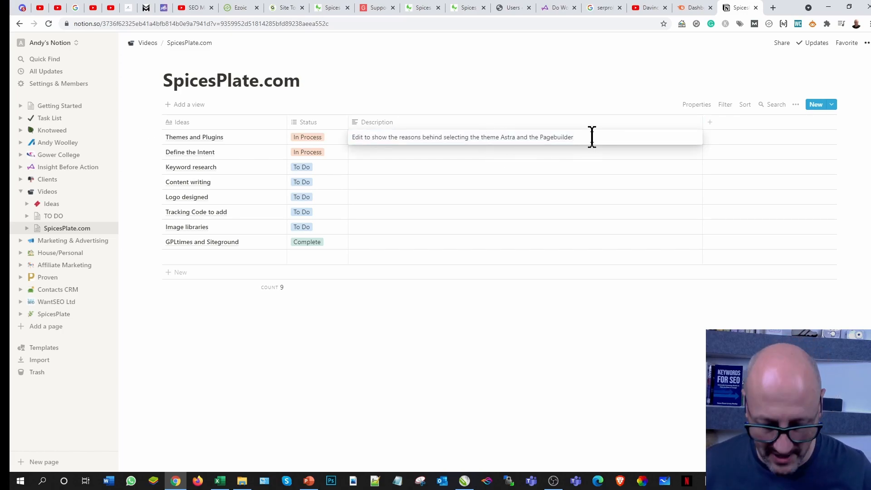
{"action": "type", "text": "Elementor"}
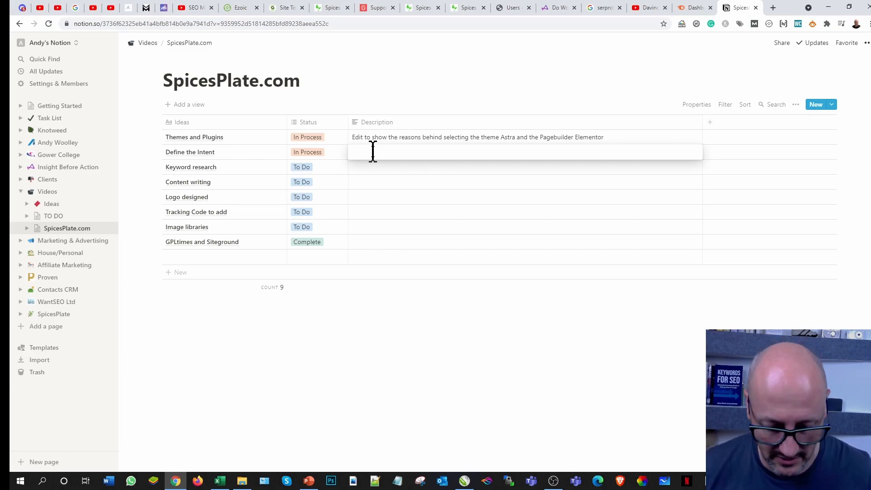
Step: Enter 'Cooking, growing and medicinal themes' as the Define the Intent description
{"action": "type", "text": "Cook"}
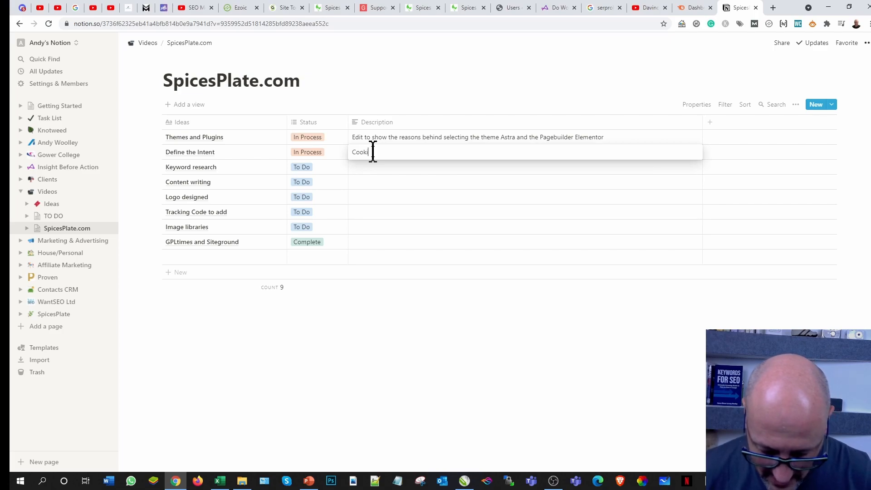
{"action": "type", "text": "ing, growing and medicinal themes"}
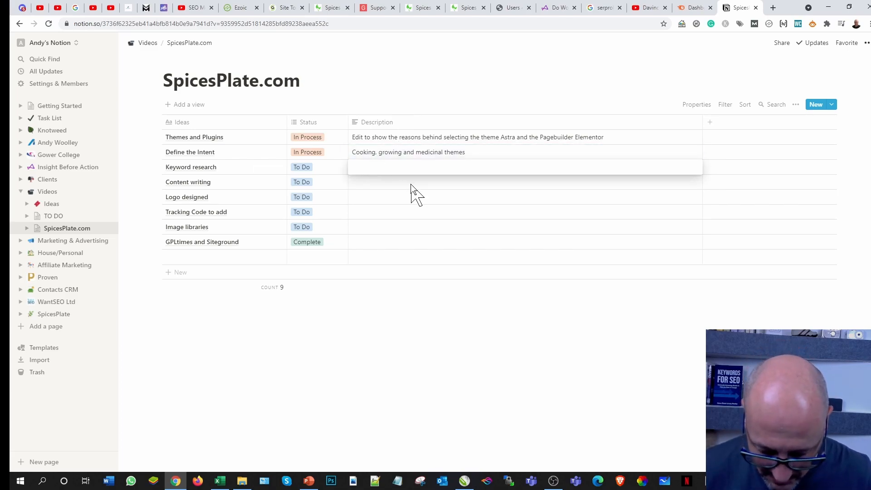
Step: Type the Keyword research description on principles of building out questions, citing PAA and UseTopics
{"action": "type", "text": "multiple principles of"}
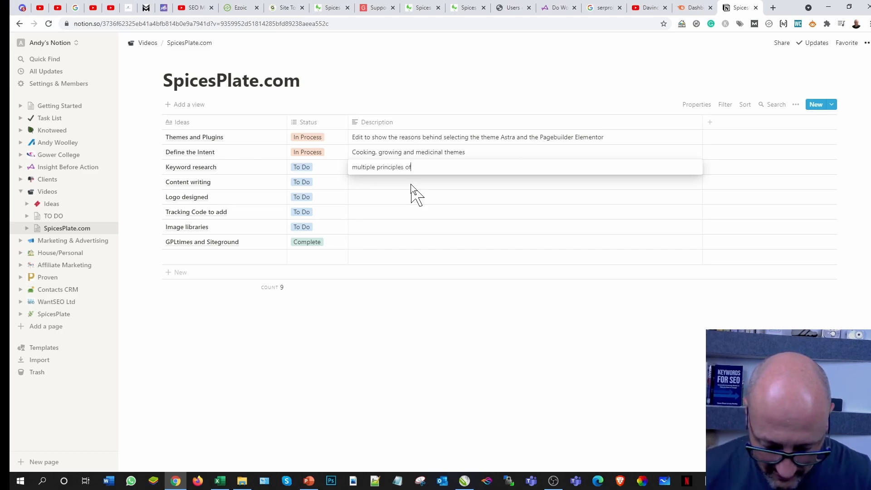
{"action": "type", "text": "buildign out orgaic"}
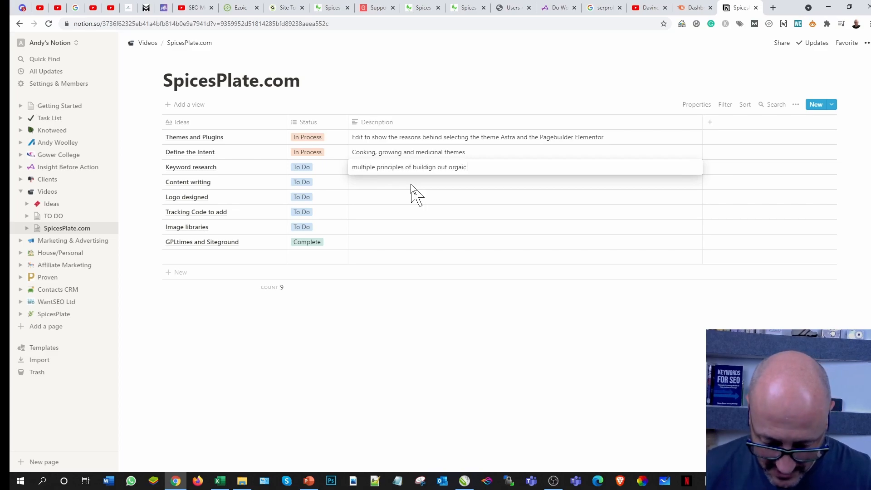
{"action": "type", "text": "questions"}
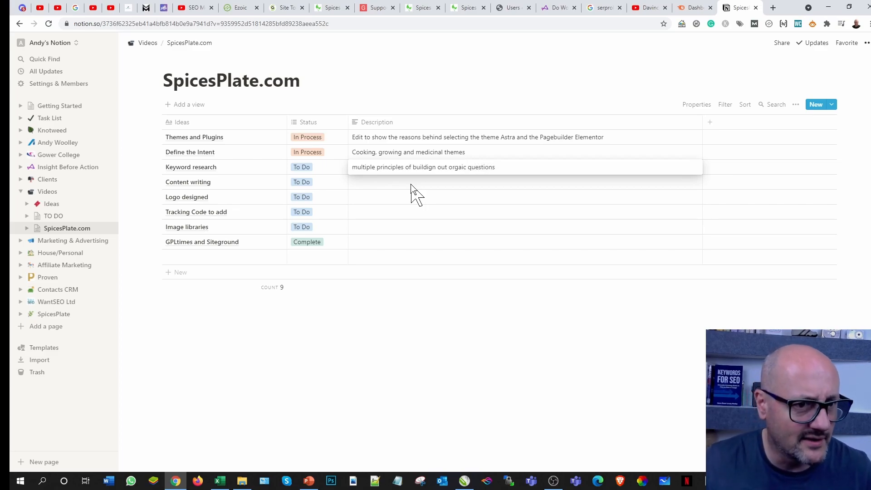
{"action": "mouse_move", "coordinate": [453, 161]}
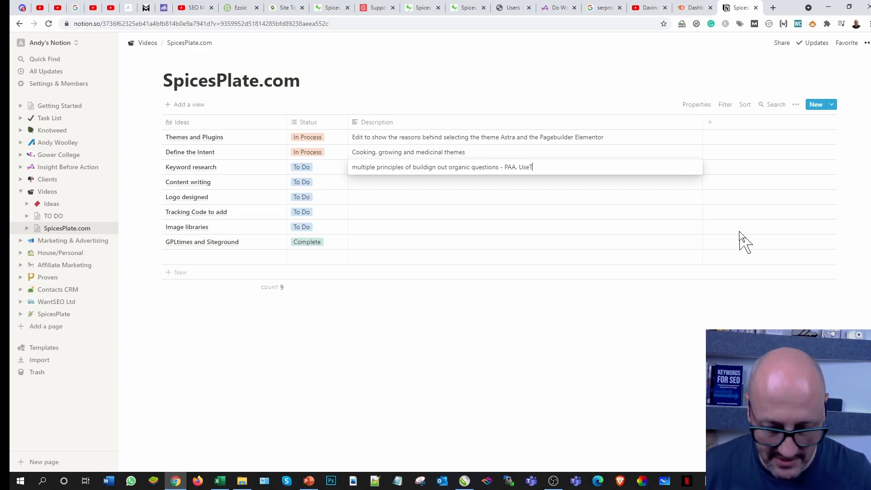
{"action": "type", "text": "opics"}
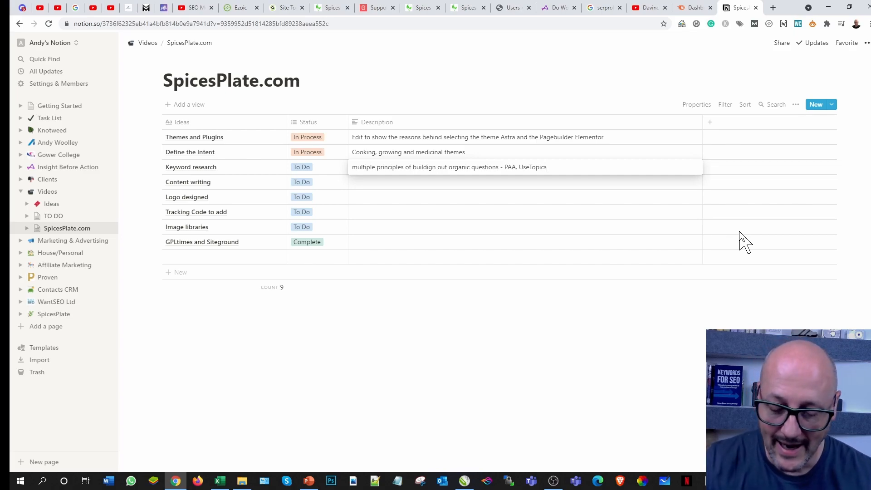
Step: Append Answer Socrates and Answer the Public to the Keyword research description
{"action": "left_click", "coordinate": [547, 167]}
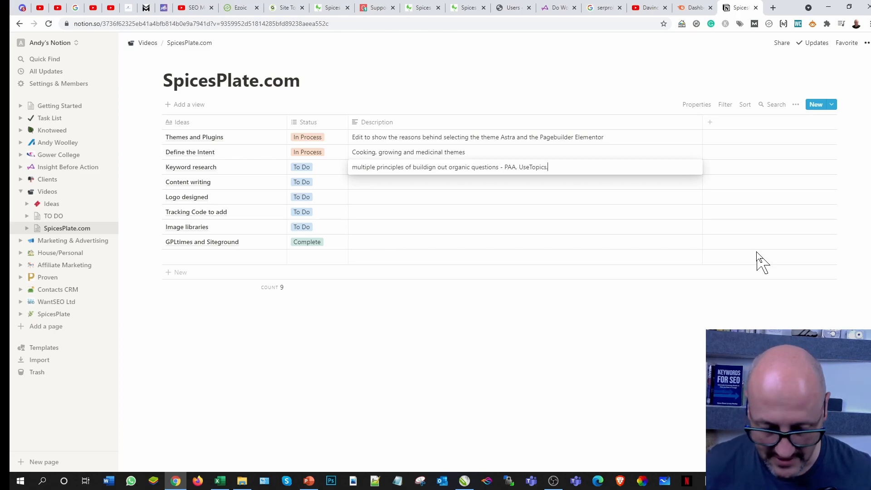
{"action": "type", "text": ","}
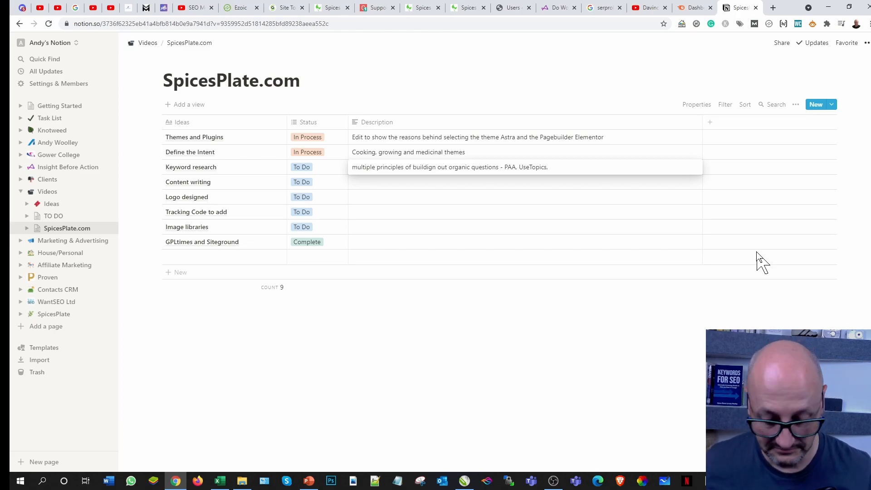
{"action": "type", "text": "Answer S"}
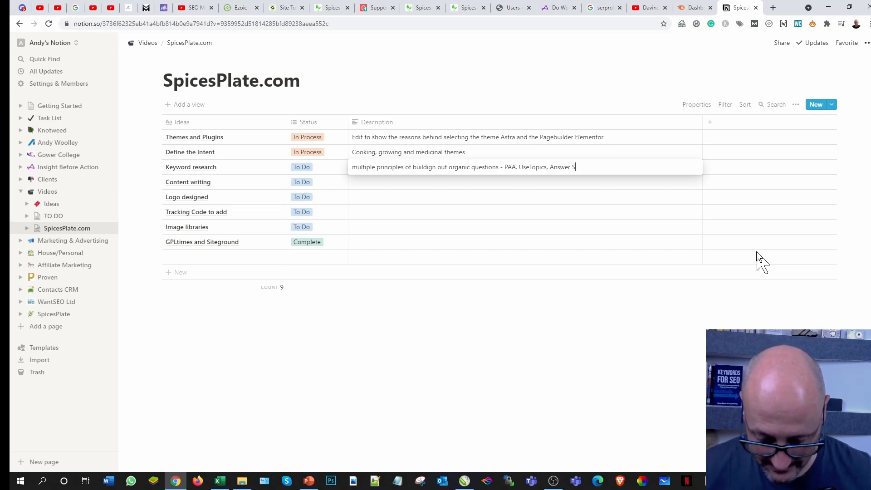
{"action": "type", "text": "oc"}
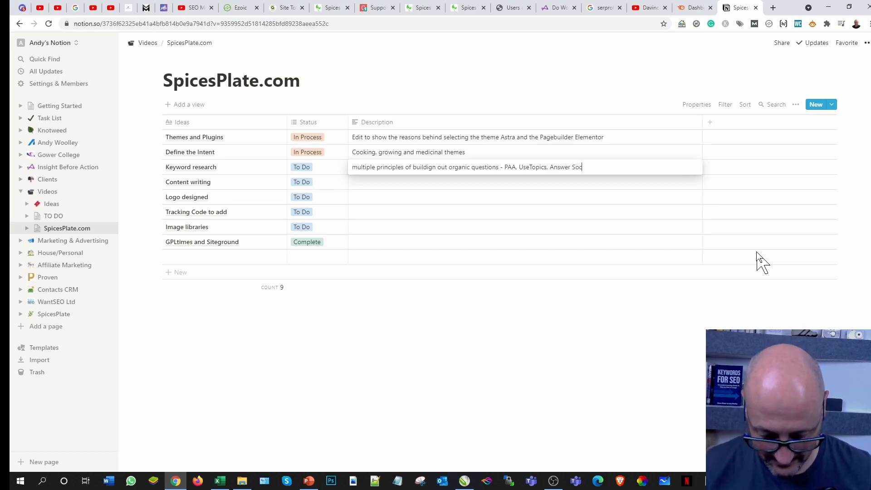
{"action": "type", "text": "ra"}
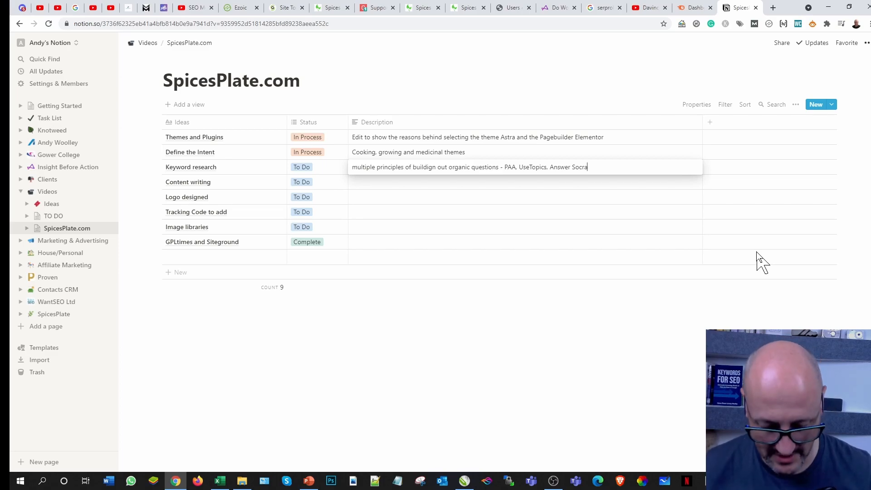
{"action": "type", "text": "tes, An"}
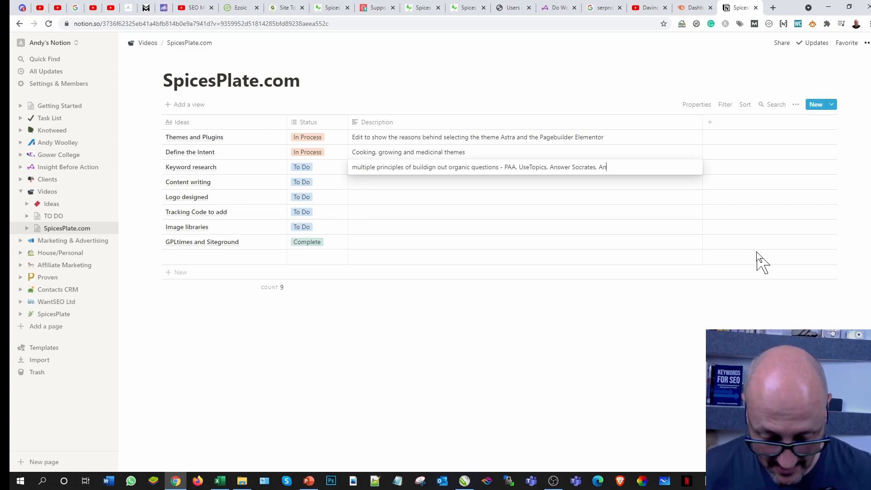
{"action": "type", "text": "Answer the Pu"}
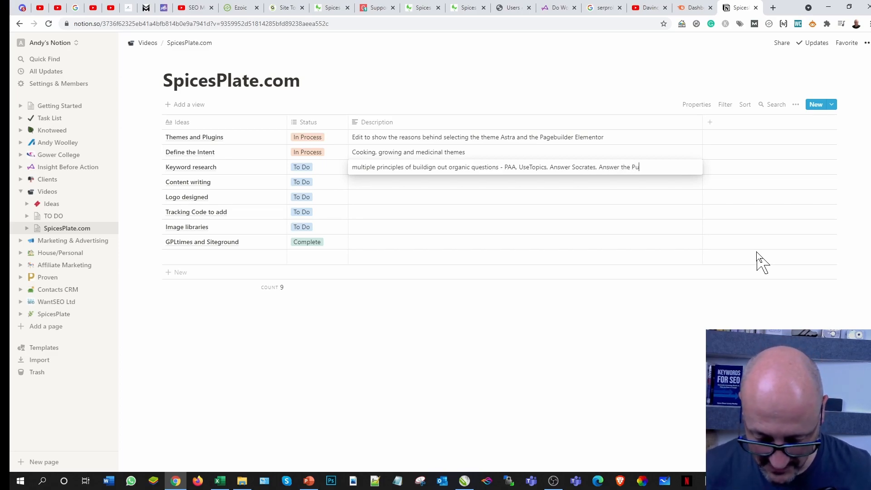
{"action": "type", "text": "blic"}
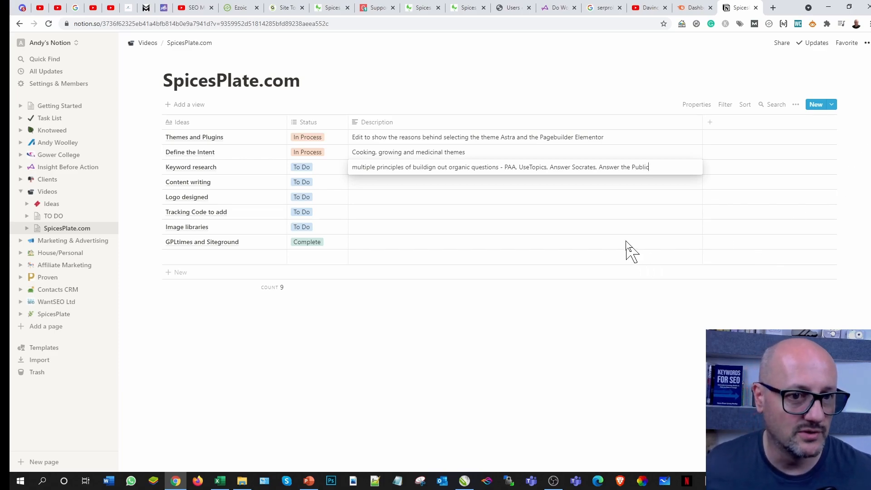
{"action": "mouse_move", "coordinate": [411, 200]}
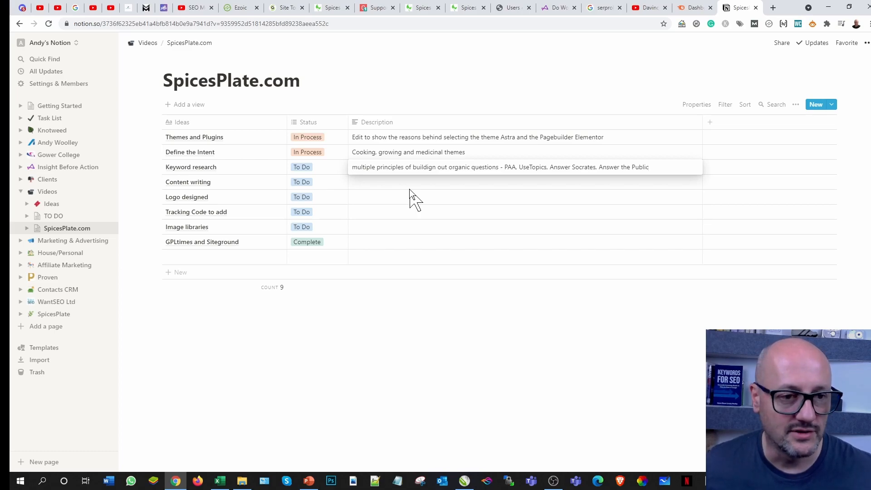
{"action": "mouse_move", "coordinate": [417, 196]}
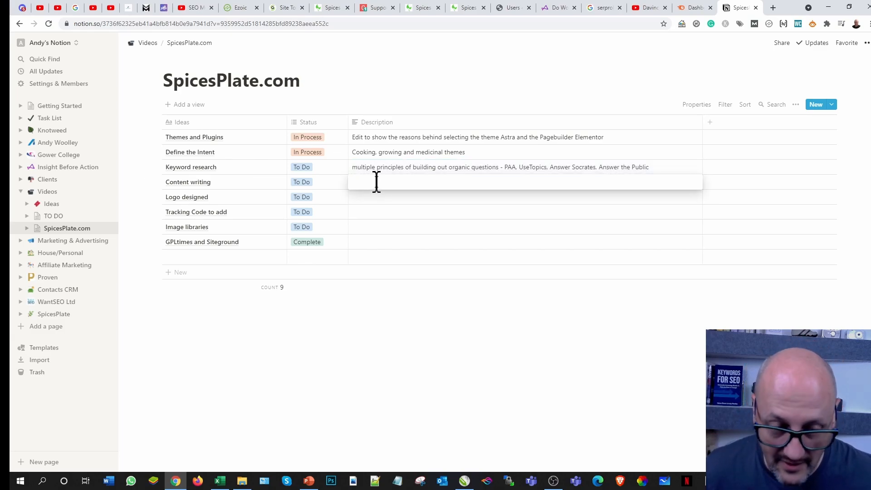
Step: Enter 'AI technology to demonstrate writing collaboration' as the Content writing description
{"action": "type", "text": "A"}
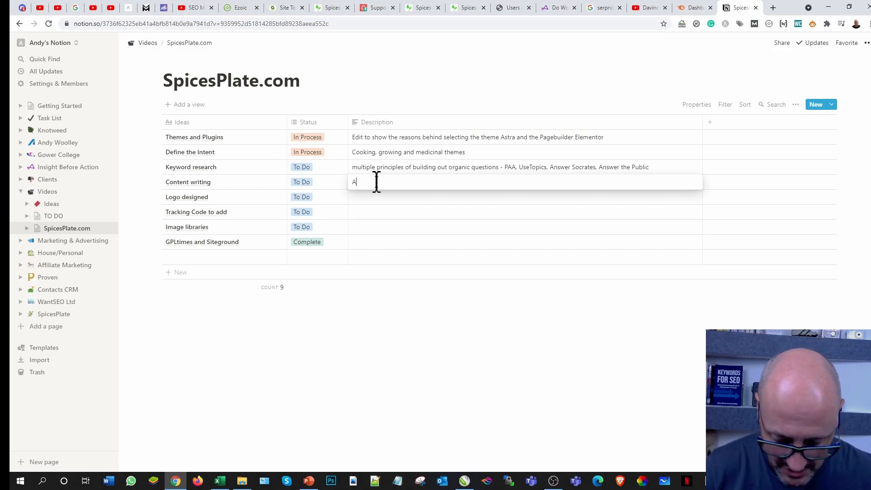
{"action": "type", "text": "I technology to d"}
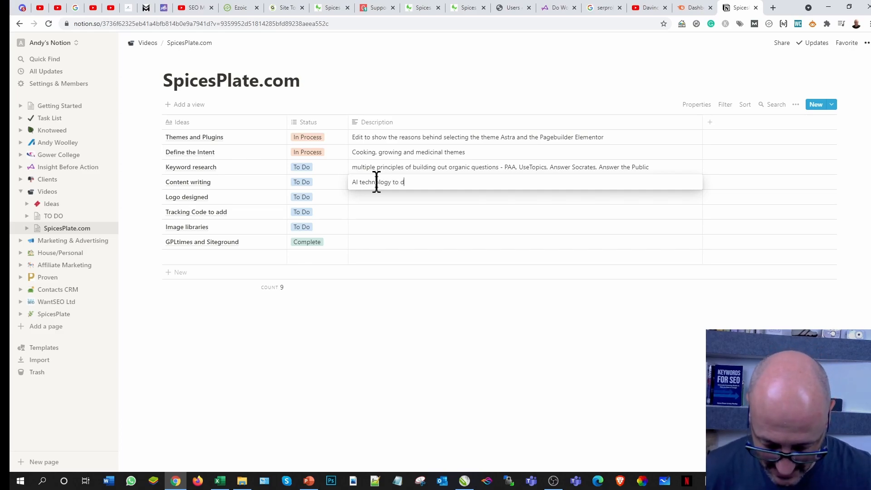
{"action": "type", "text": "emonstrate writing collab"}
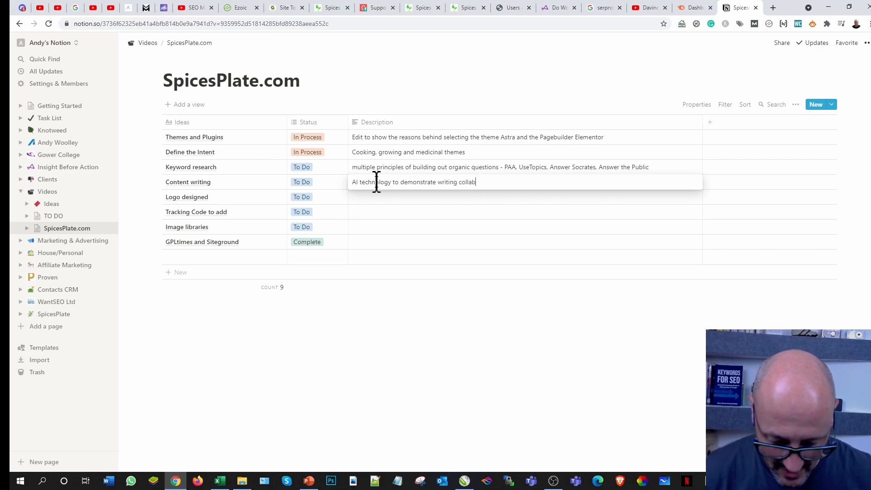
{"action": "type", "text": "orai"}
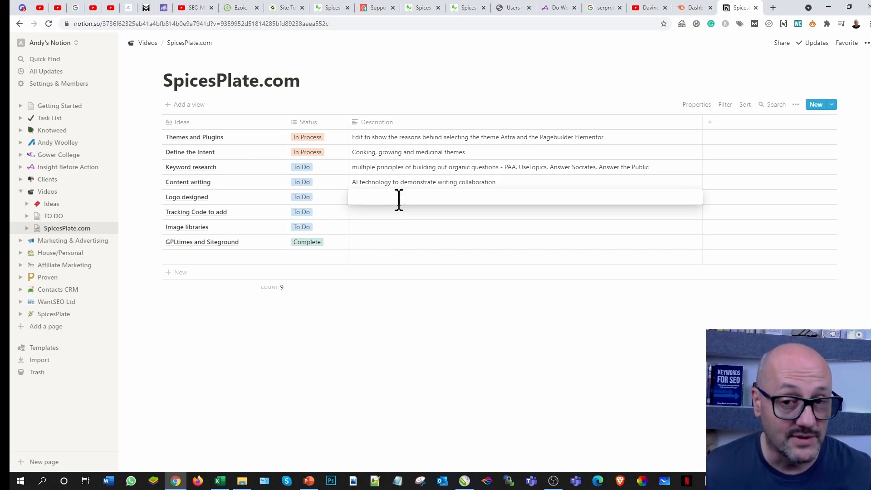
{"action": "left_click", "coordinate": [398, 197]}
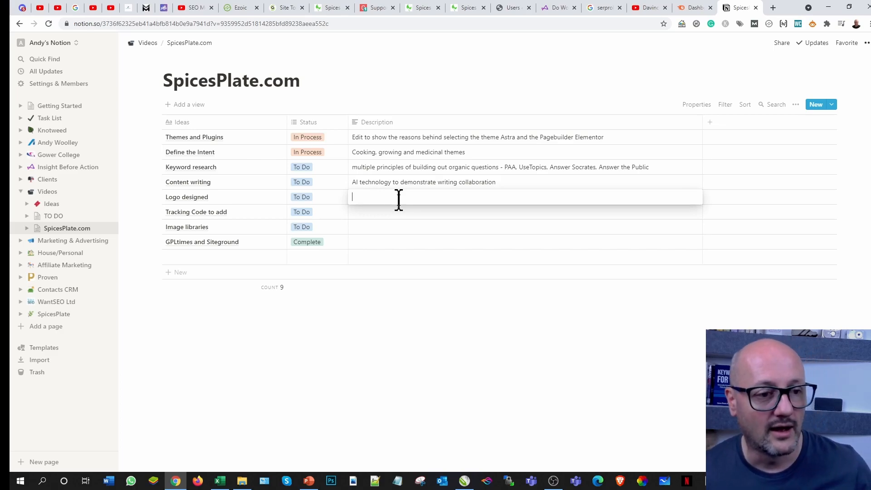
{"action": "mouse_move", "coordinate": [406, 219]}
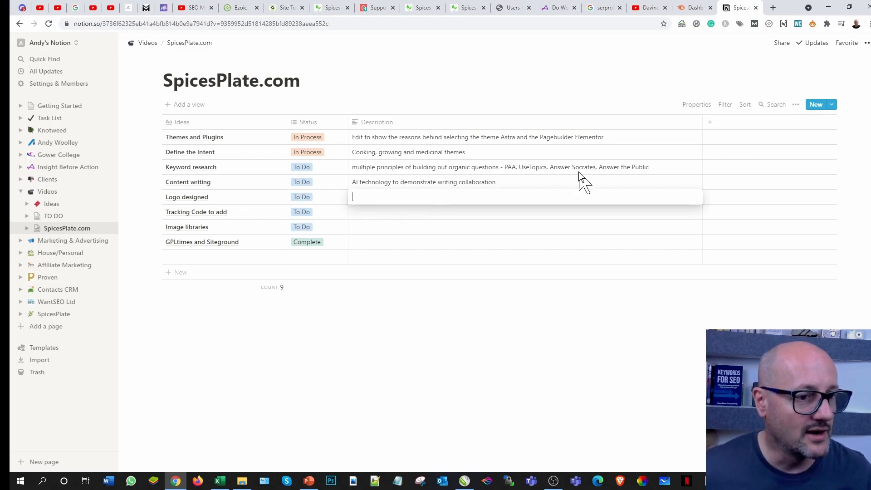
Step: Type 'Fivrr graphic designer' into the Logo designed description
{"action": "type", "text": "Fiv"}
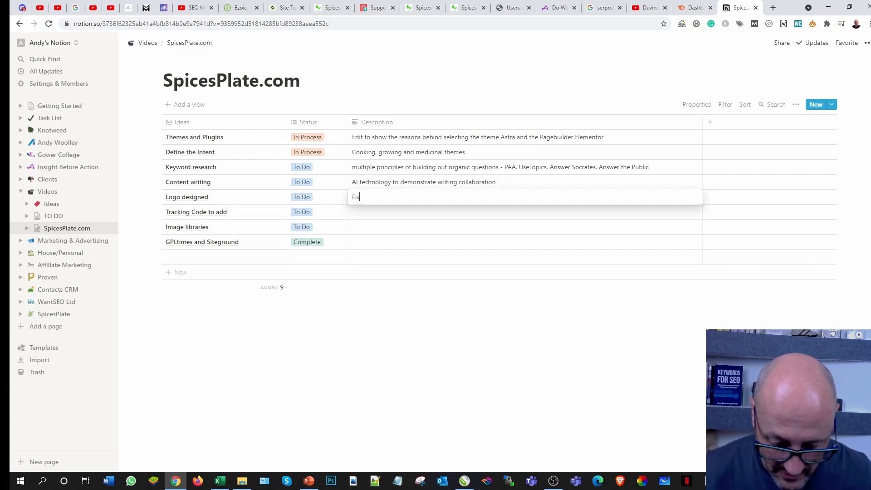
{"action": "type", "text": "vrr"}
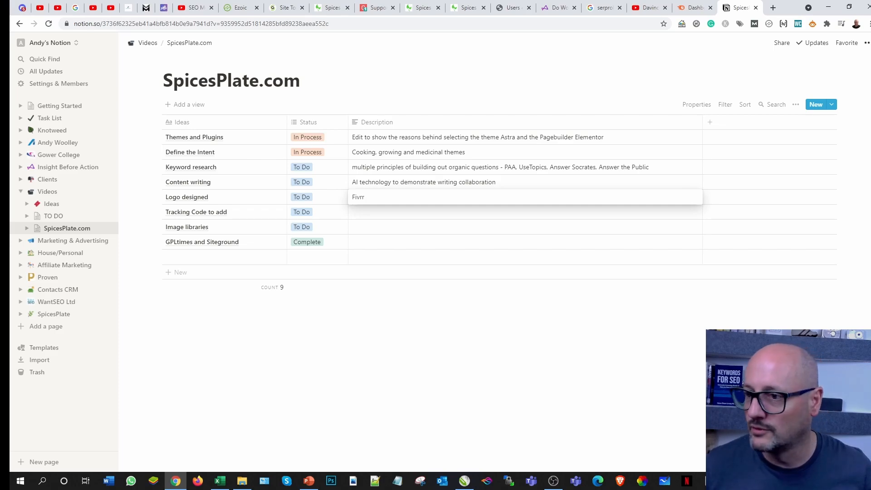
{"action": "mouse_move", "coordinate": [682, 434]}
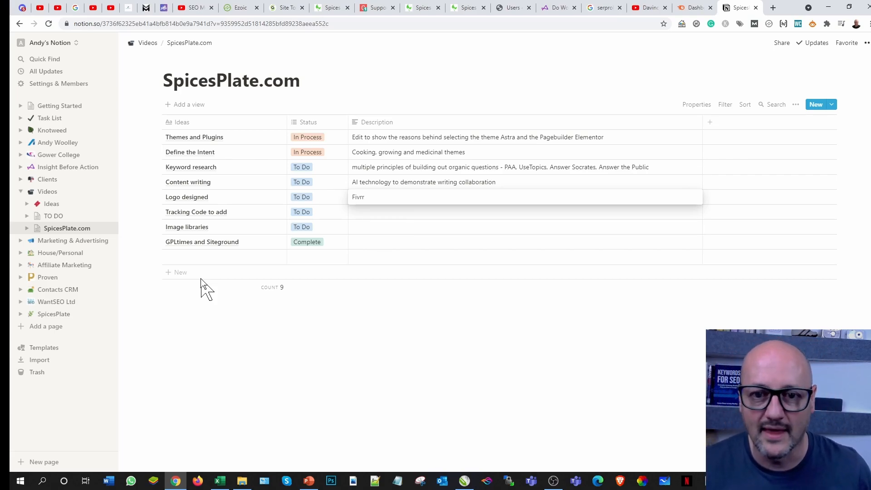
{"action": "mouse_move", "coordinate": [138, 260]}
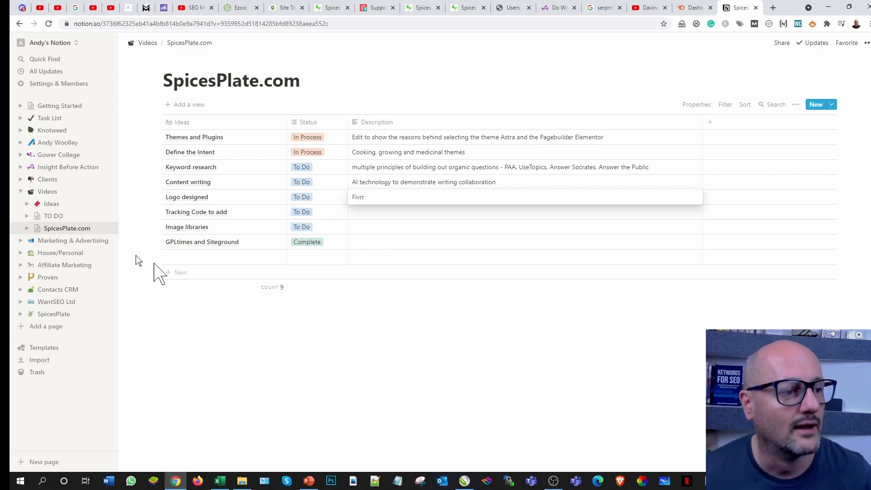
{"action": "mouse_move", "coordinate": [435, 300]}
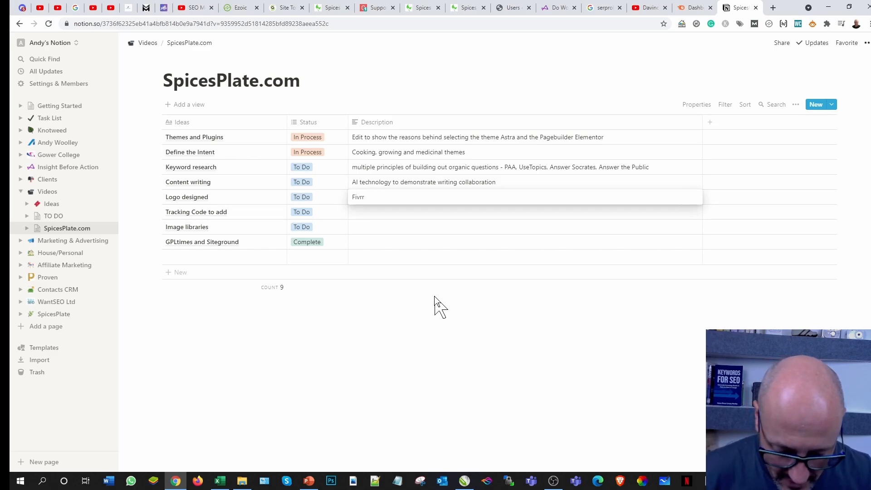
{"action": "type", "text": "graphic d"}
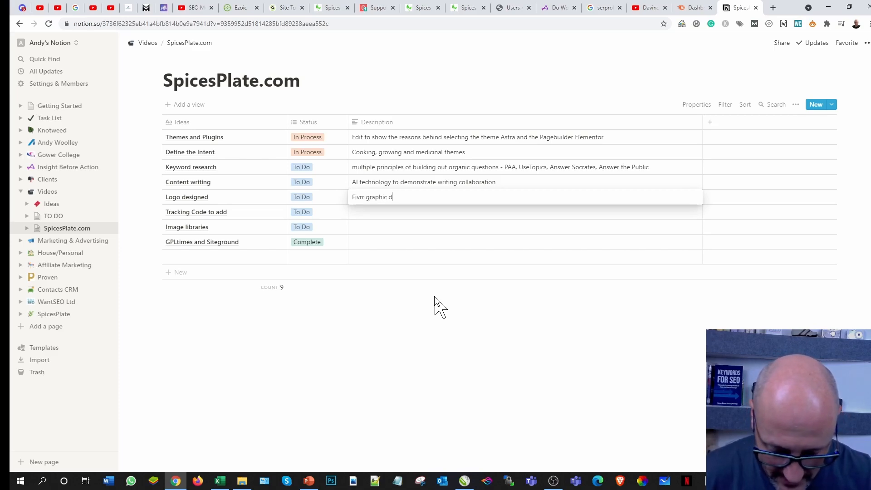
{"action": "type", "text": "esigner for lo"}
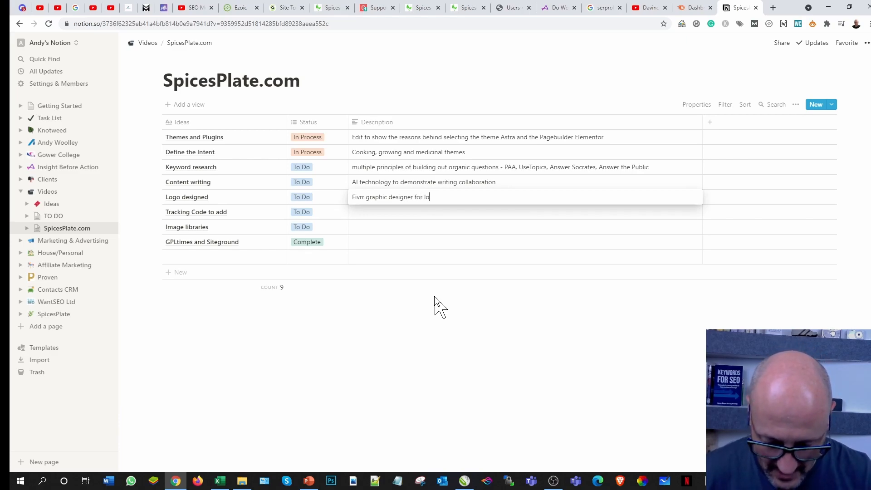
Step: Finish the logo description and describe Tracking Code to add as 'GA, SC and GMB pages to build'
{"action": "type", "text": "go"}
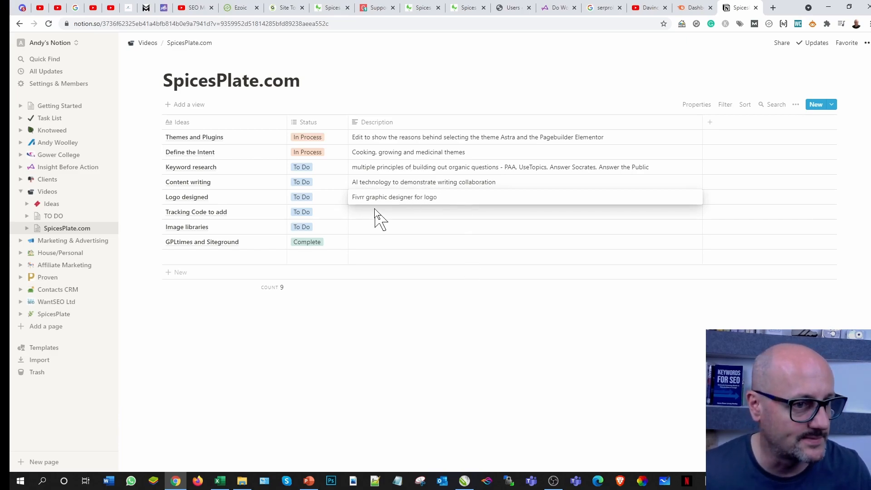
{"action": "left_click", "coordinate": [385, 212]}
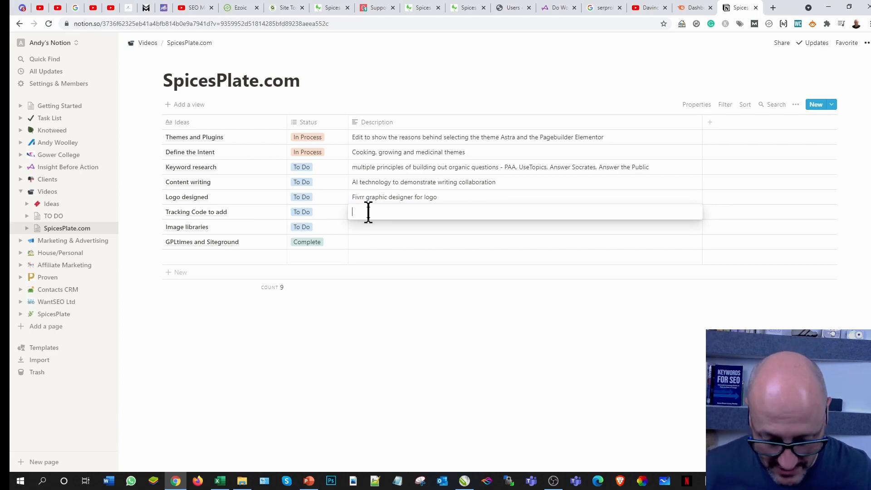
{"action": "type", "text": "GA. S"}
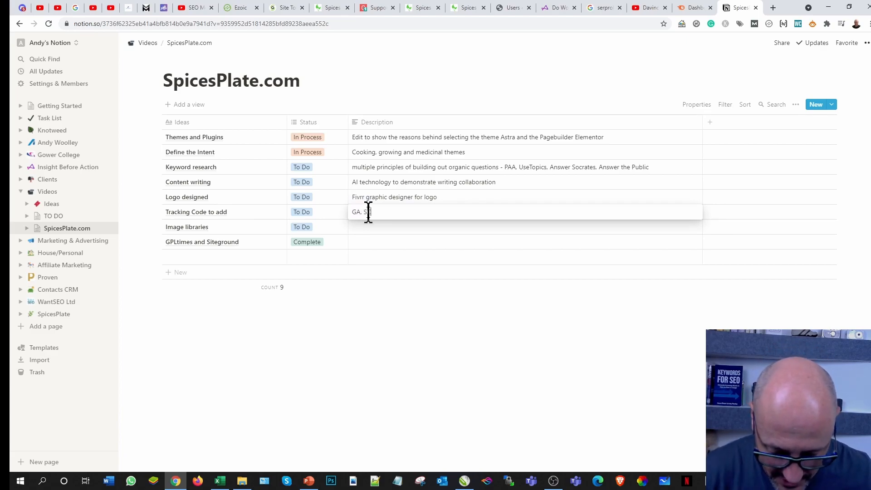
{"action": "type", "text": "and GMB"}
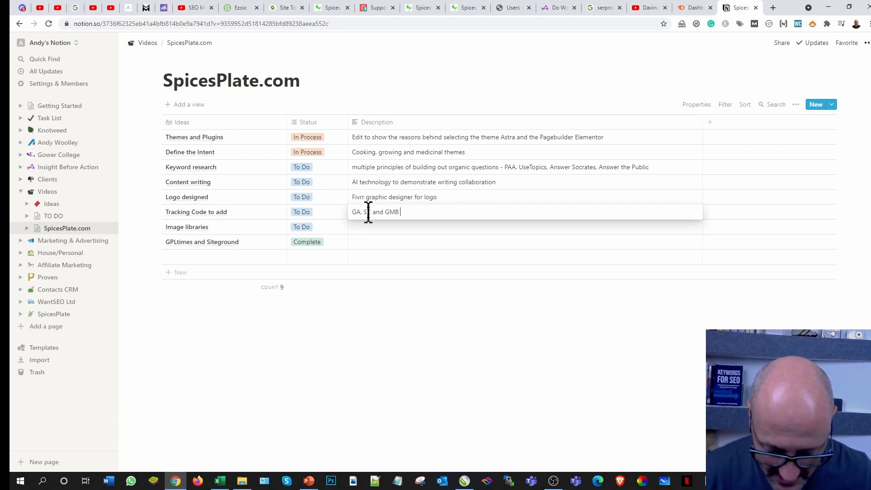
{"action": "type", "text": "pages to b"}
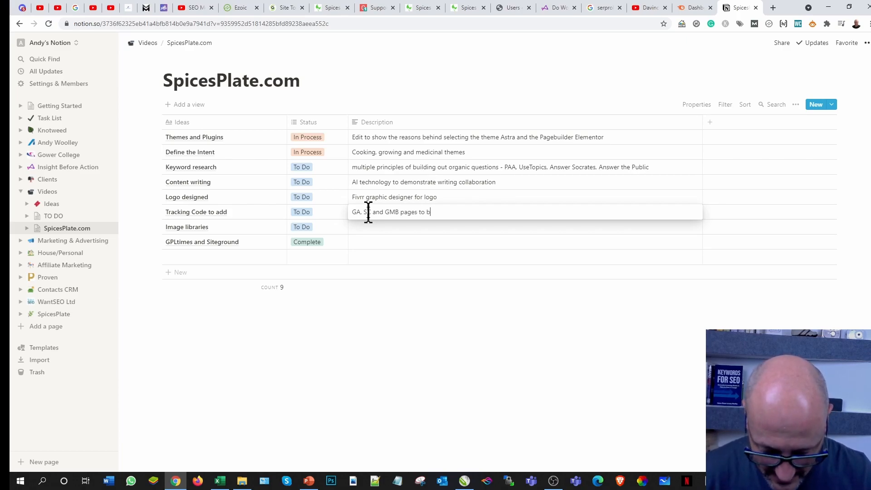
{"action": "type", "text": "uild"}
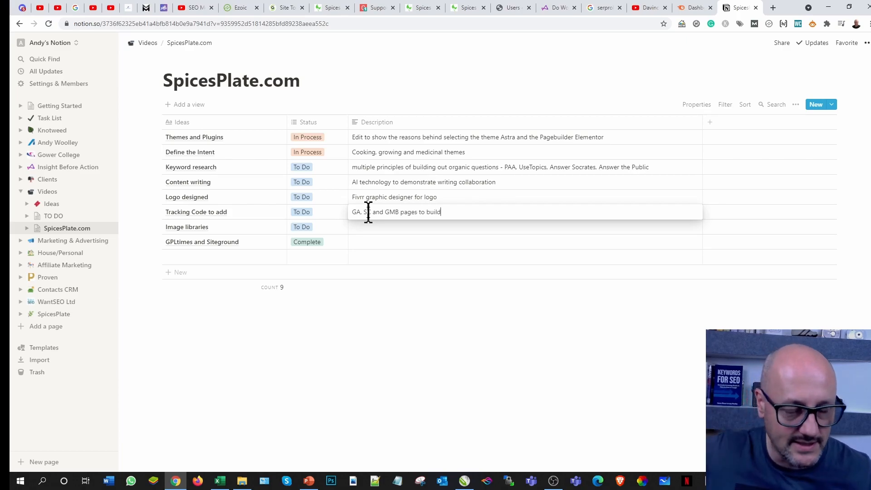
{"action": "type", "text": "C"}
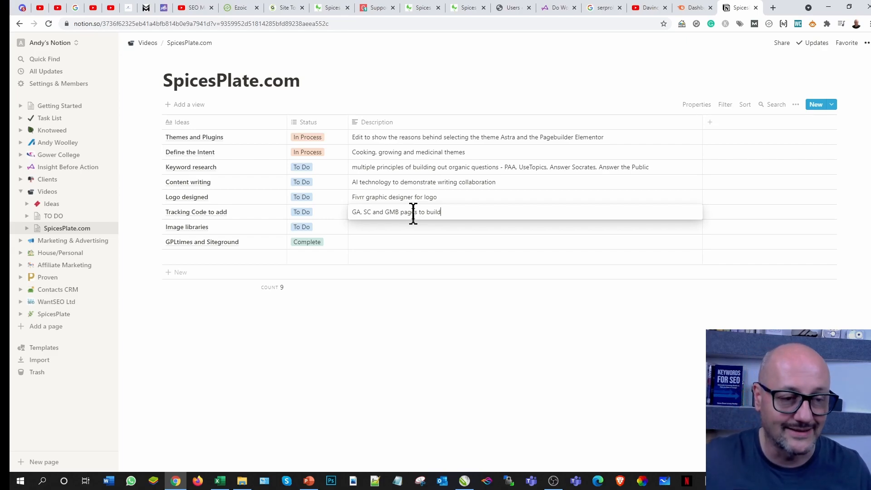
{"action": "mouse_move", "coordinate": [405, 228]}
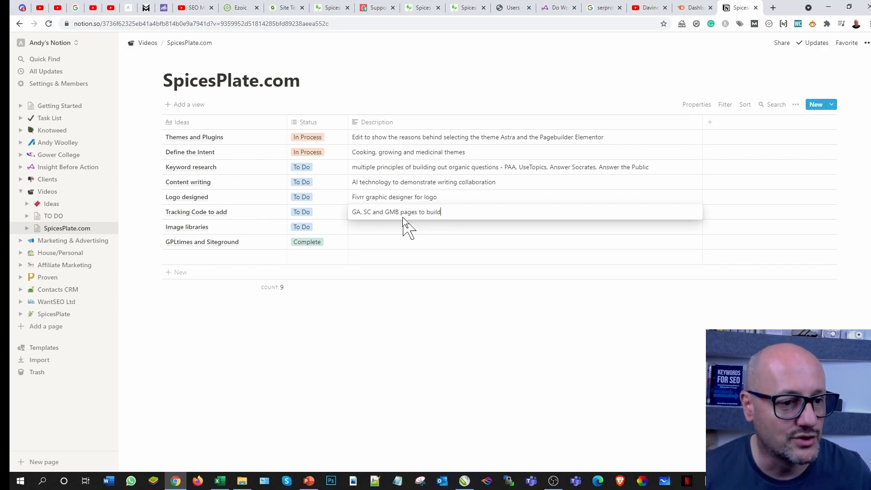
{"action": "left_click", "coordinate": [383, 227]}
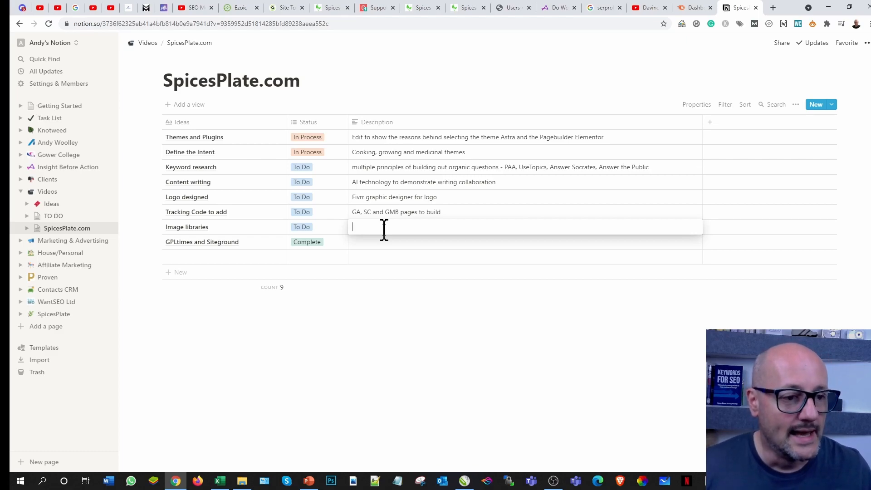
Step: Describe Image libraries as 'Dreamstimes, pixabay, pexels, visualhunt'
{"action": "type", "text": "Dreams"}
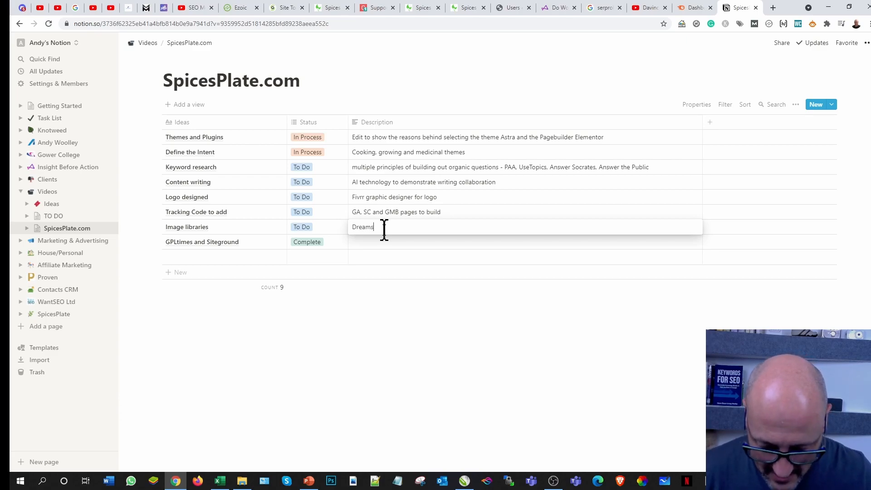
{"action": "type", "text": "times"}
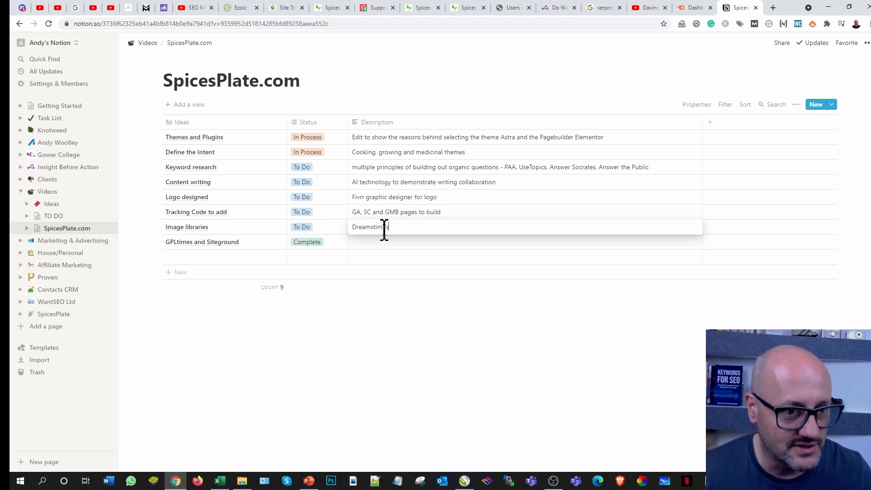
{"action": "type", "text": "es"}
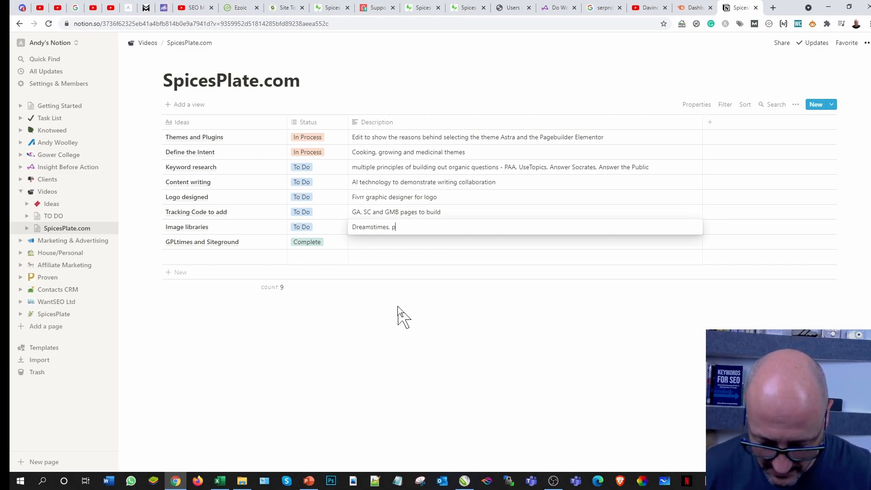
{"action": "type", "text": "xabay"}
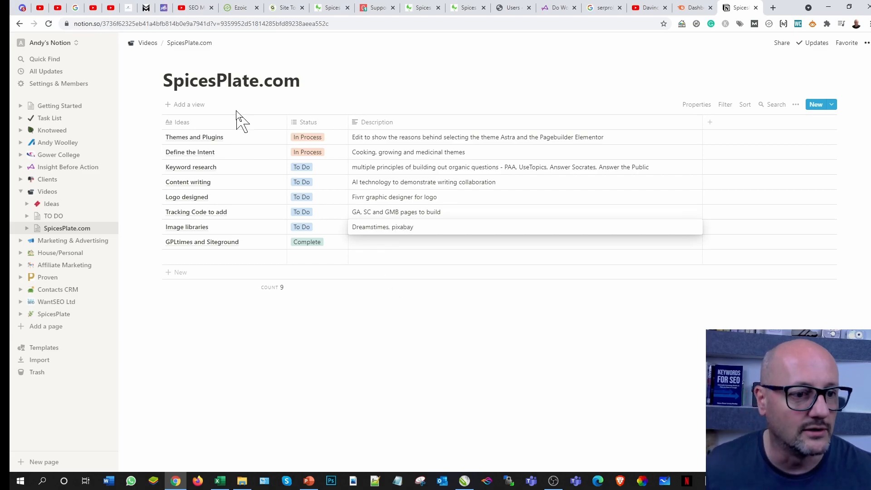
{"action": "left_click", "coordinate": [416, 227]}
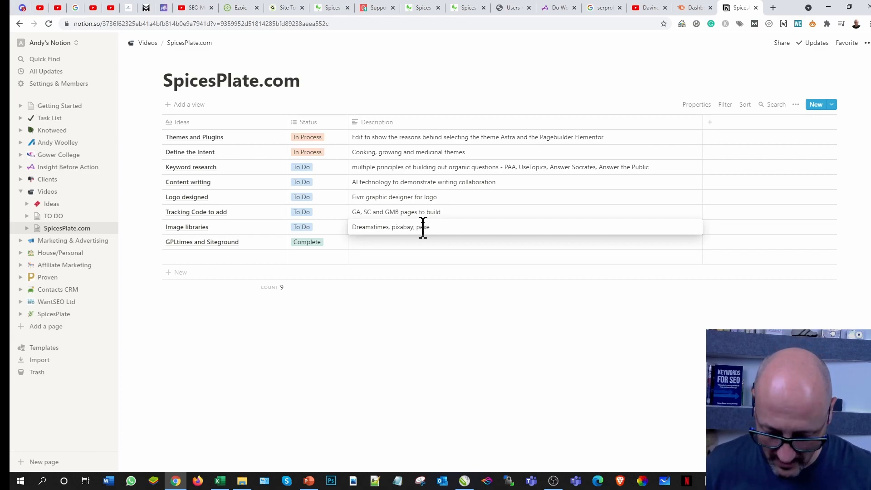
{"action": "type", "text": "pexels, visualhunt"}
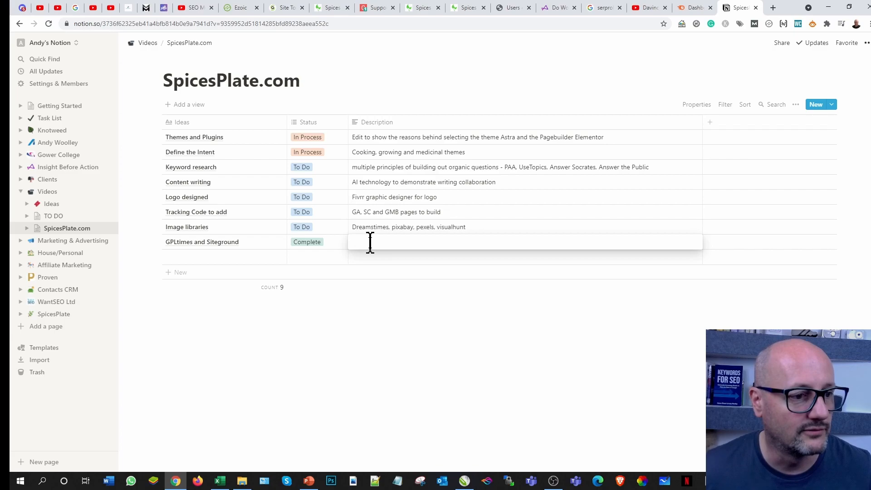
{"action": "mouse_move", "coordinate": [400, 259]}
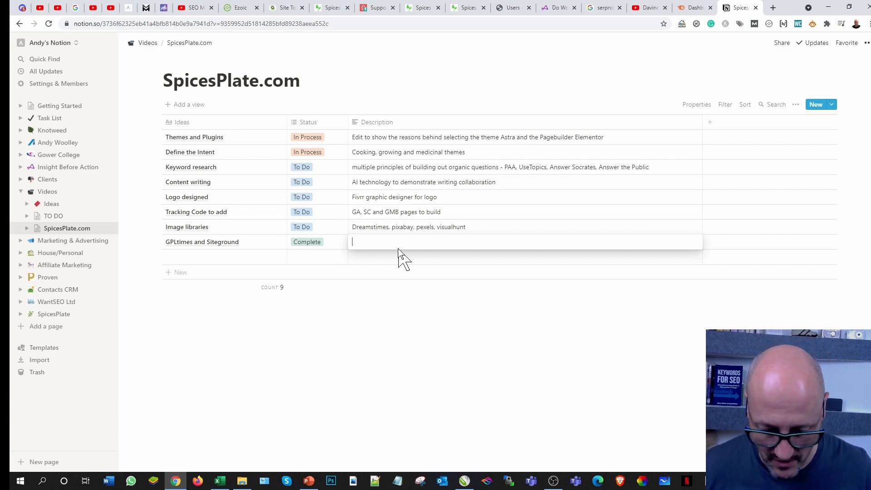
Step: Enter 'Demonstration of these products' as the GPLtimes and Siteground description
{"action": "type", "text": "Demonstra"}
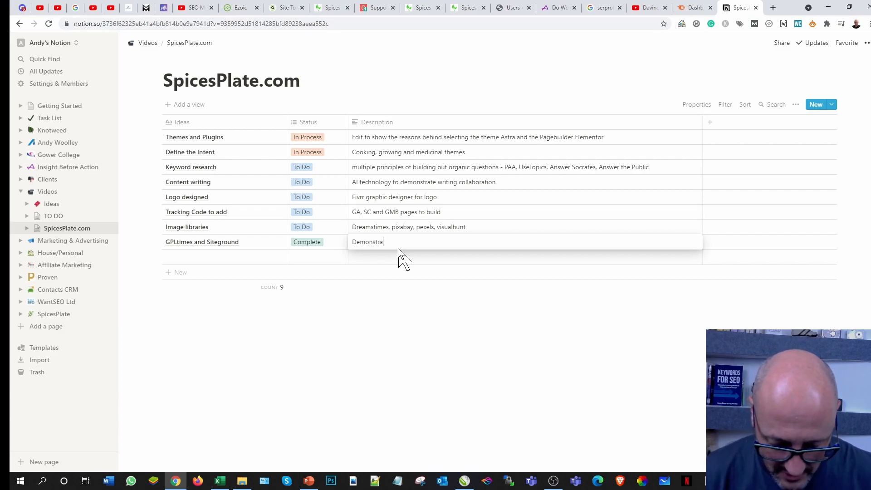
{"action": "type", "text": "tio"}
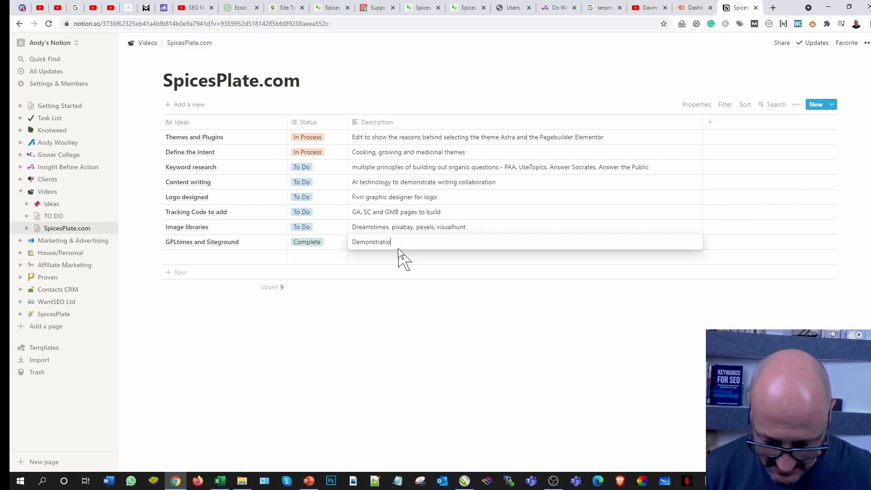
{"action": "type", "text": "n of these"}
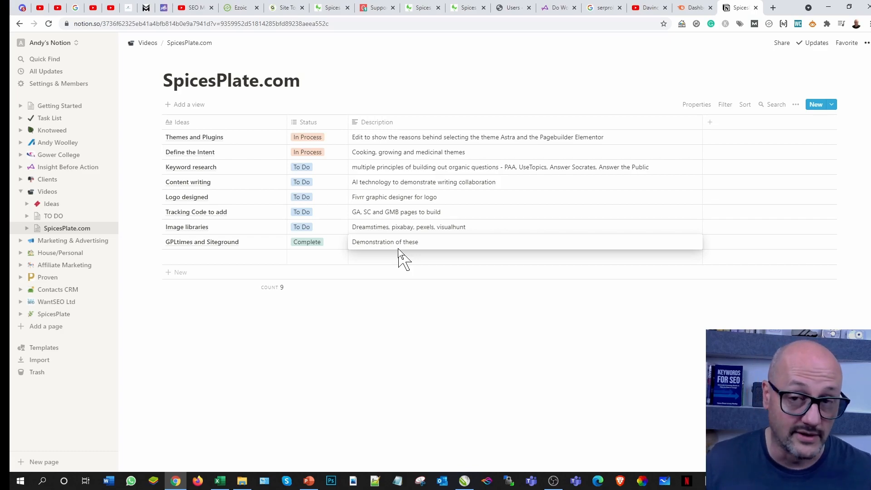
{"action": "left_click", "coordinate": [403, 242]}
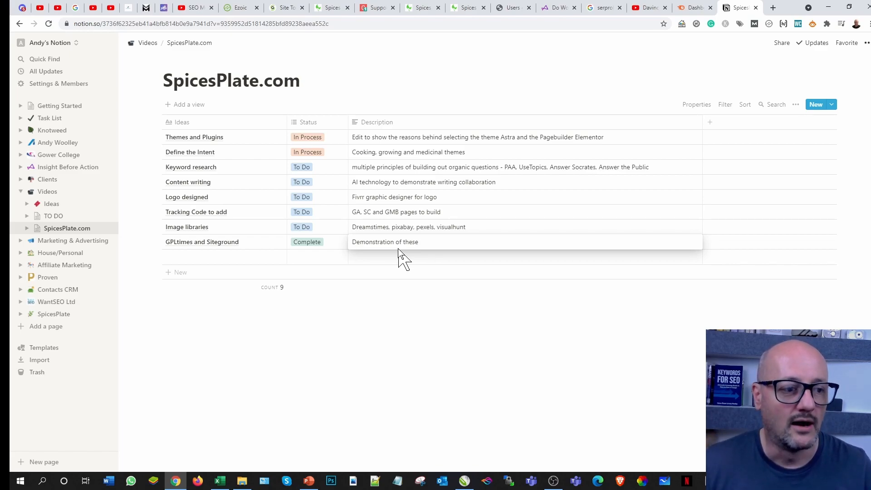
{"action": "left_click", "coordinate": [403, 242]}
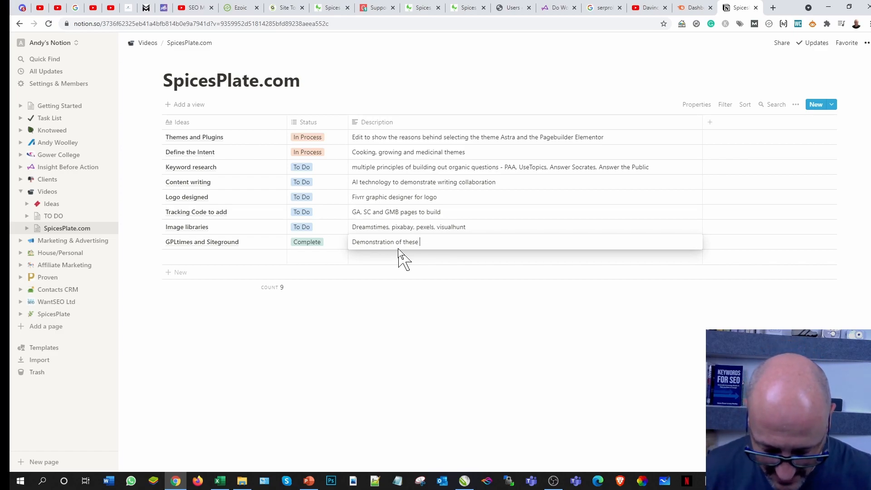
{"action": "type", "text": "products"}
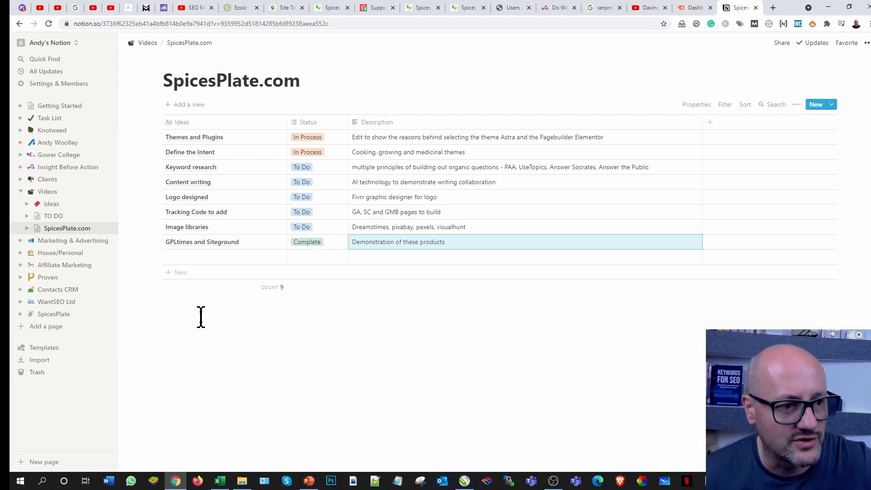
{"action": "mouse_move", "coordinate": [271, 327]}
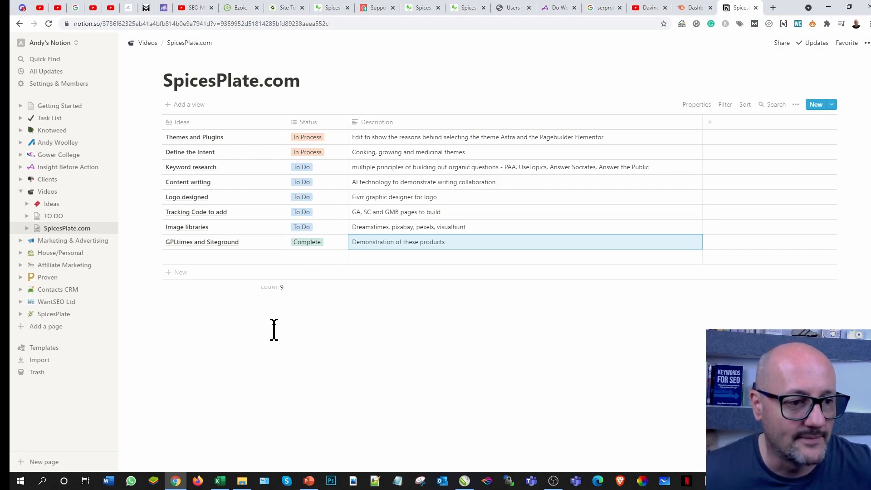
{"action": "mouse_move", "coordinate": [270, 339]}
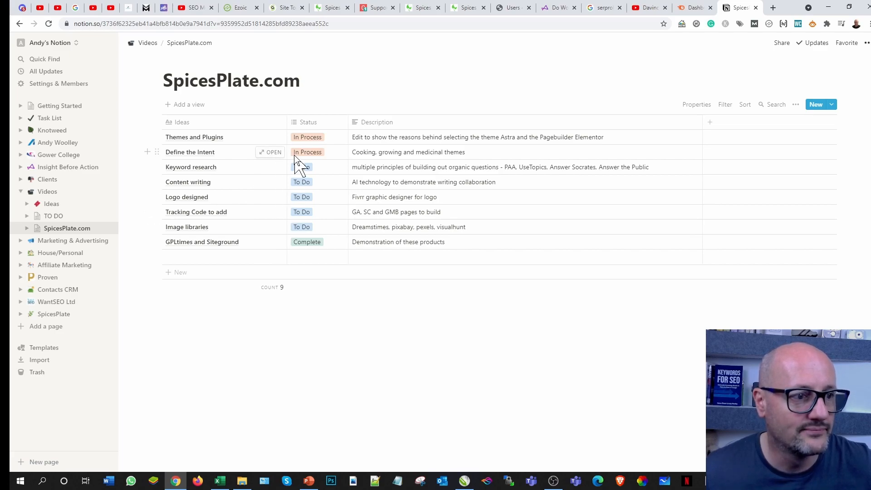
Step: Pick Complete from the Themes and Plugins Status dropdown
{"action": "left_click", "coordinate": [307, 137]}
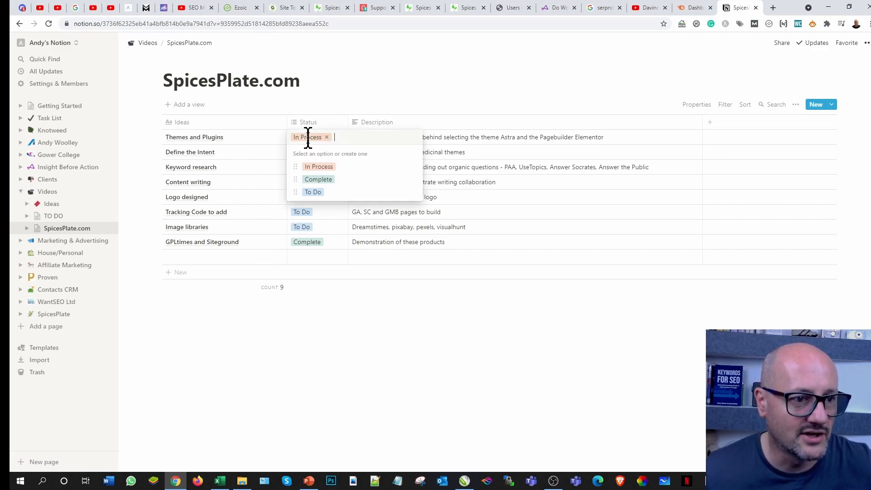
{"action": "left_click", "coordinate": [318, 180]}
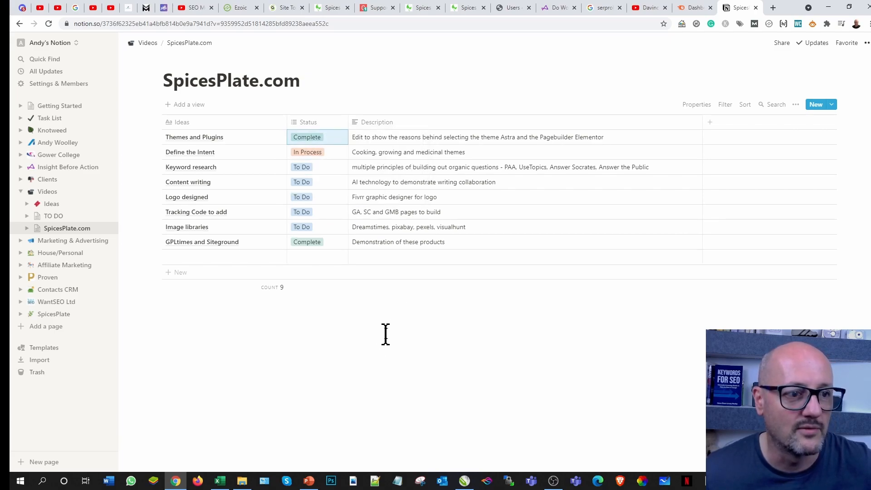
{"action": "mouse_move", "coordinate": [391, 321]}
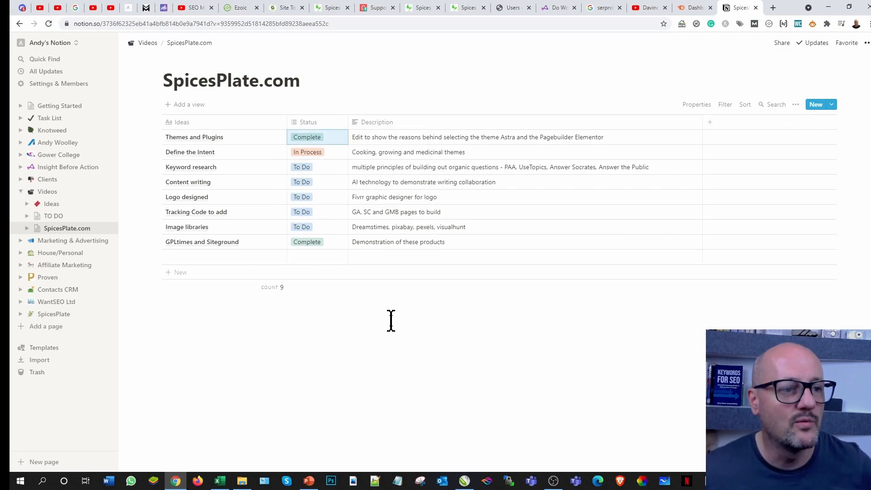
{"action": "mouse_move", "coordinate": [157, 241]}
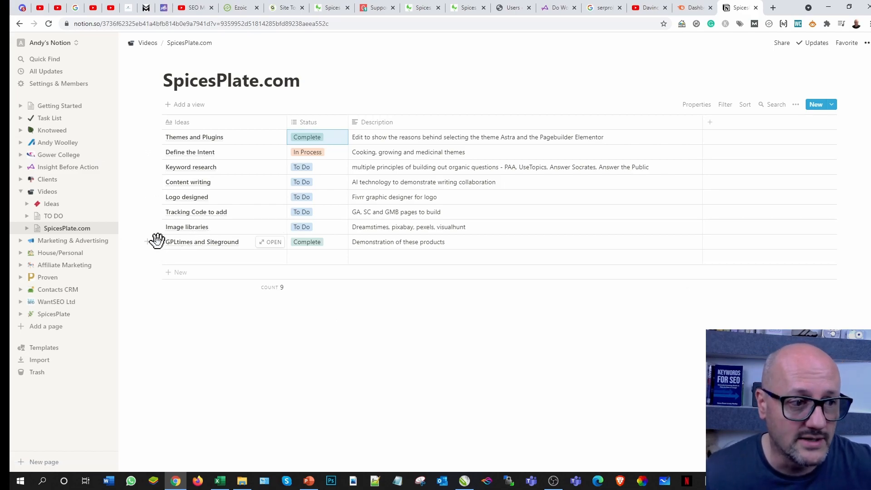
{"action": "mouse_move", "coordinate": [168, 140]}
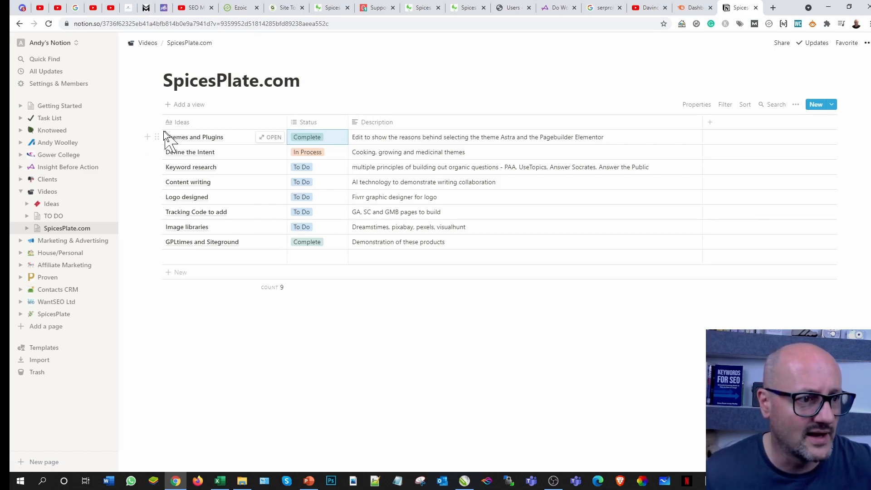
{"action": "mouse_move", "coordinate": [154, 241]}
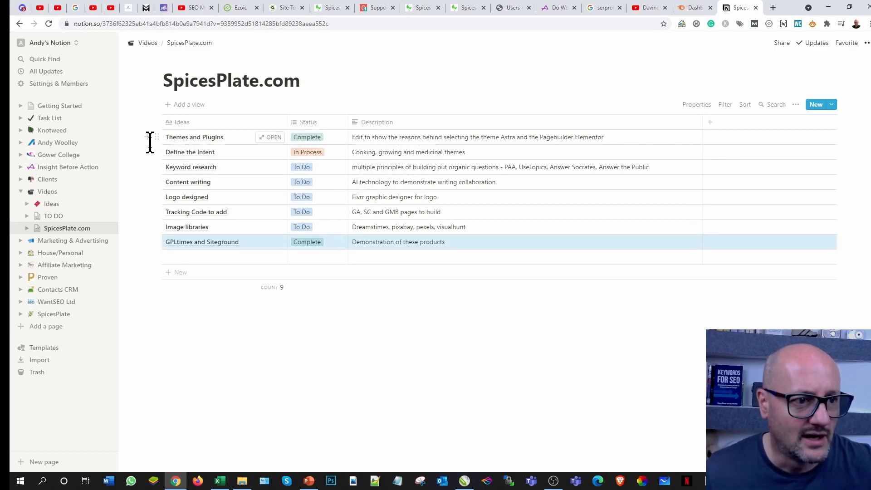
Step: Drag the GPLtimes and Siteground row up to sit directly below Themes and Plugins
{"action": "left_click_drag", "start_coordinate": [202, 242], "coordinate": [206, 144]}
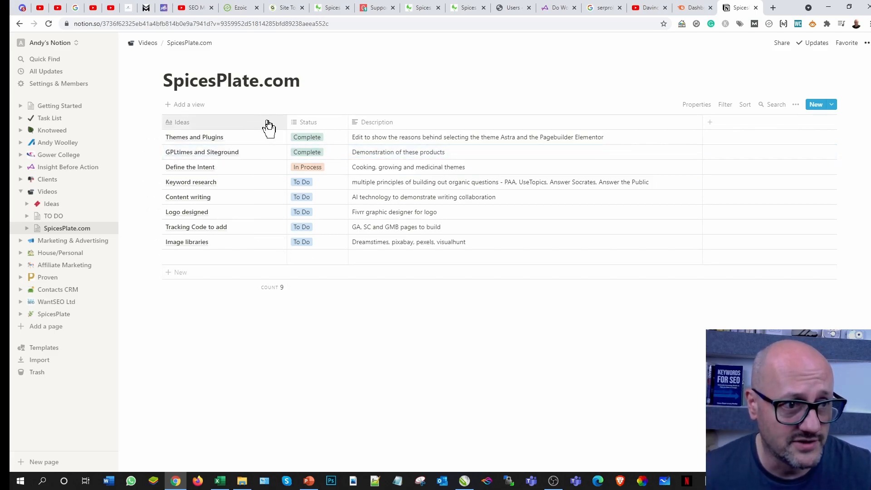
{"action": "mouse_move", "coordinate": [292, 129]}
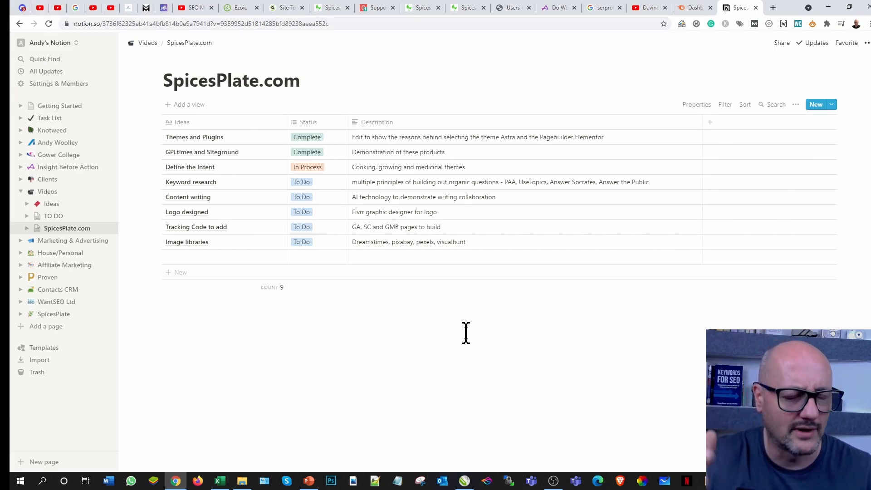
{"action": "mouse_move", "coordinate": [477, 315]}
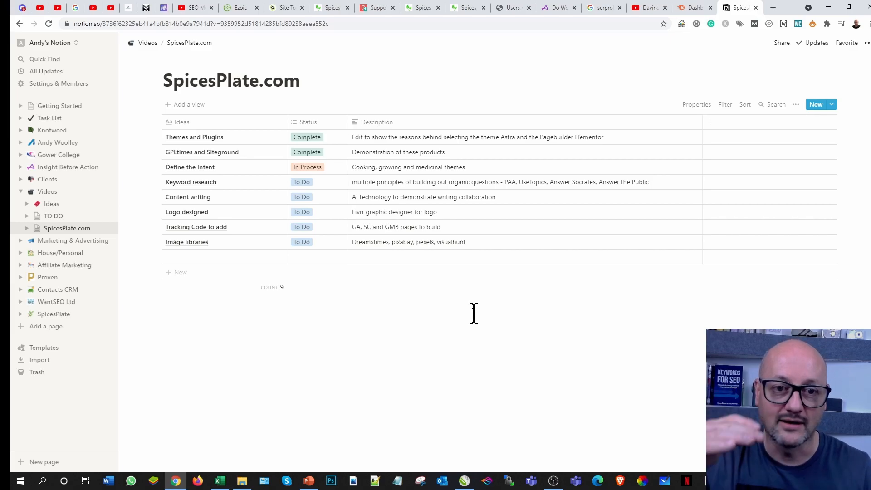
{"action": "mouse_move", "coordinate": [487, 319]}
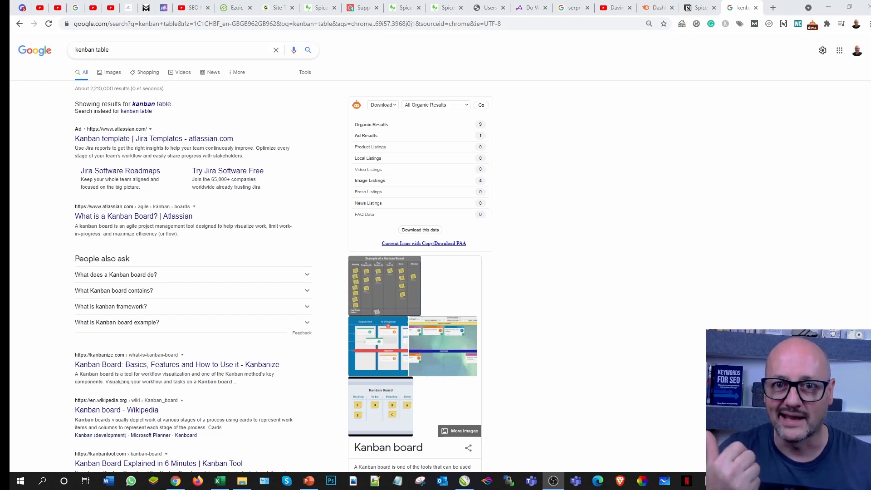
{"action": "left_click", "coordinate": [739, 8]}
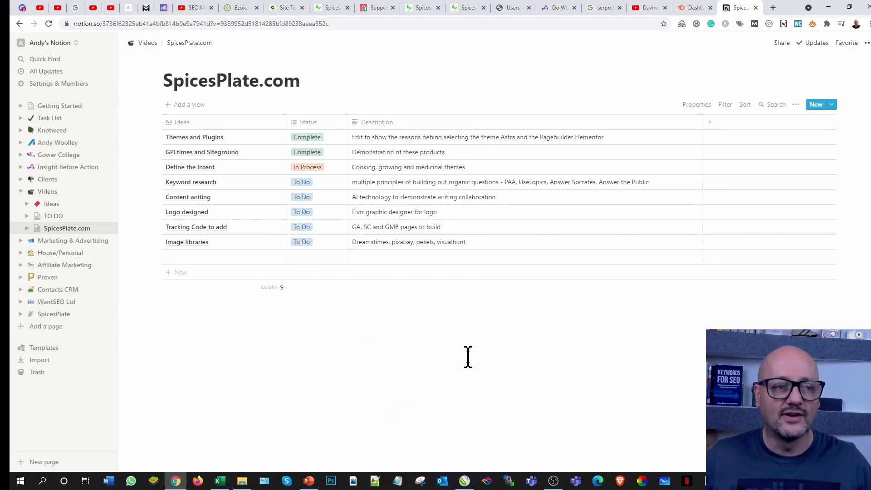
{"action": "mouse_move", "coordinate": [57, 203]}
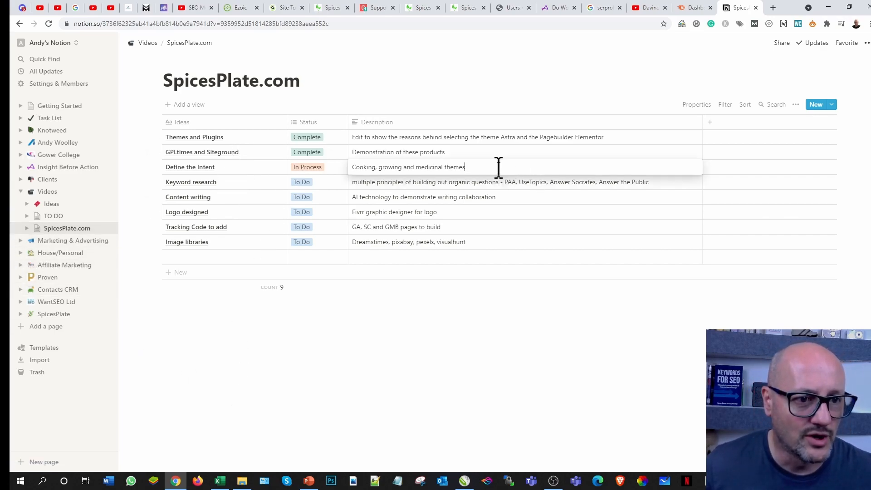
Step: Append ' - miro.com' to the Define the Intent description
{"action": "type", "text": "- mo"}
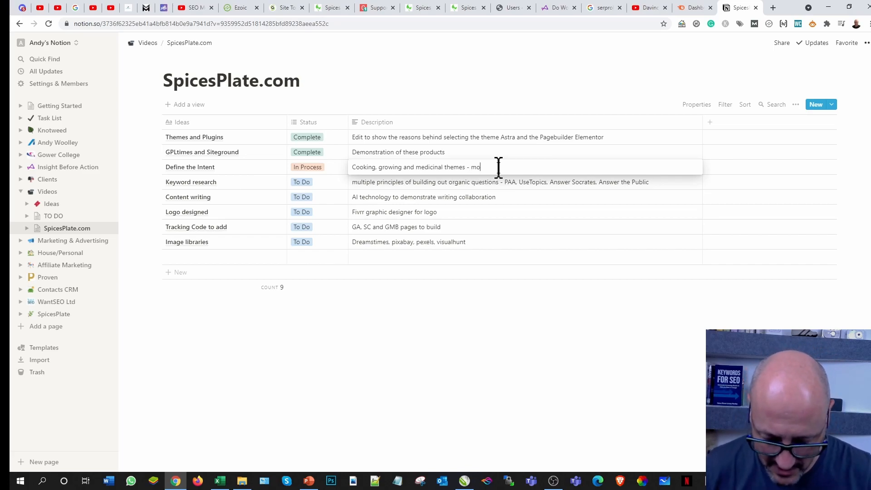
{"action": "type", "text": "iro.co"}
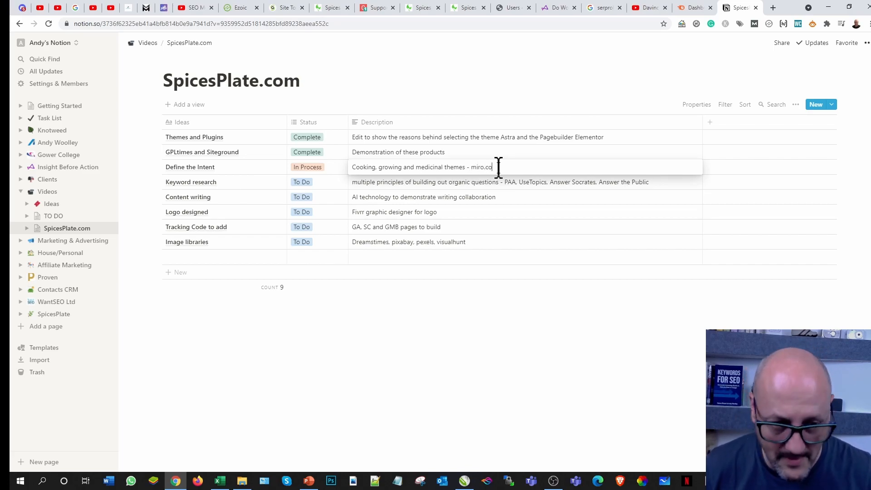
{"action": "type", "text": "m"}
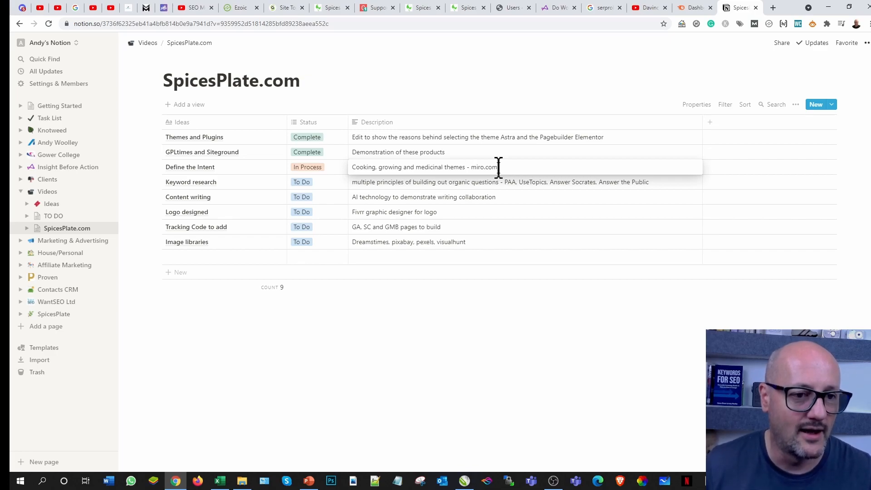